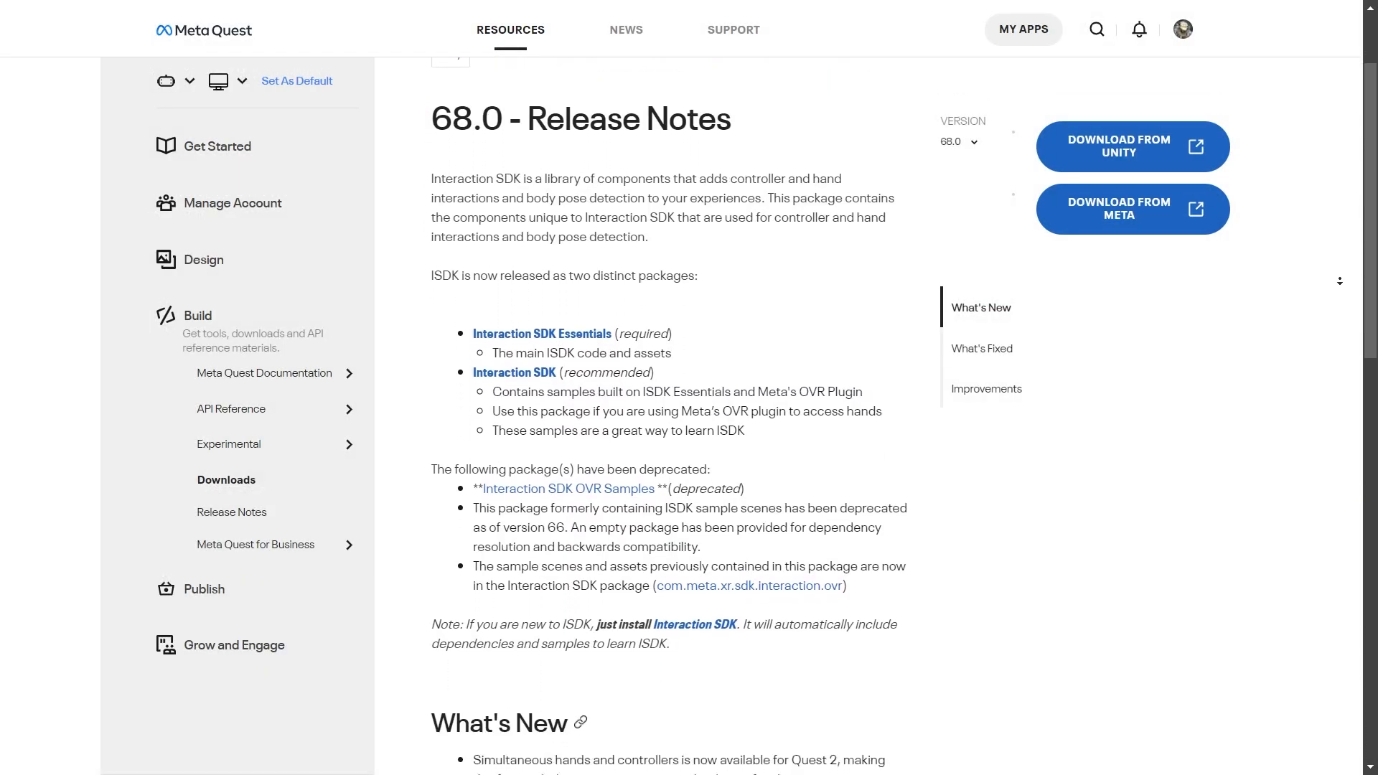
# Step: Scroll the headset panels and select the ProjectileShooter tracked object to view the effect-mesh logs
pyautogui.scroll(-3)
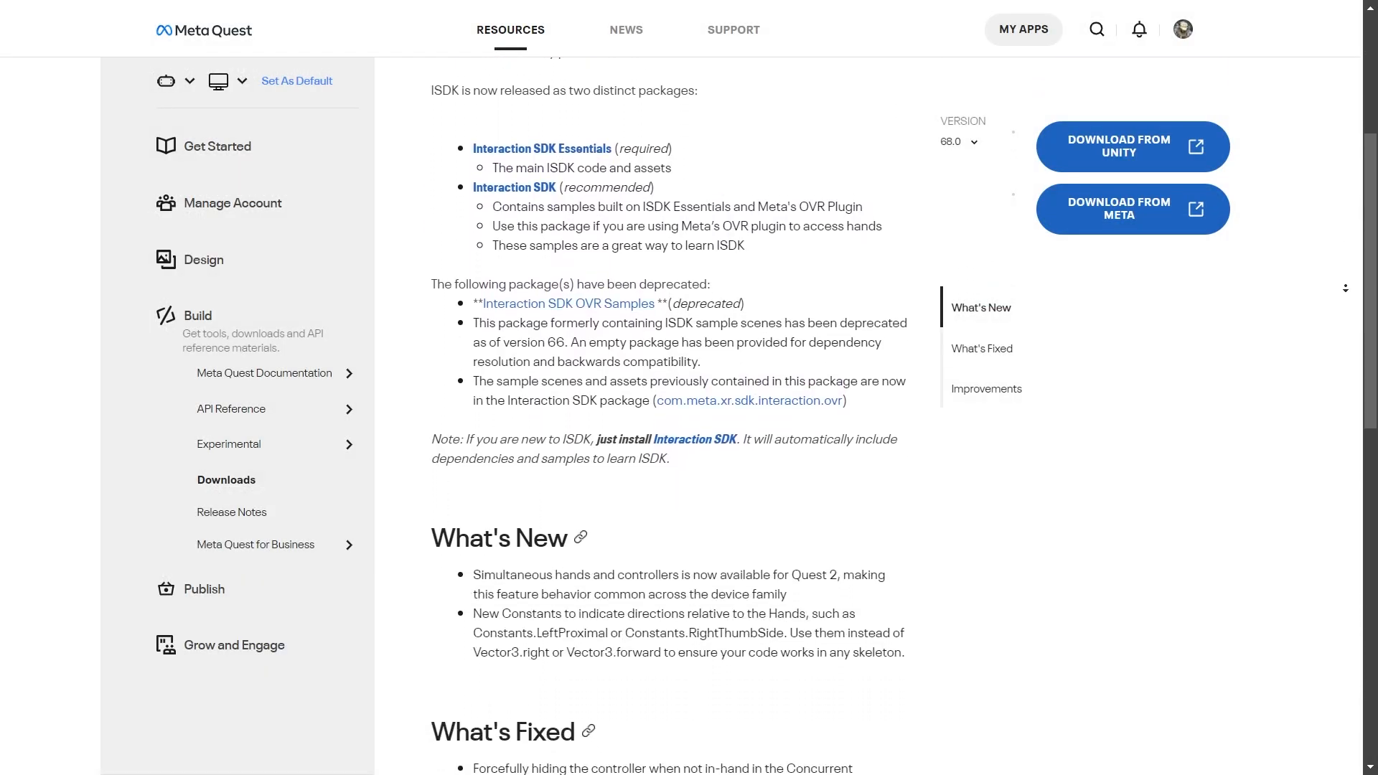
pyautogui.scroll(-3)
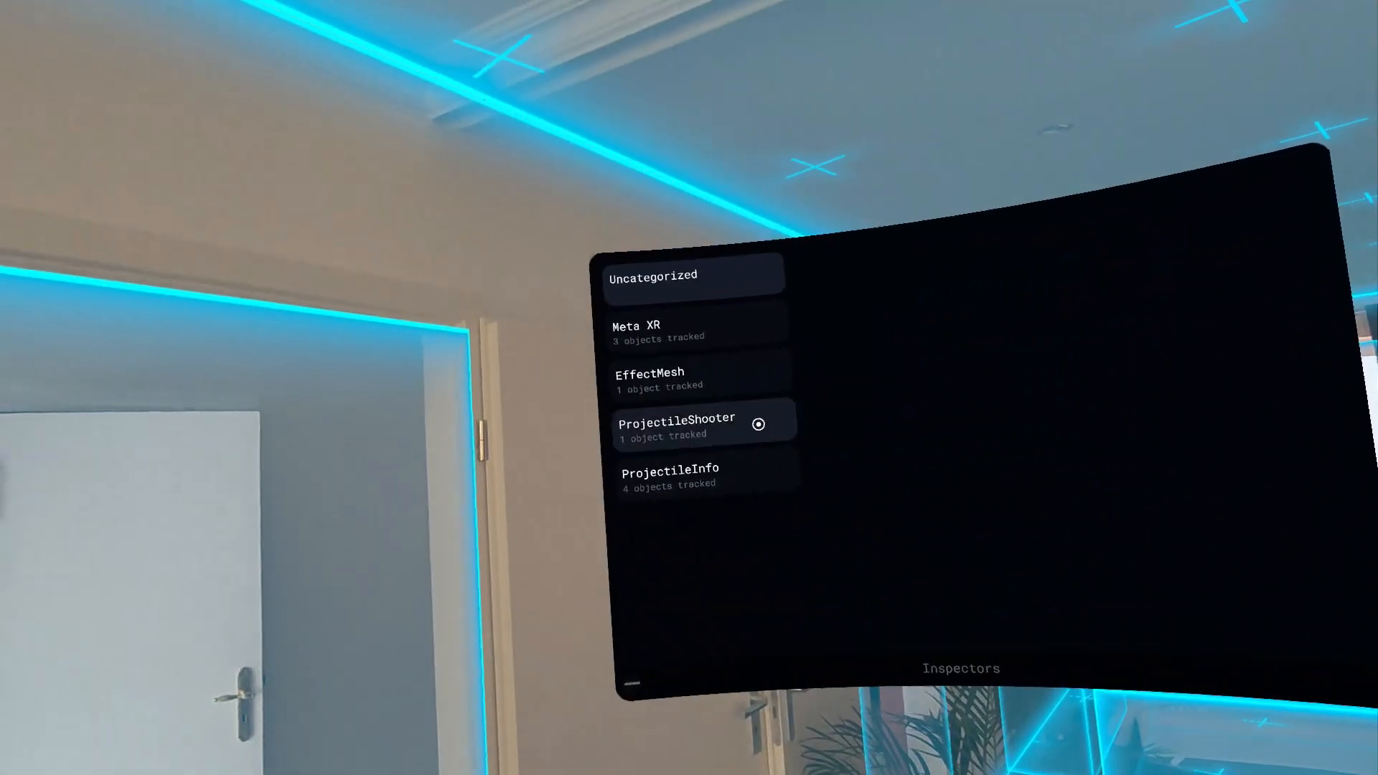
pyautogui.click(650, 378)
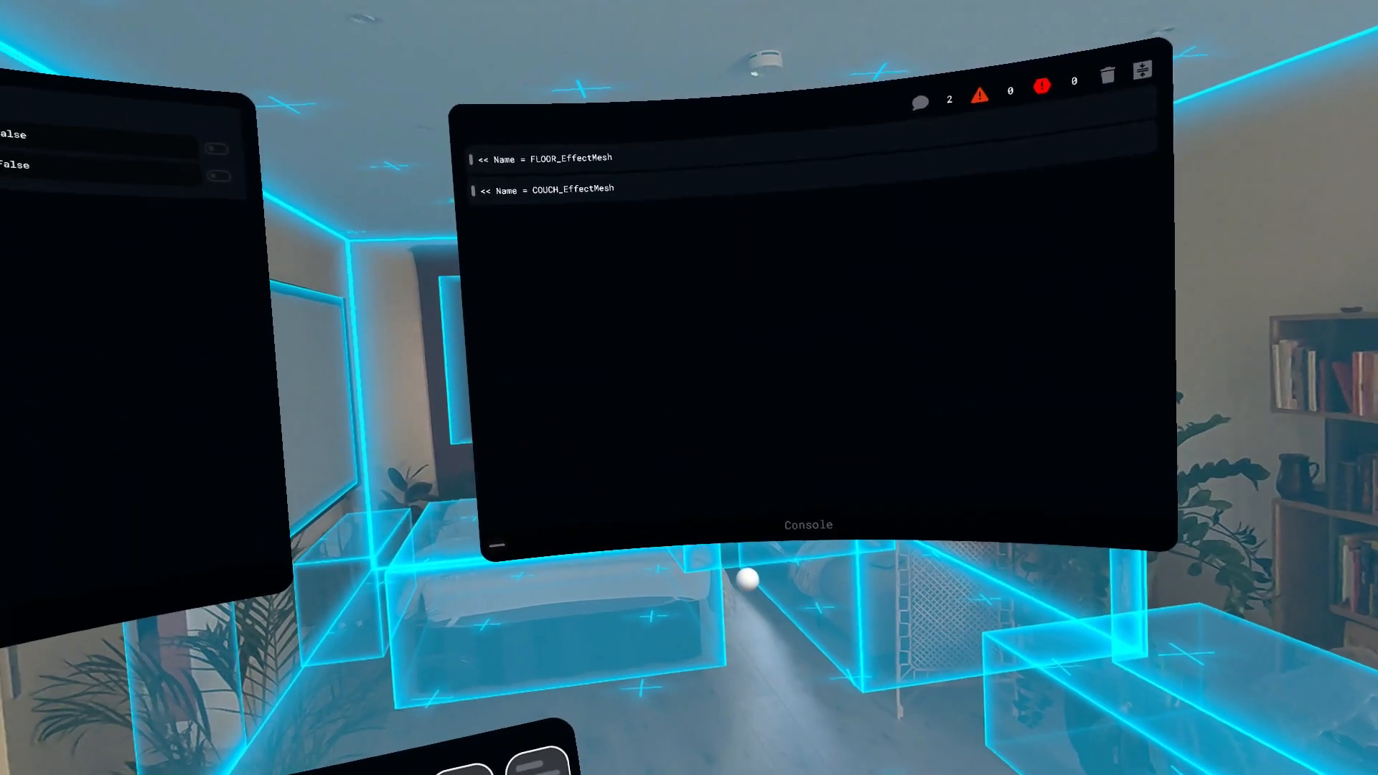
pyautogui.click(611, 35)
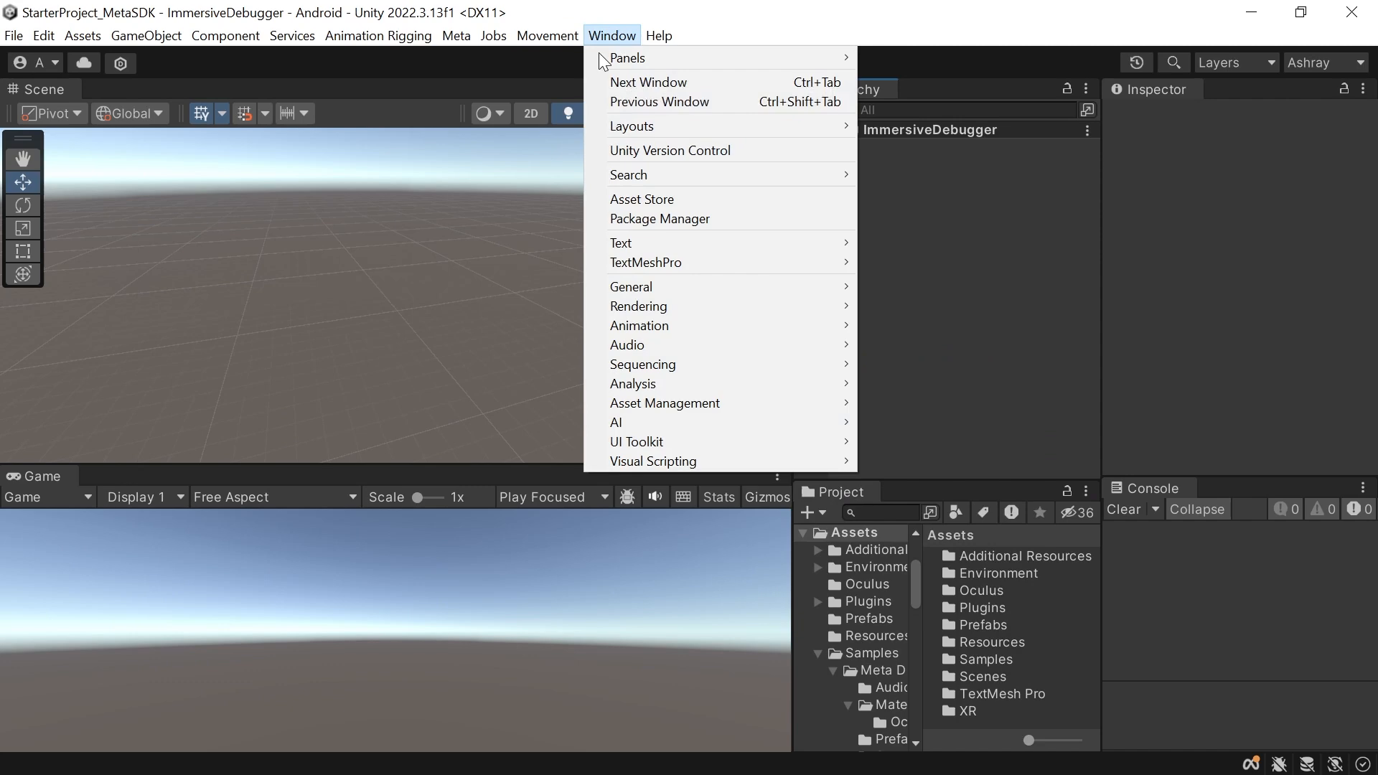
pyautogui.click(660, 219)
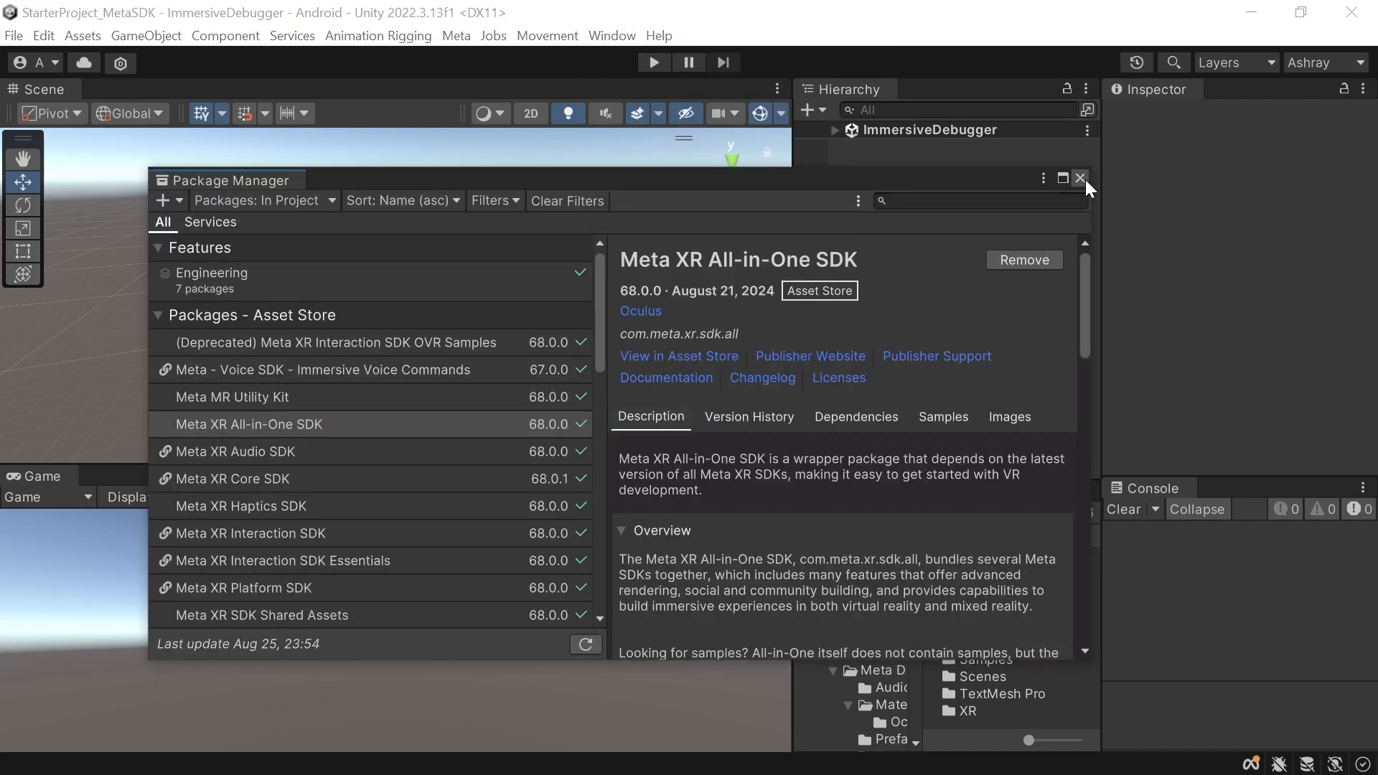
pyautogui.click(1080, 178)
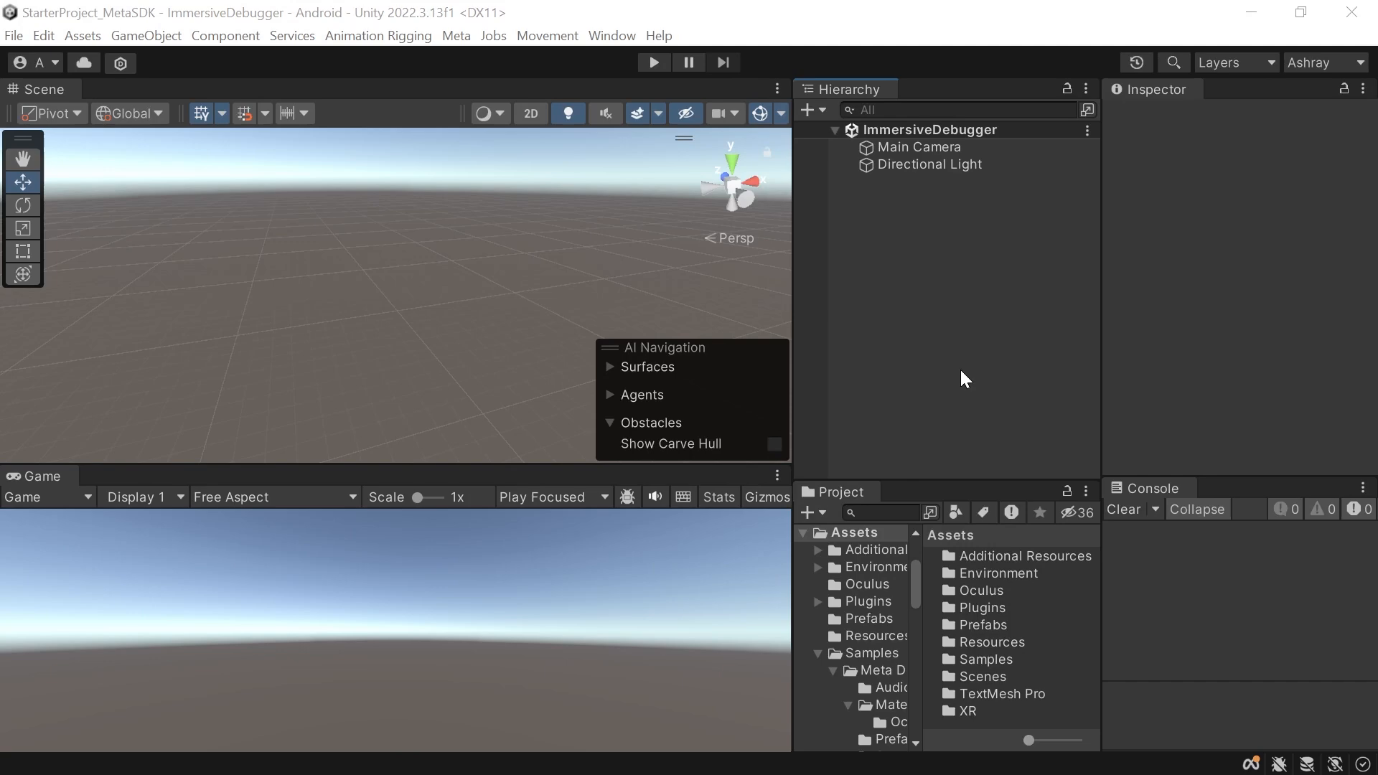
pyautogui.moveTo(476, 70)
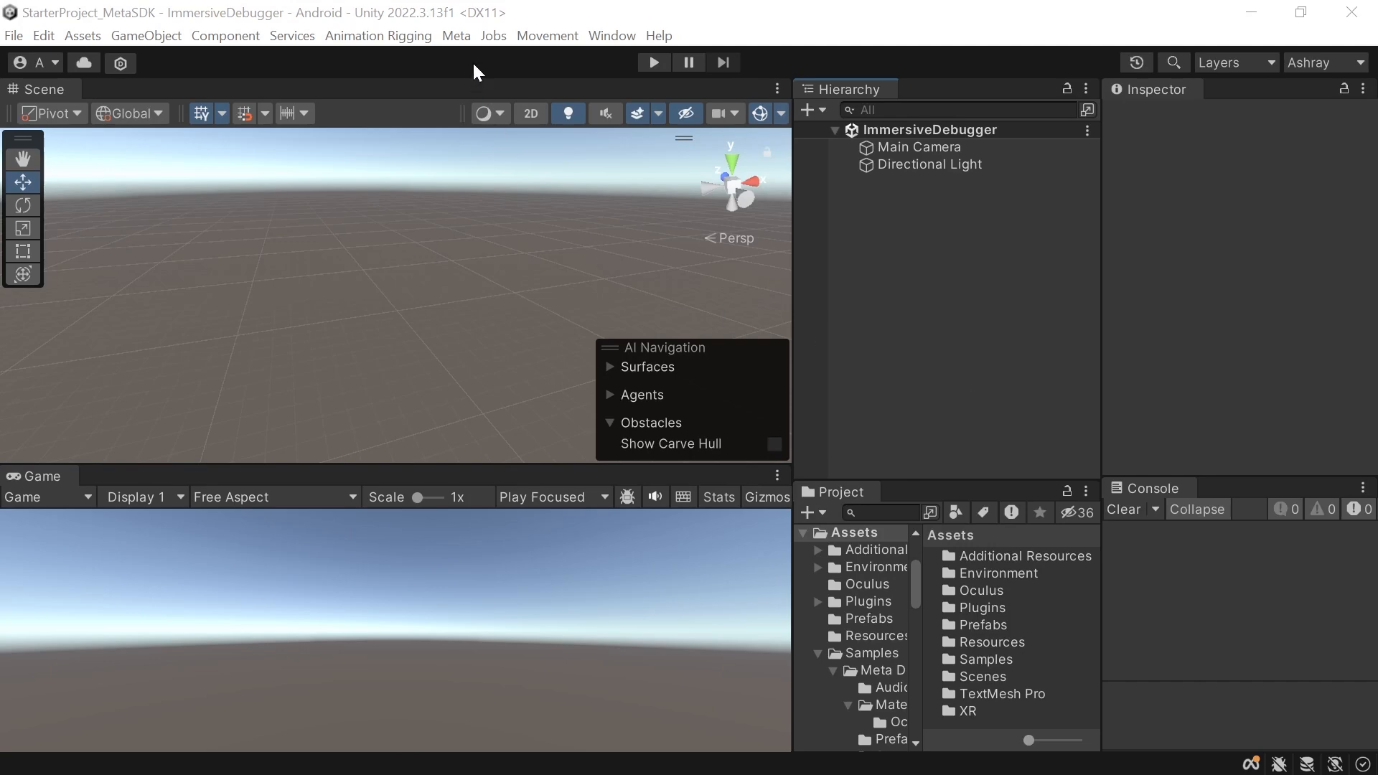
# Step: Add the Camera Rig and further tracking and interaction blocks from the Building Blocks catalogue
pyautogui.click(455, 36)
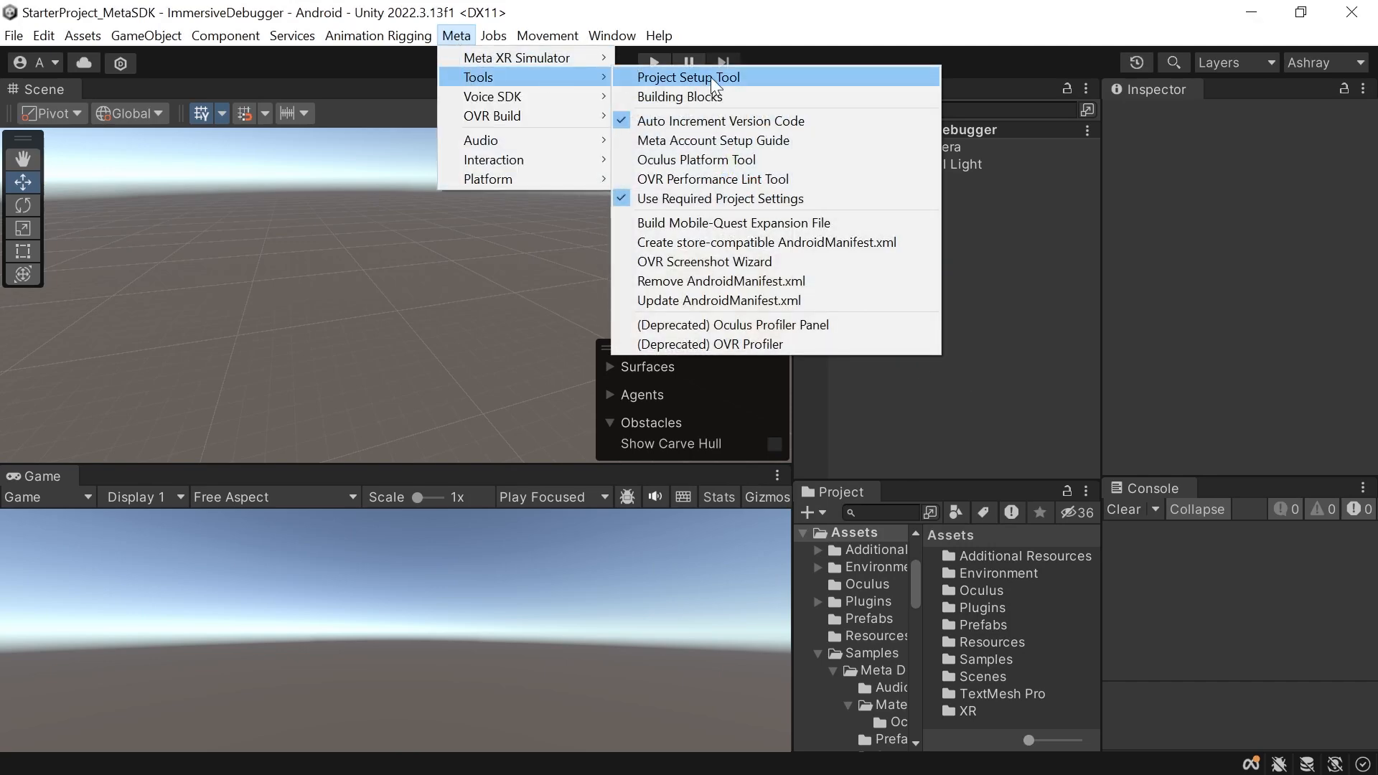
pyautogui.click(679, 96)
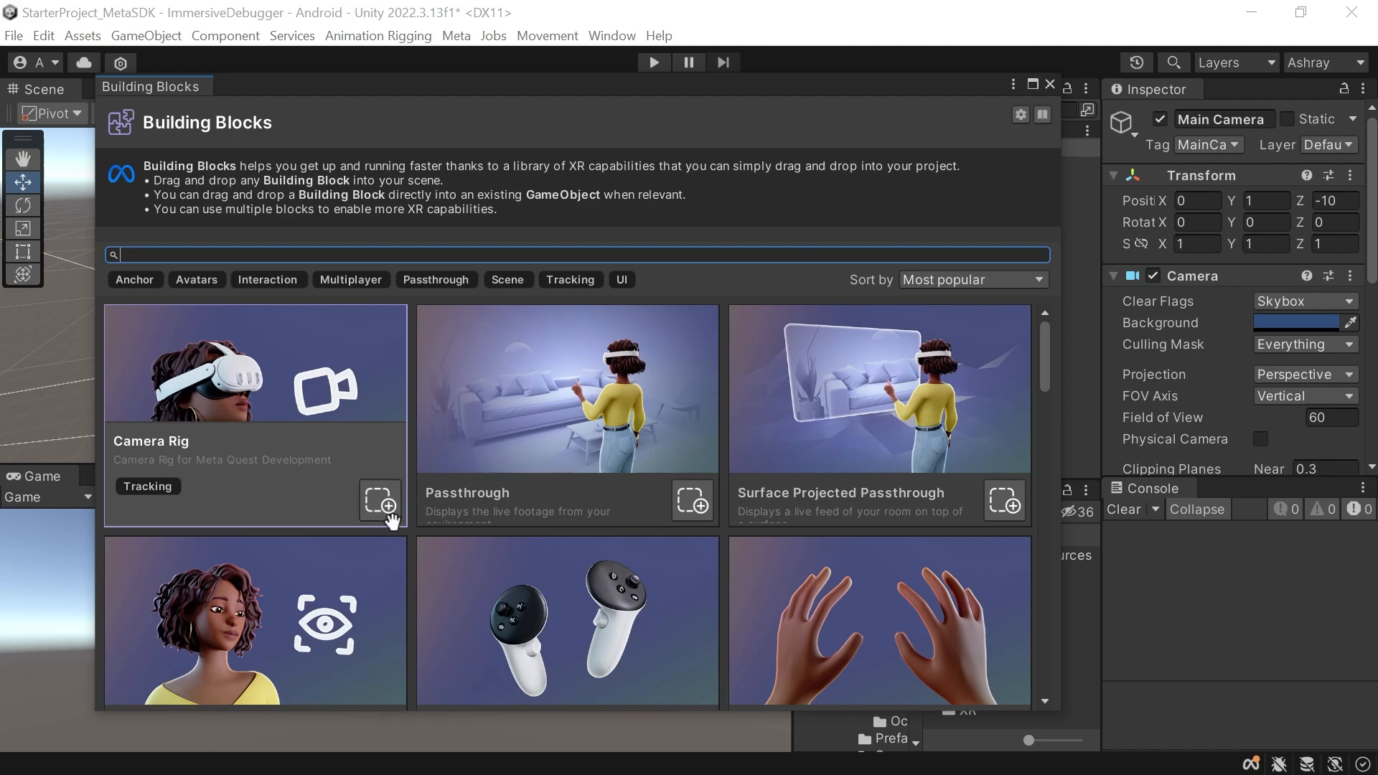
pyautogui.click(692, 501)
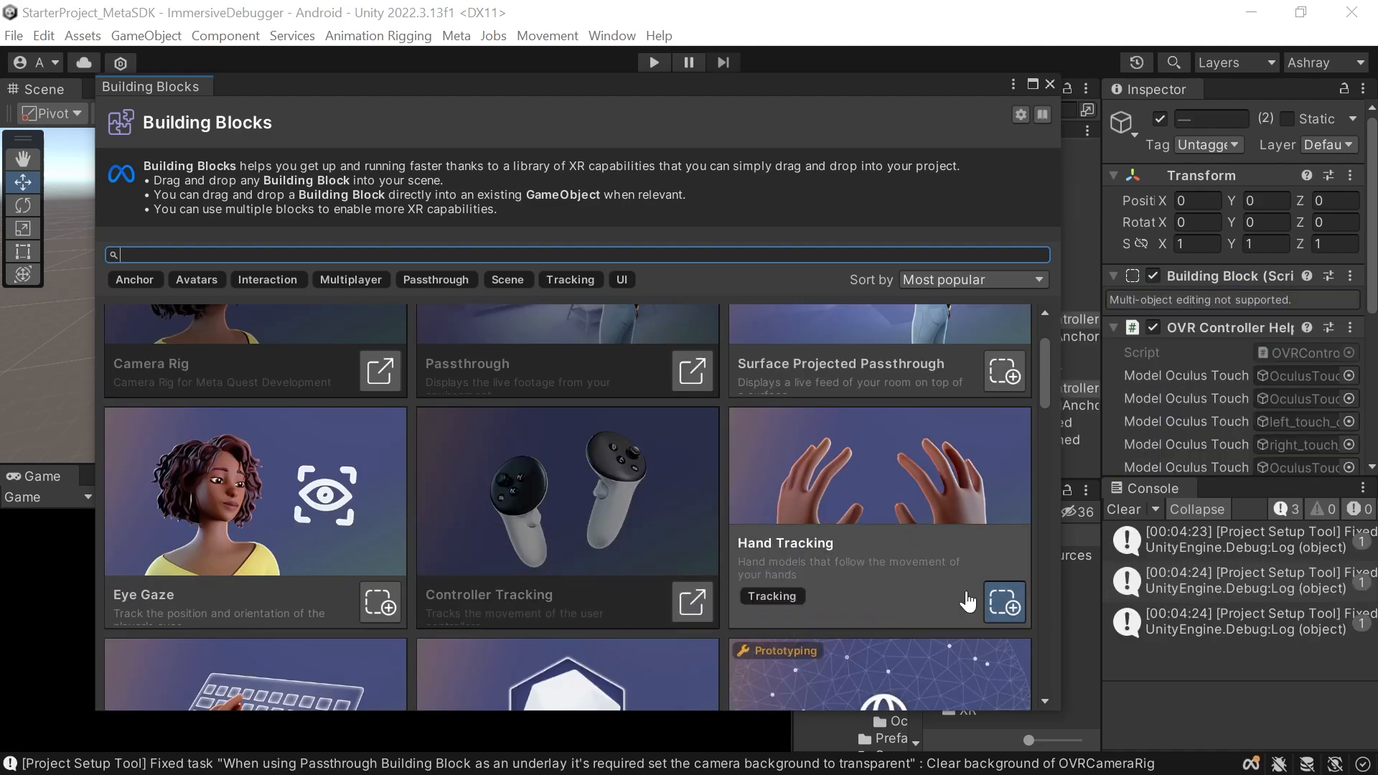
pyautogui.scroll(-3)
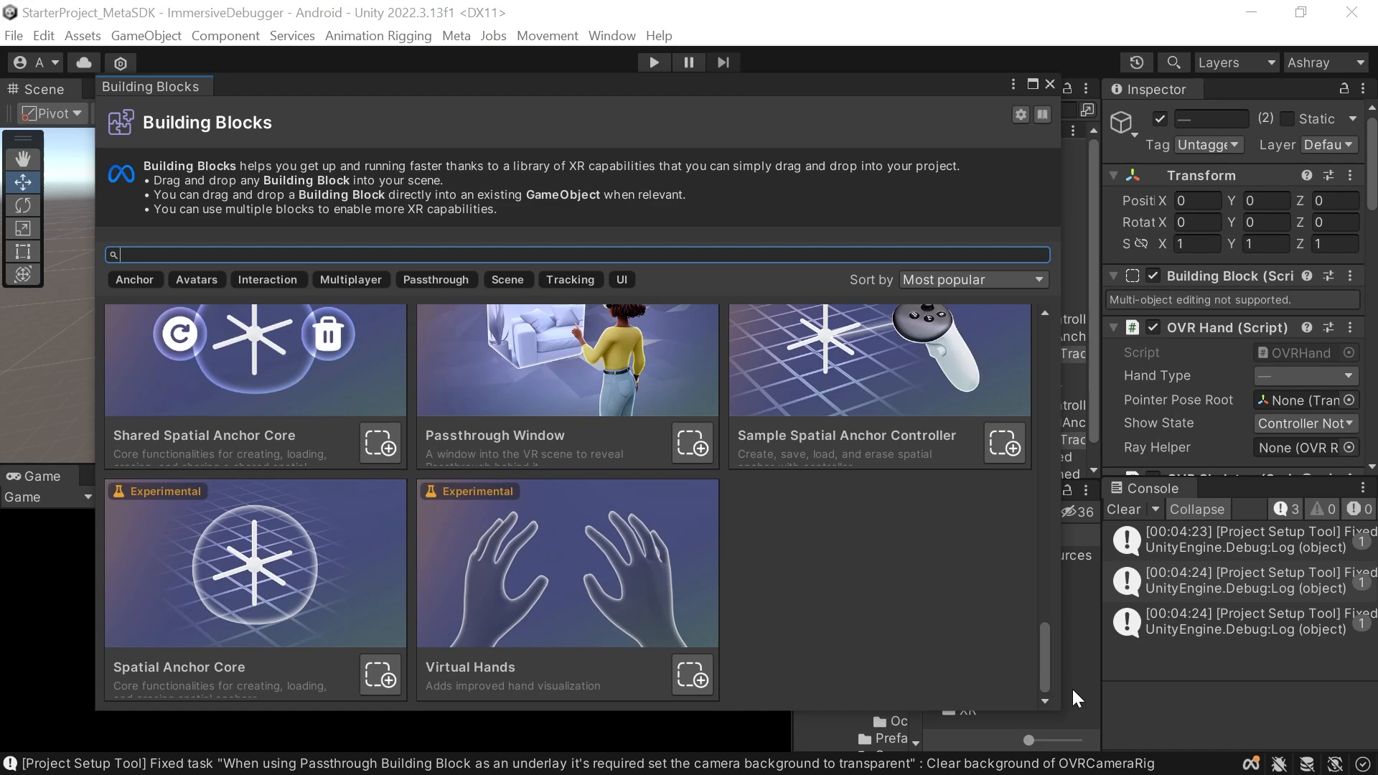
pyautogui.click(693, 676)
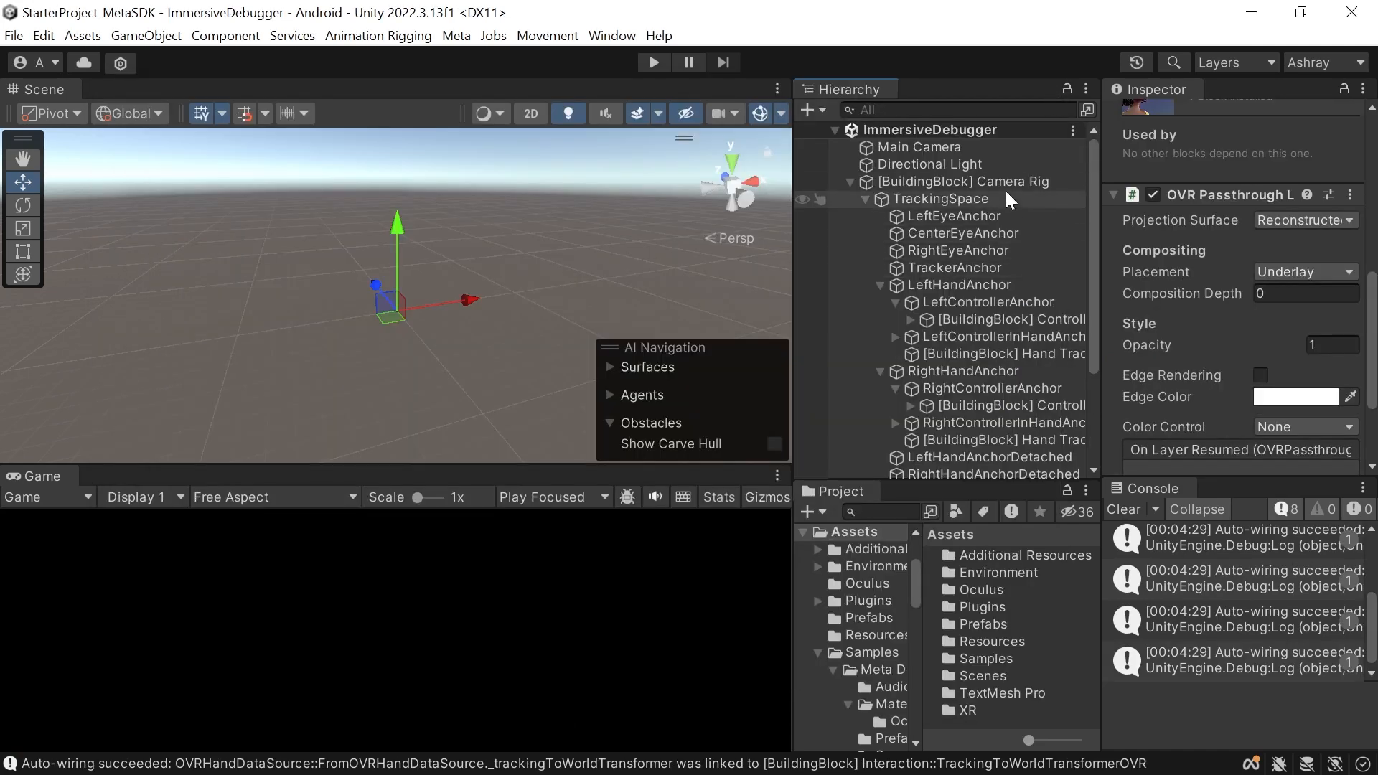
# Step: Inspect the Camera Rig block's anchors and the hand interaction block in the Hierarchy
pyautogui.click(964, 182)
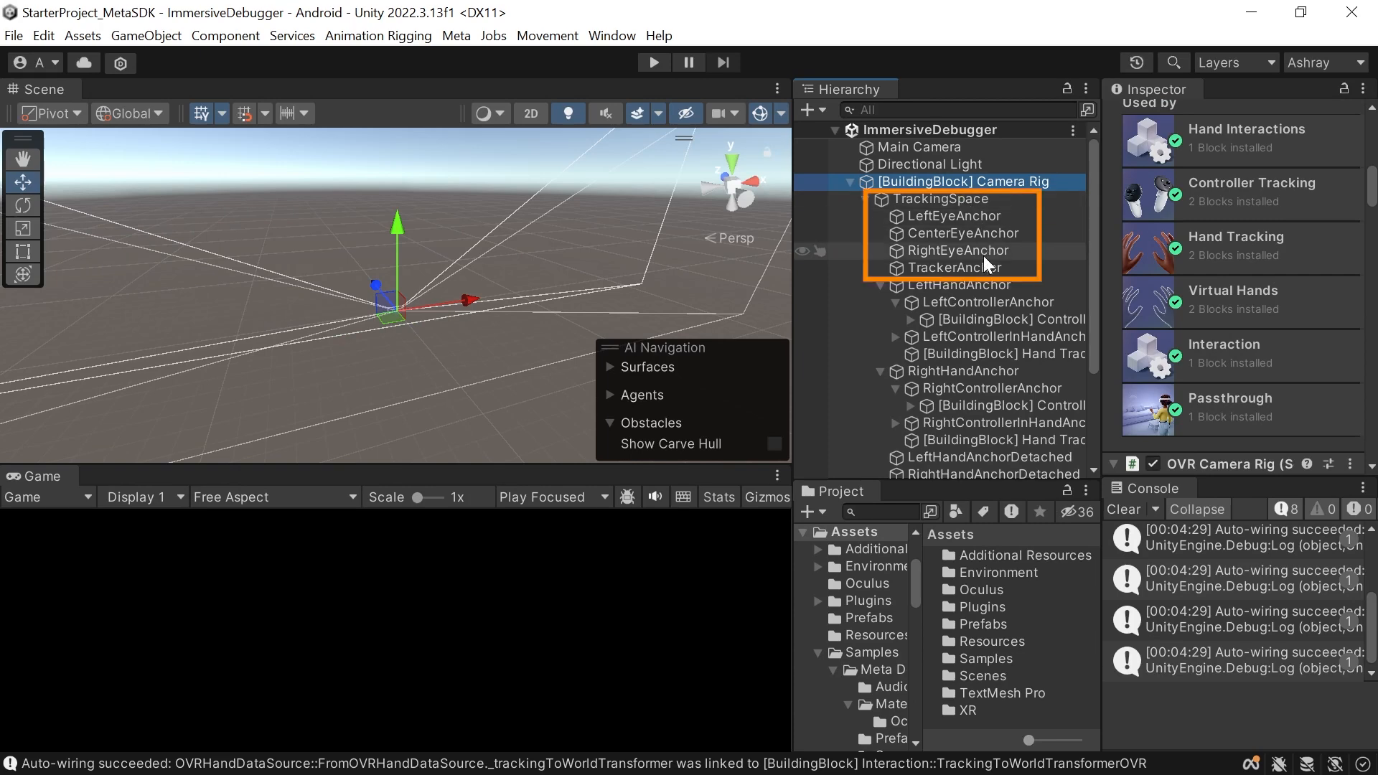
pyautogui.scroll(-3)
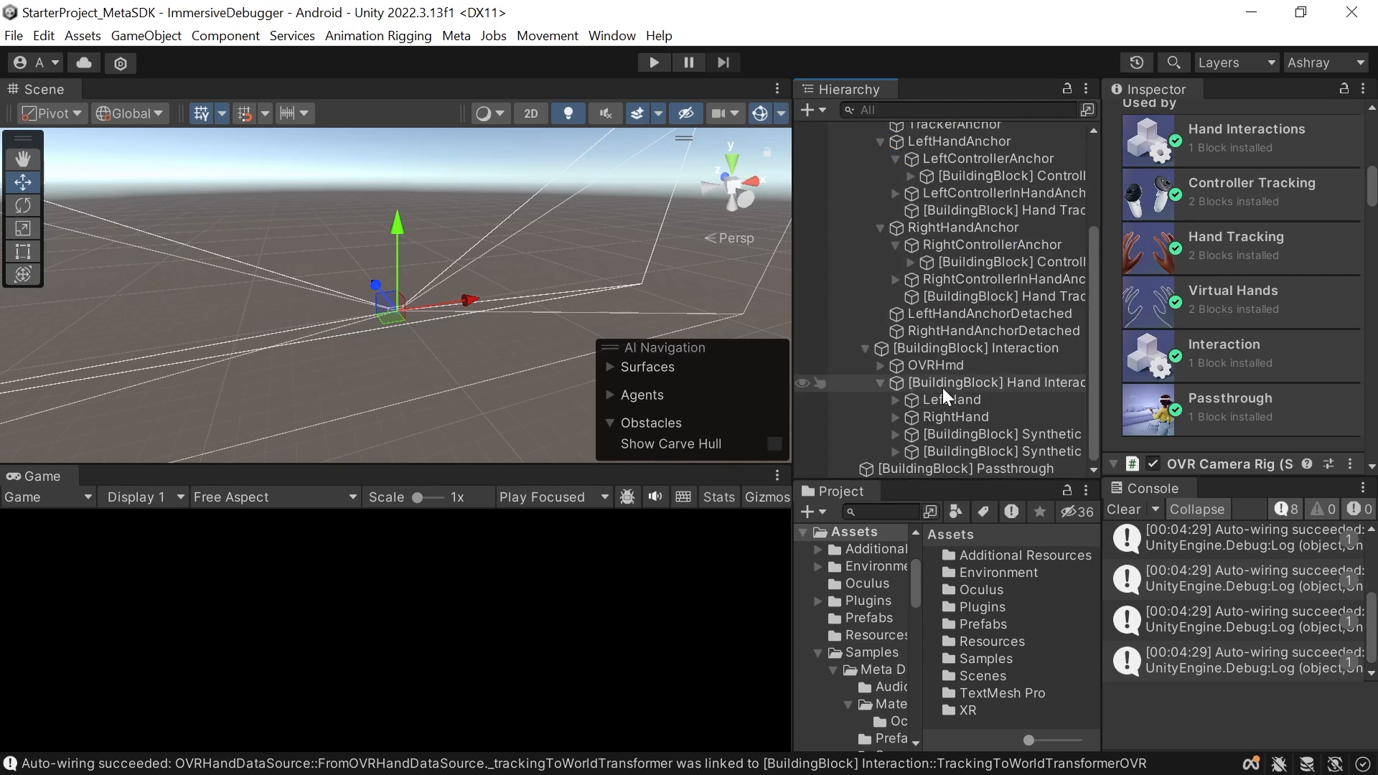
pyautogui.click(967, 468)
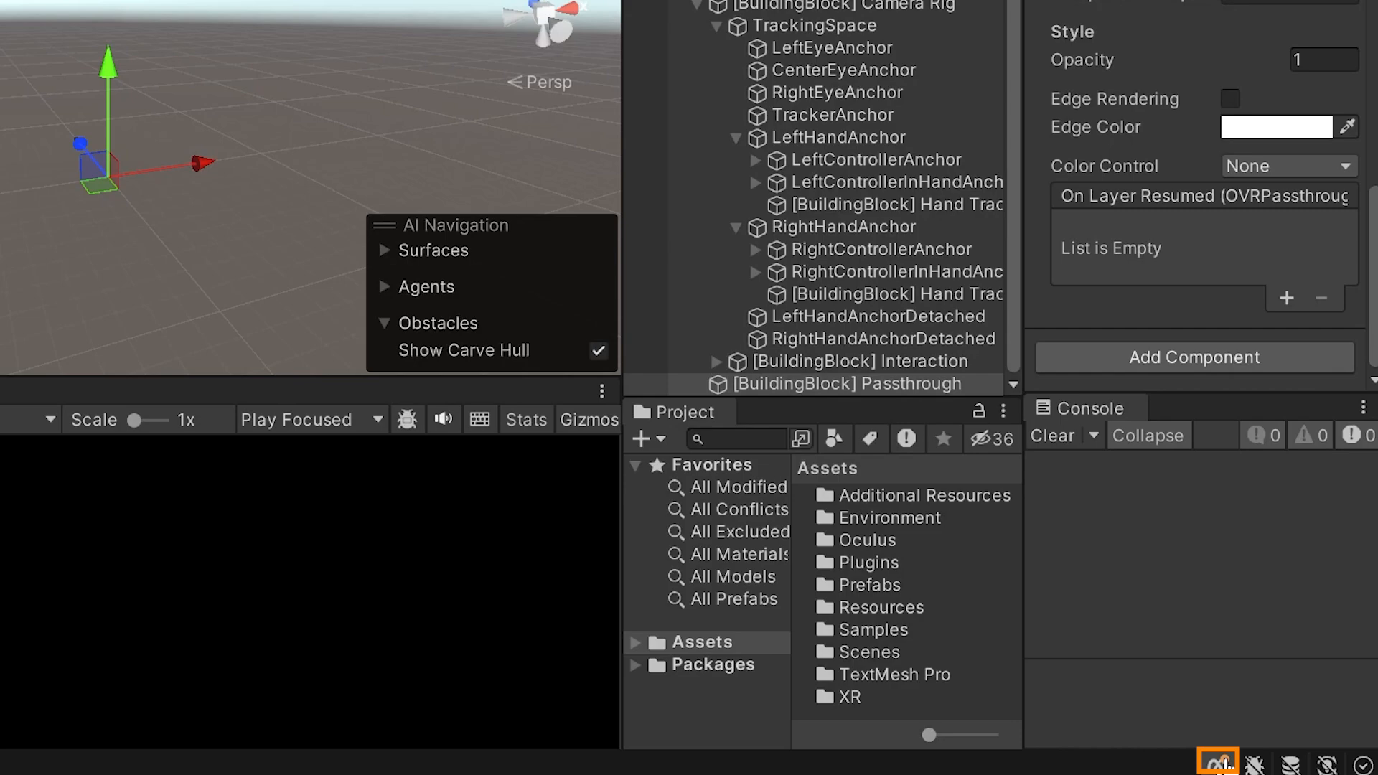
# Step: Enable the Immersive Debugger in Meta XR settings, show it at start-up, and adjust another behaviour toggle
pyautogui.click(1215, 759)
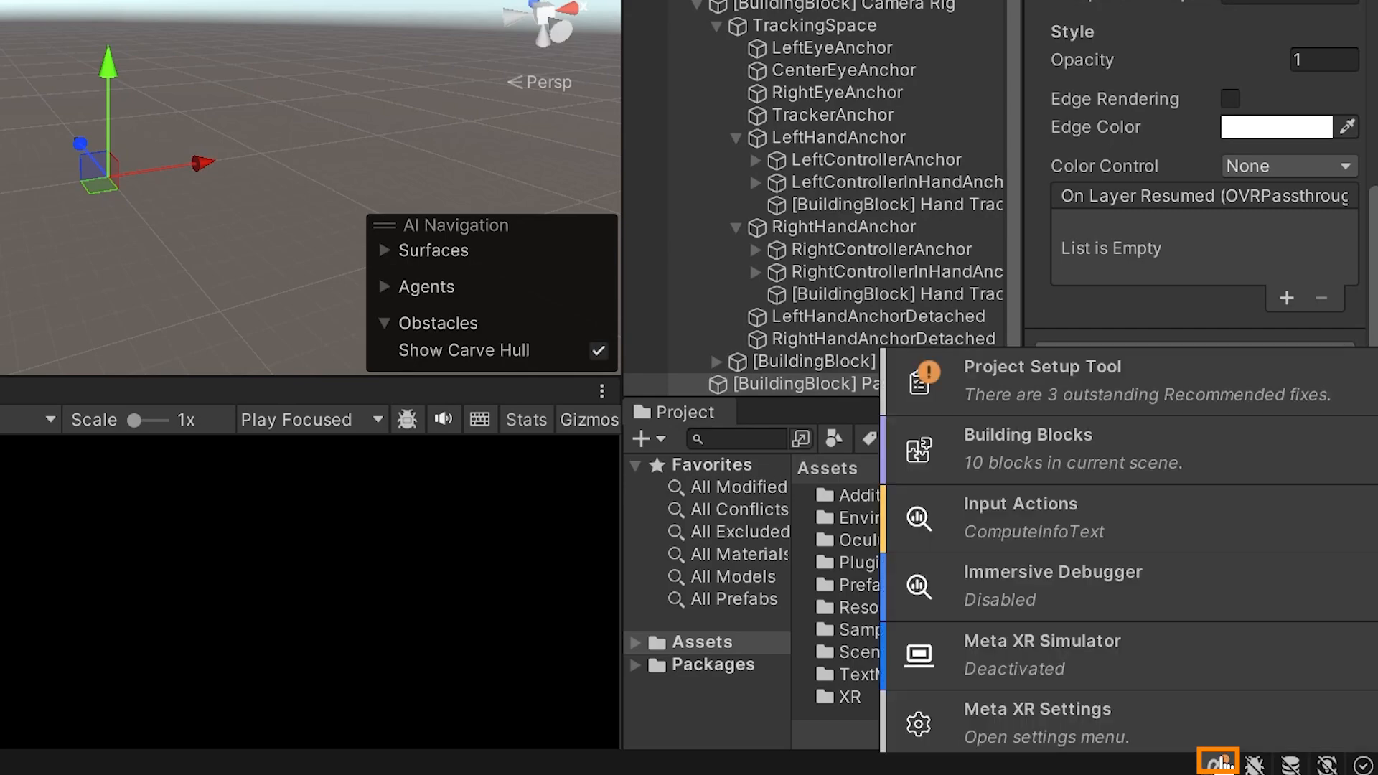
pyautogui.click(1053, 585)
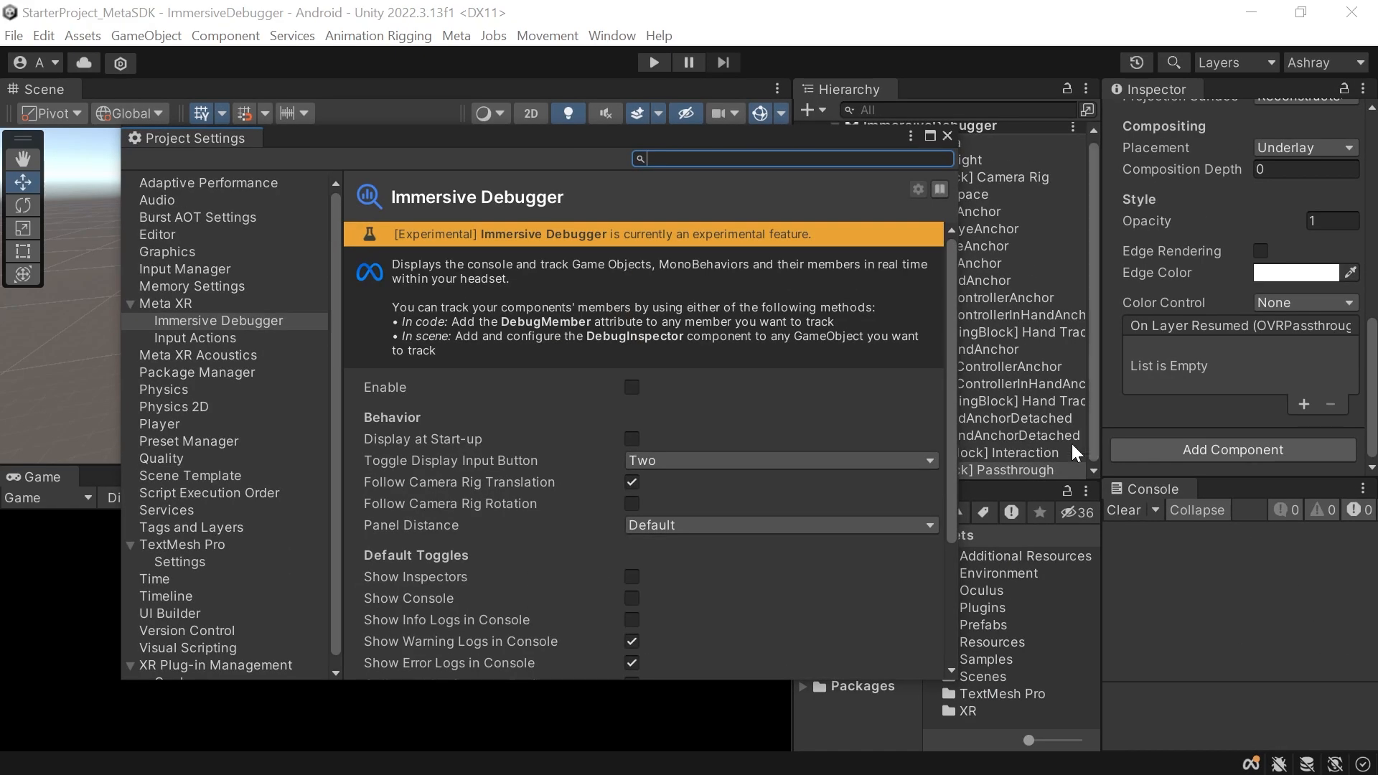
pyautogui.click(631, 386)
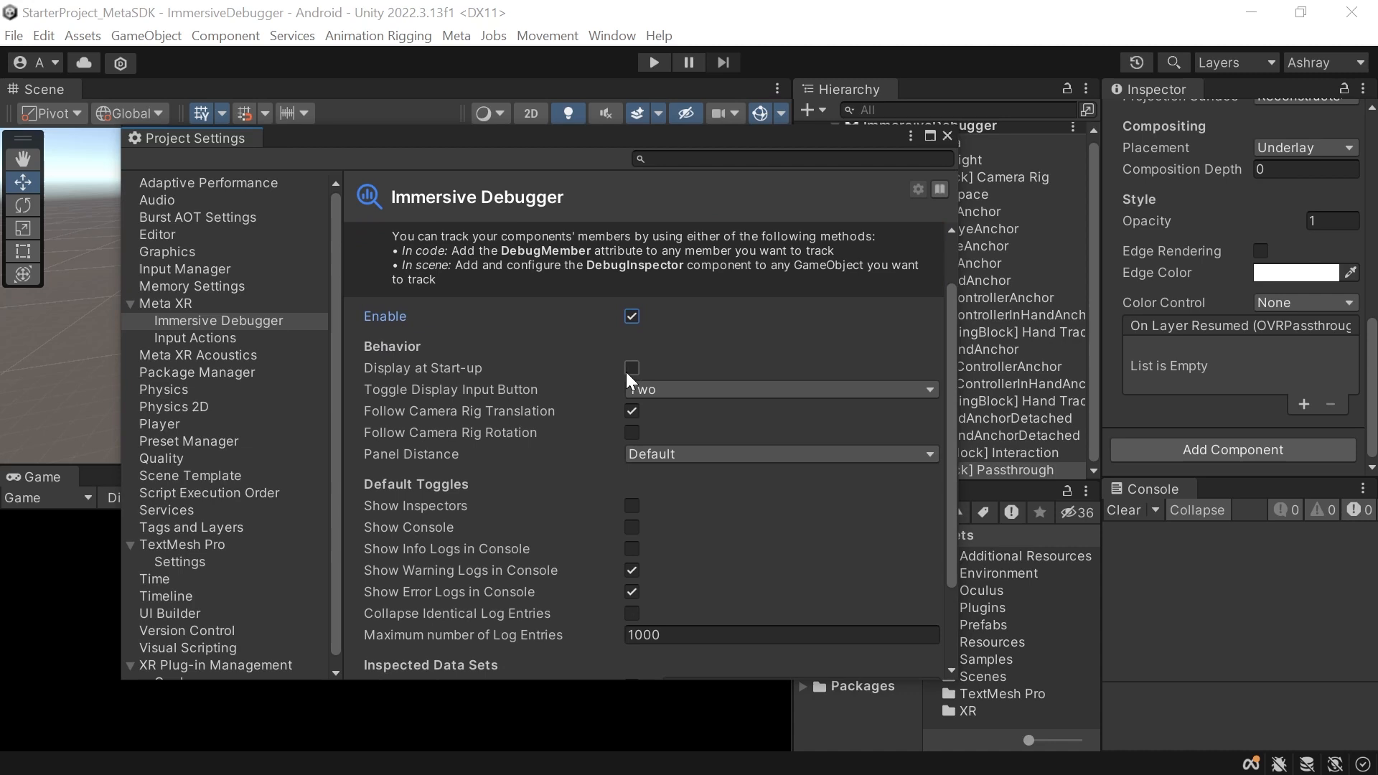
pyautogui.click(631, 368)
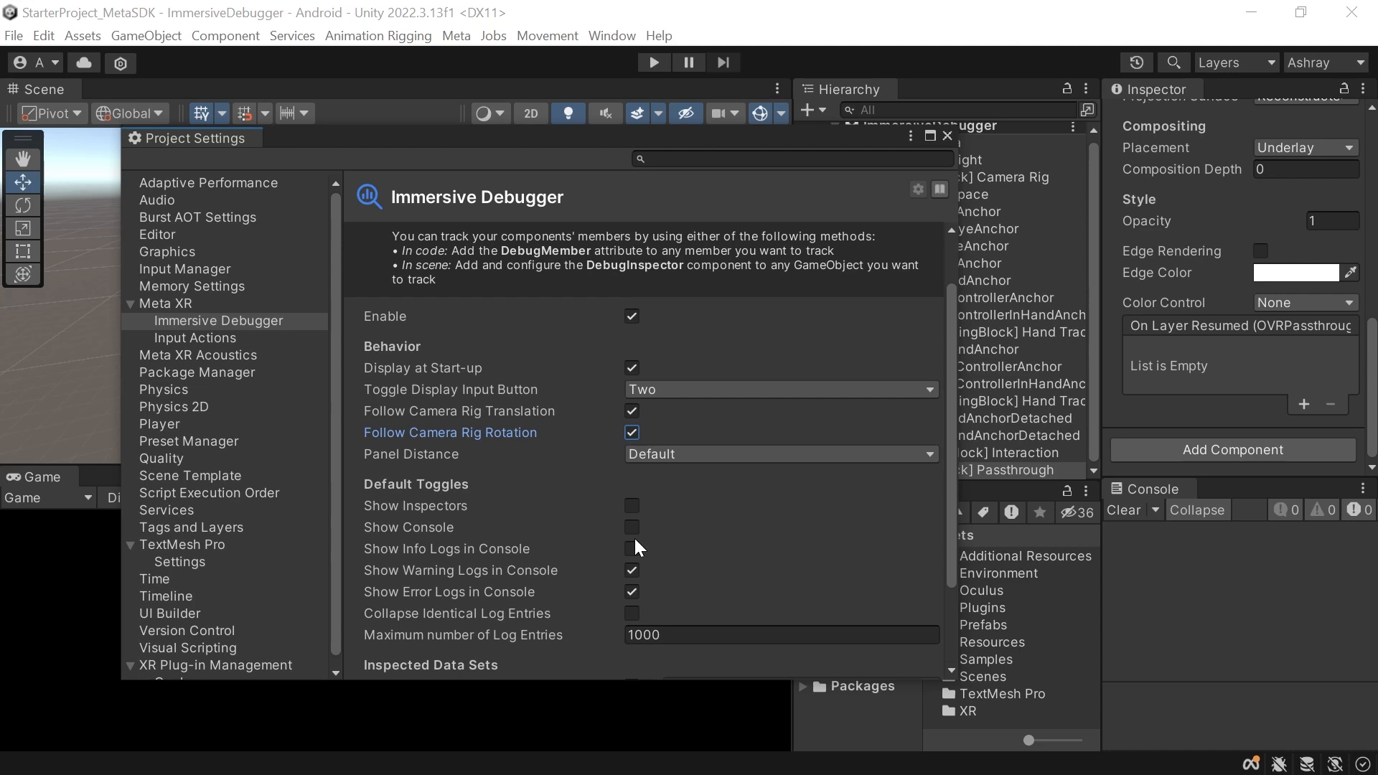
pyautogui.click(632, 433)
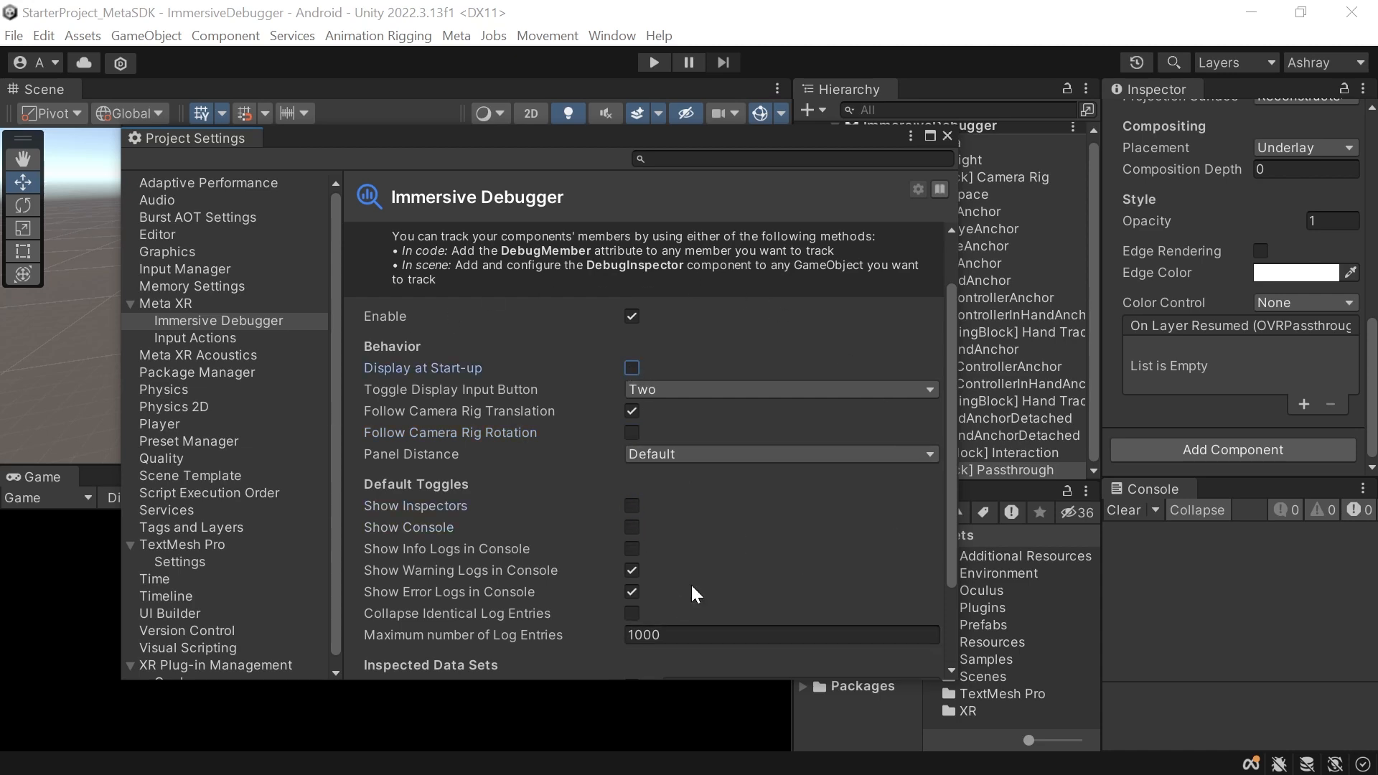
pyautogui.moveTo(765, 552)
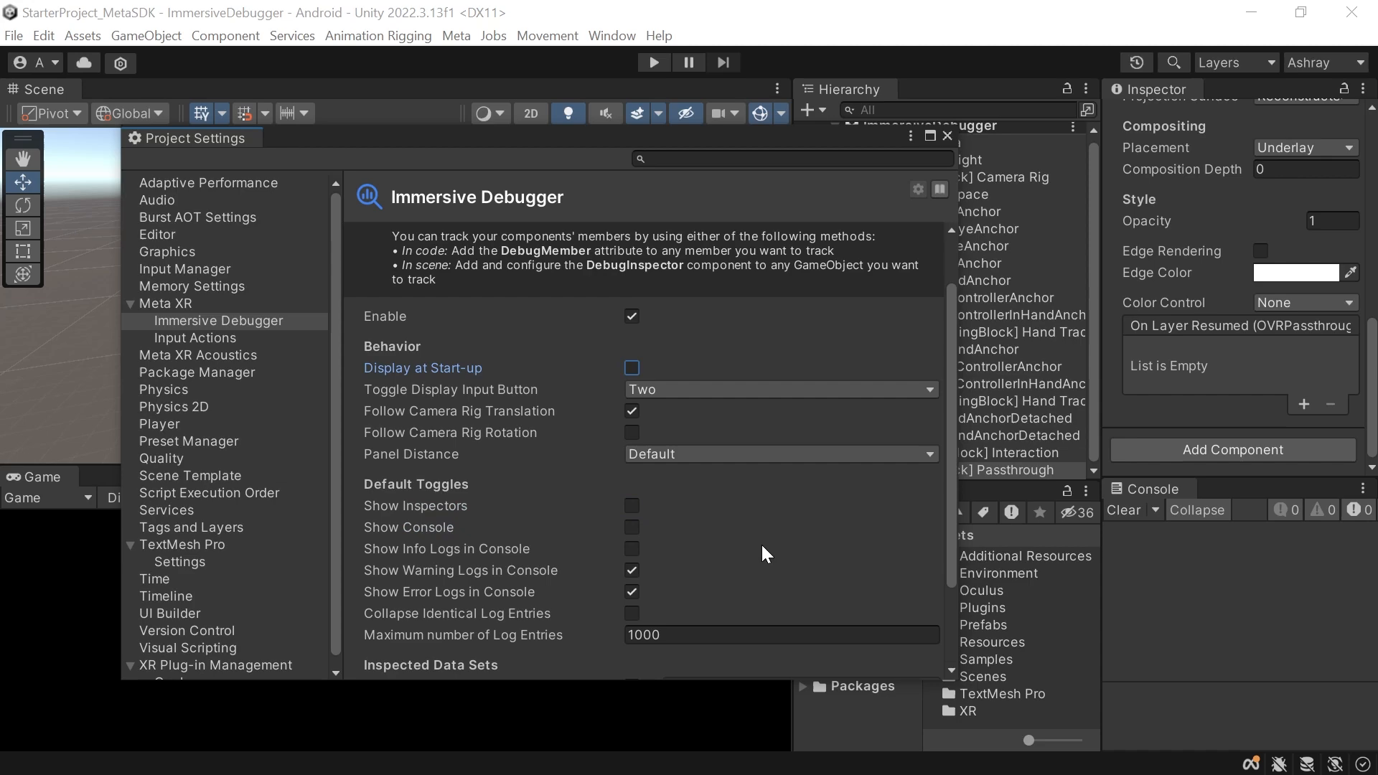
pyautogui.moveTo(735, 535)
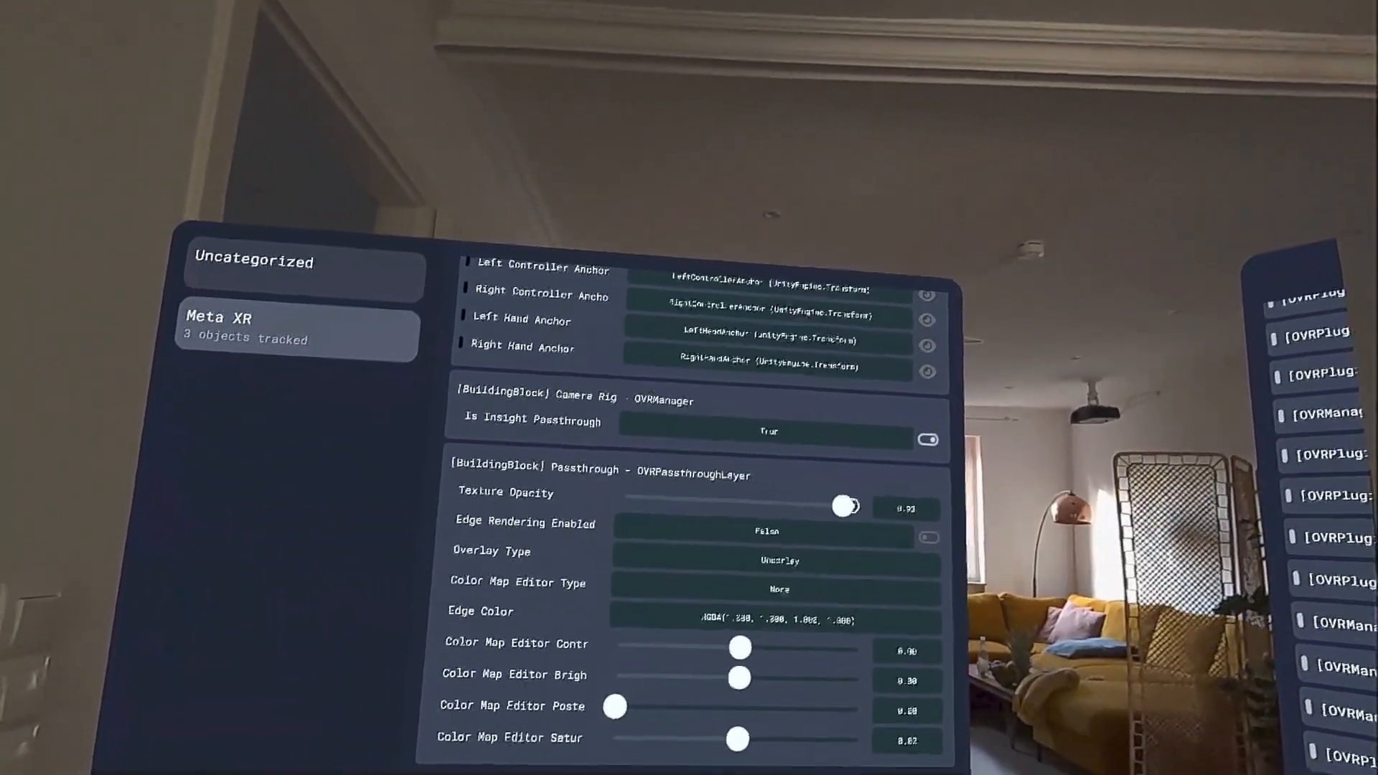
# Step: Drag the Passthrough layer's Texture Opacity down toward 0.25 in the headset Inspectors panel
pyautogui.moveTo(845, 505); pyautogui.dragTo(677, 498)
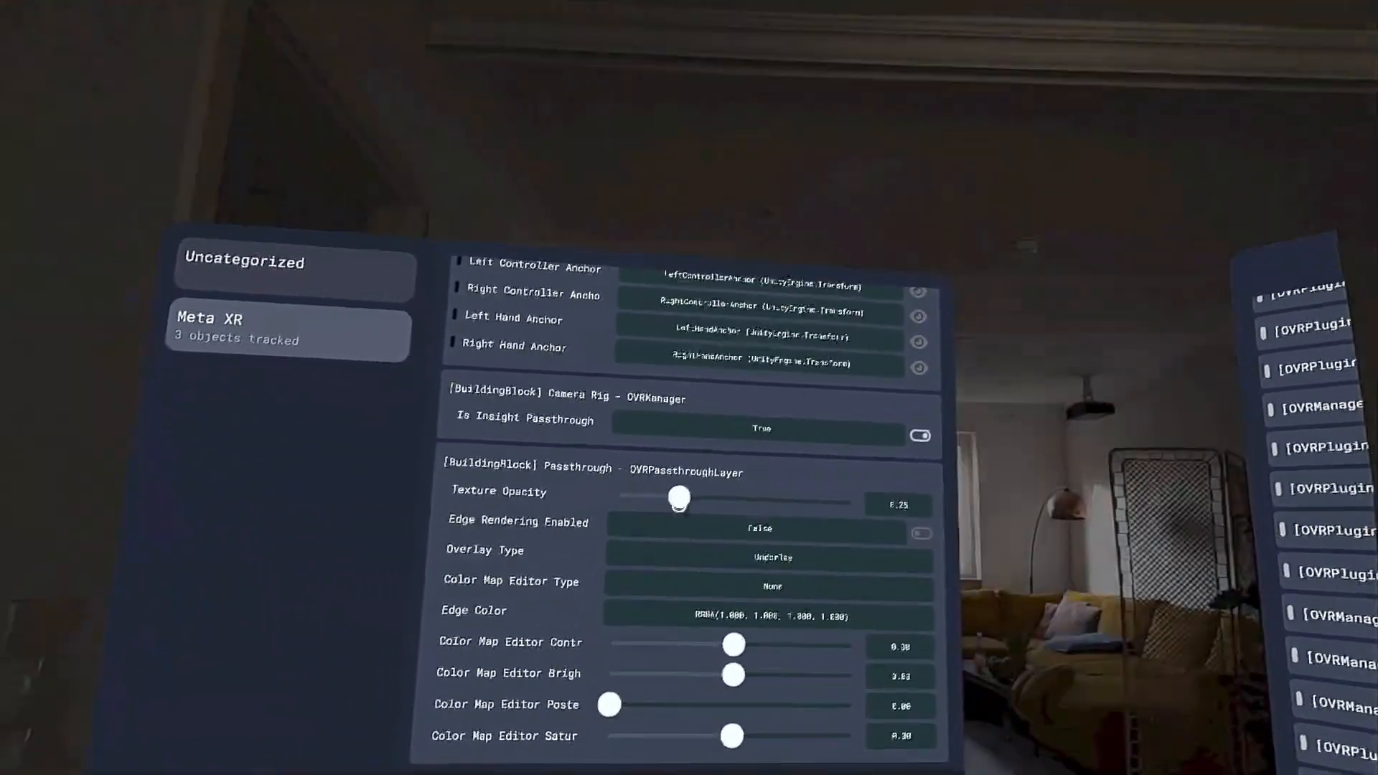
pyautogui.moveTo(677, 498); pyautogui.dragTo(846, 521)
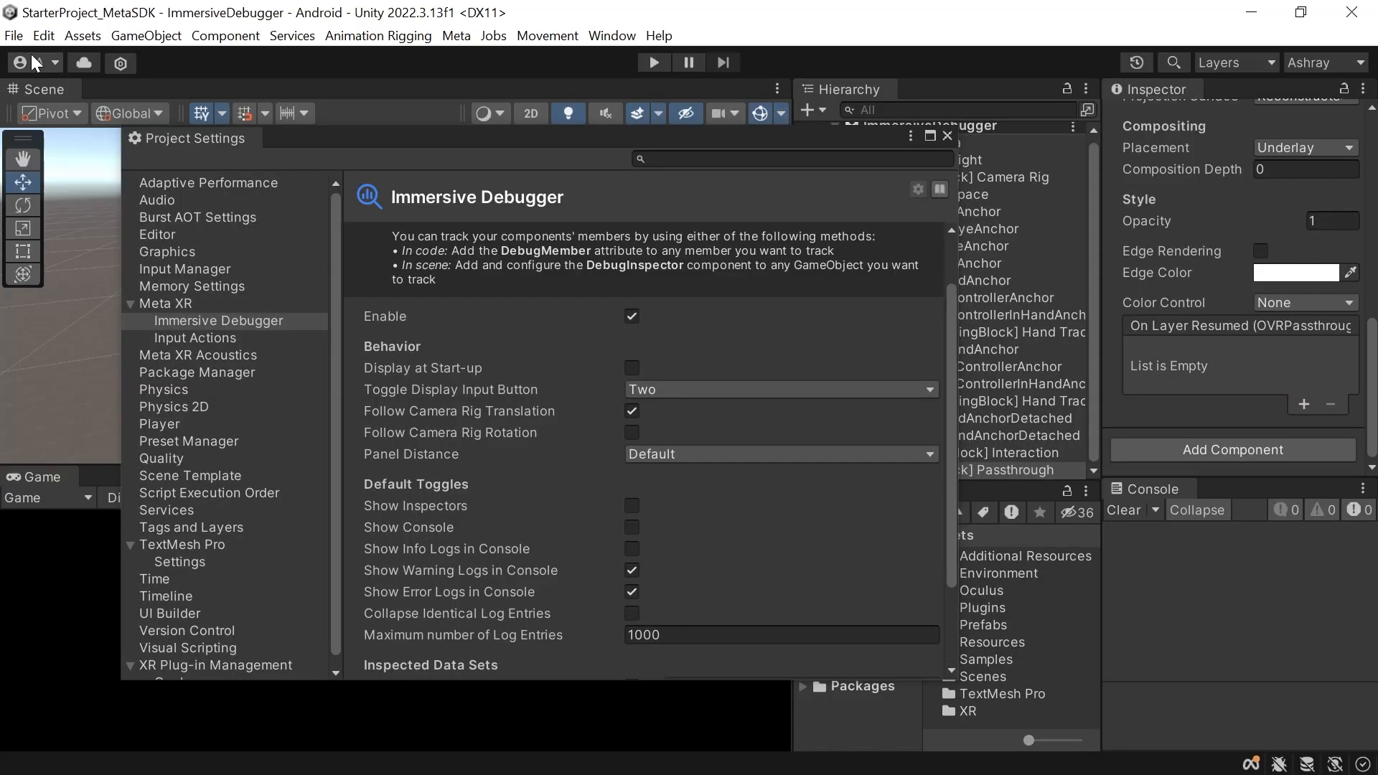
# Step: Enable Development Build in the Android Build Settings
pyautogui.click(13, 35)
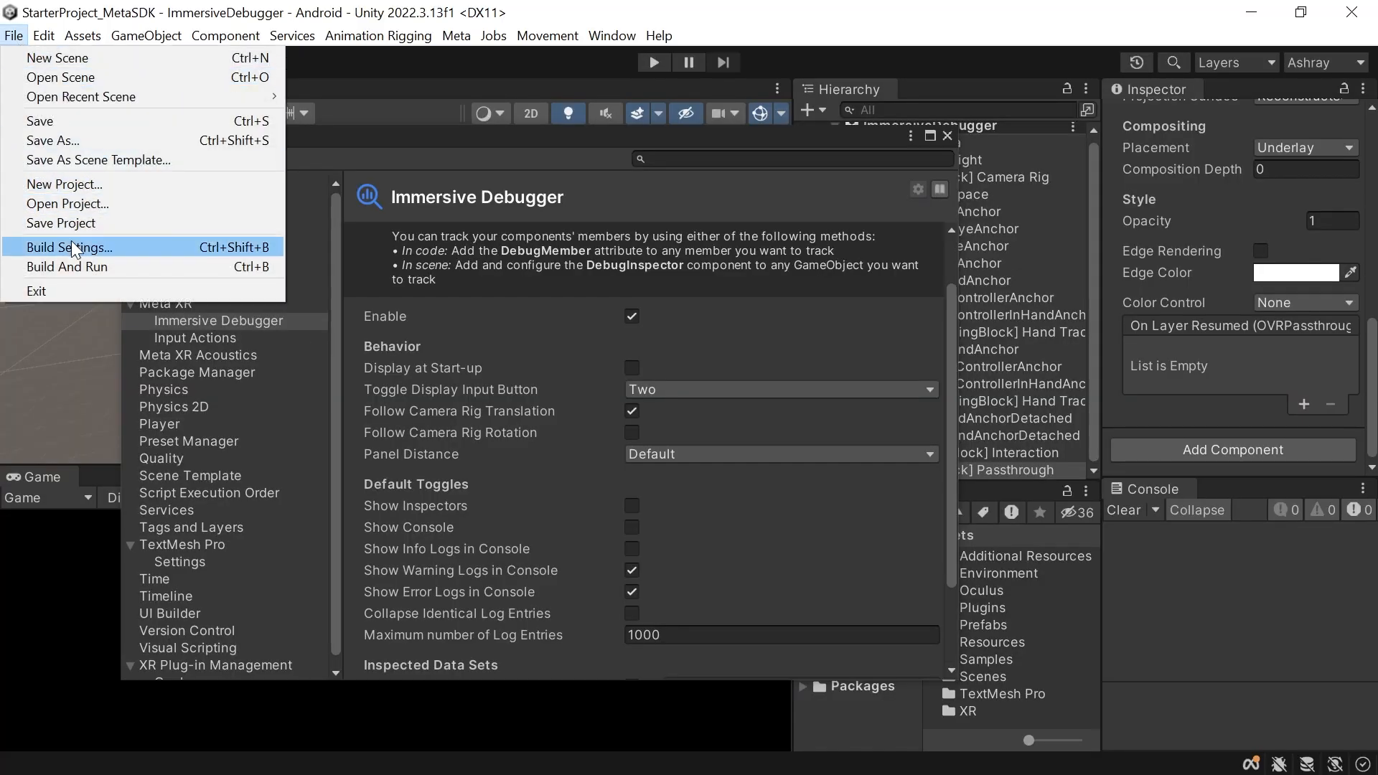
pyautogui.click(69, 247)
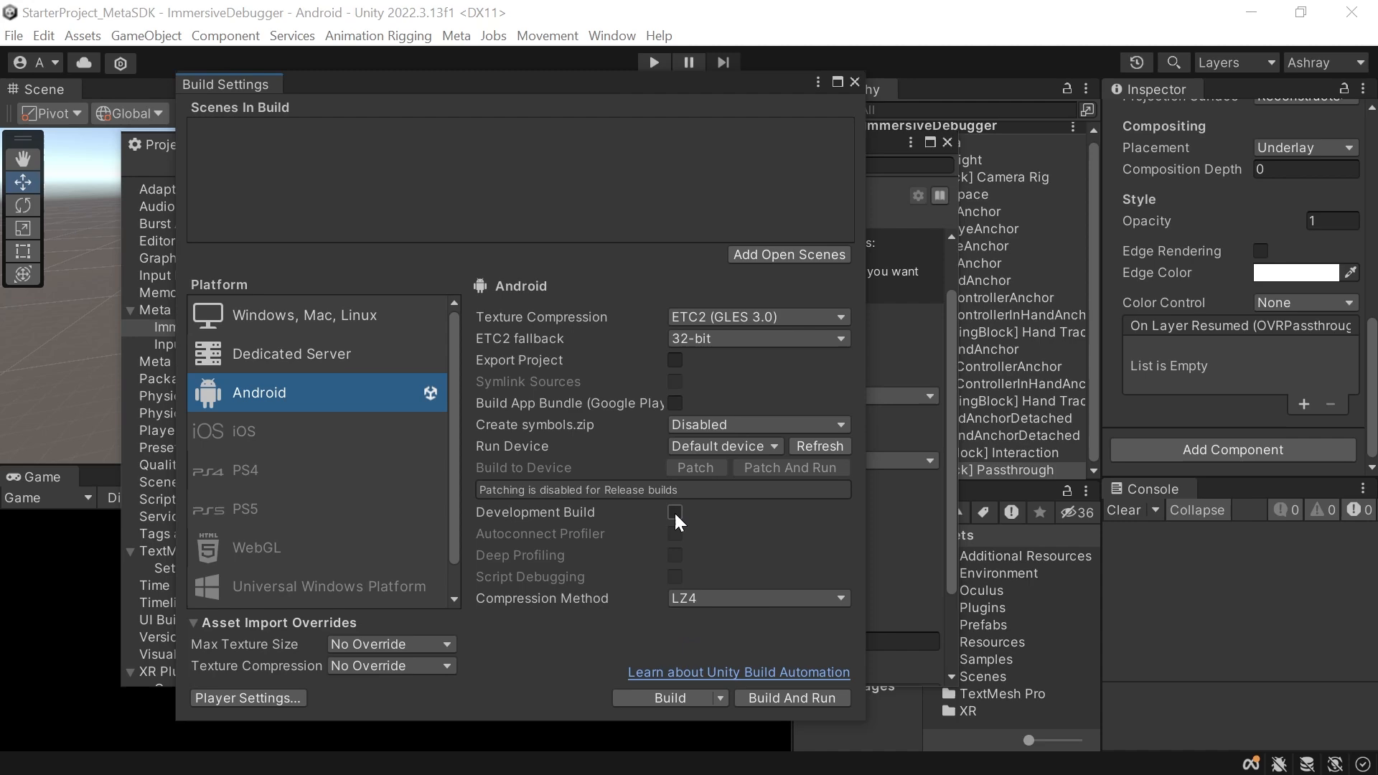
pyautogui.click(675, 512)
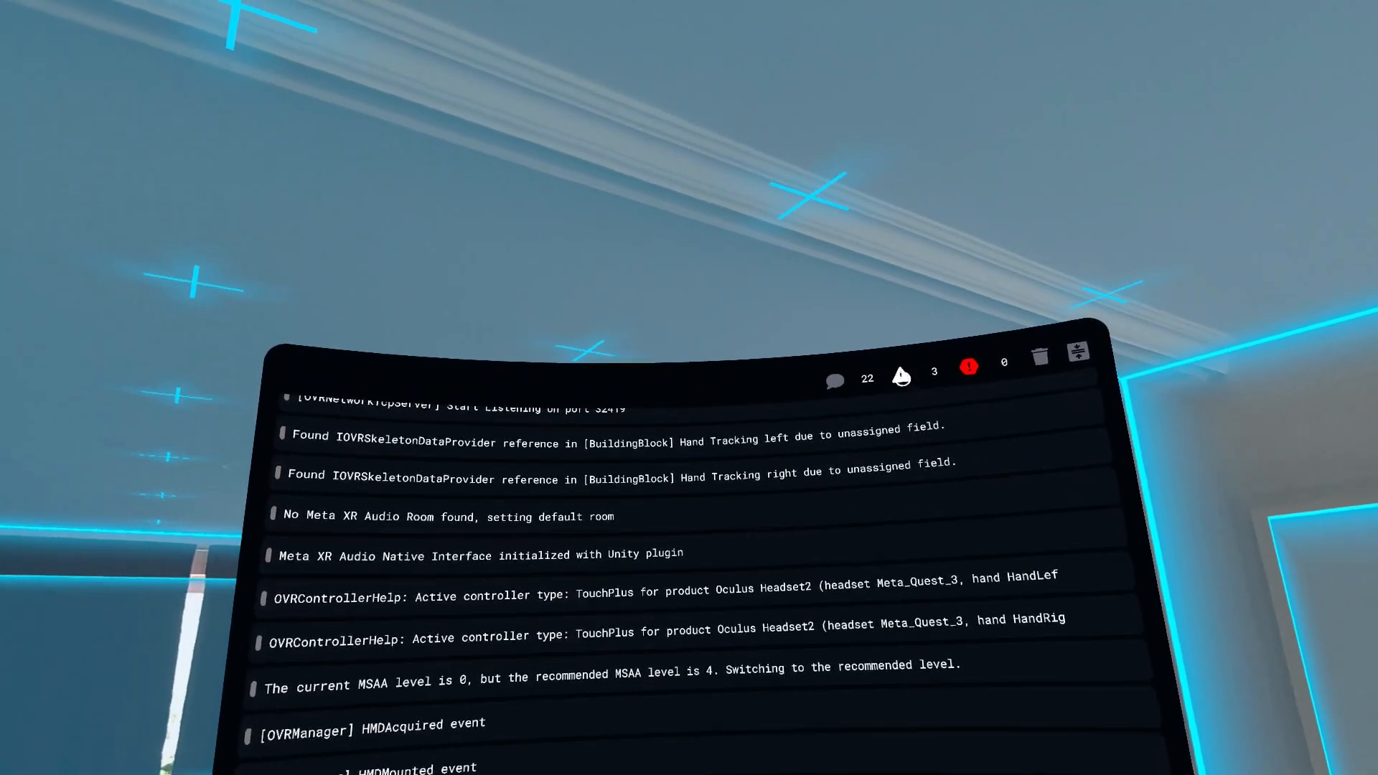
# Step: Scroll through the startup log entries in the headset Console panel
pyautogui.scroll(-3)
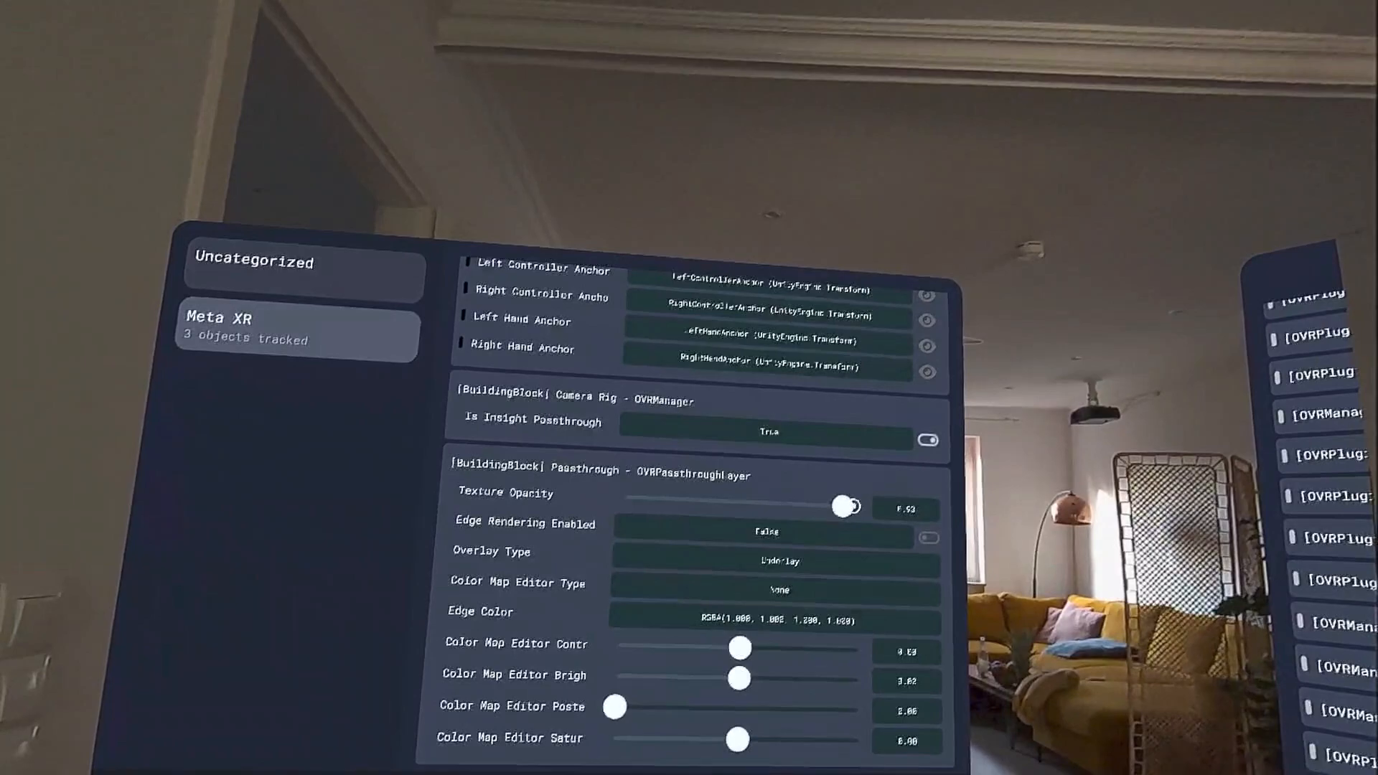
# Step: Drag the Passthrough Texture Opacity slider down, then partly back up, under Meta XR Inspectors
pyautogui.moveTo(846, 508); pyautogui.dragTo(661, 499)
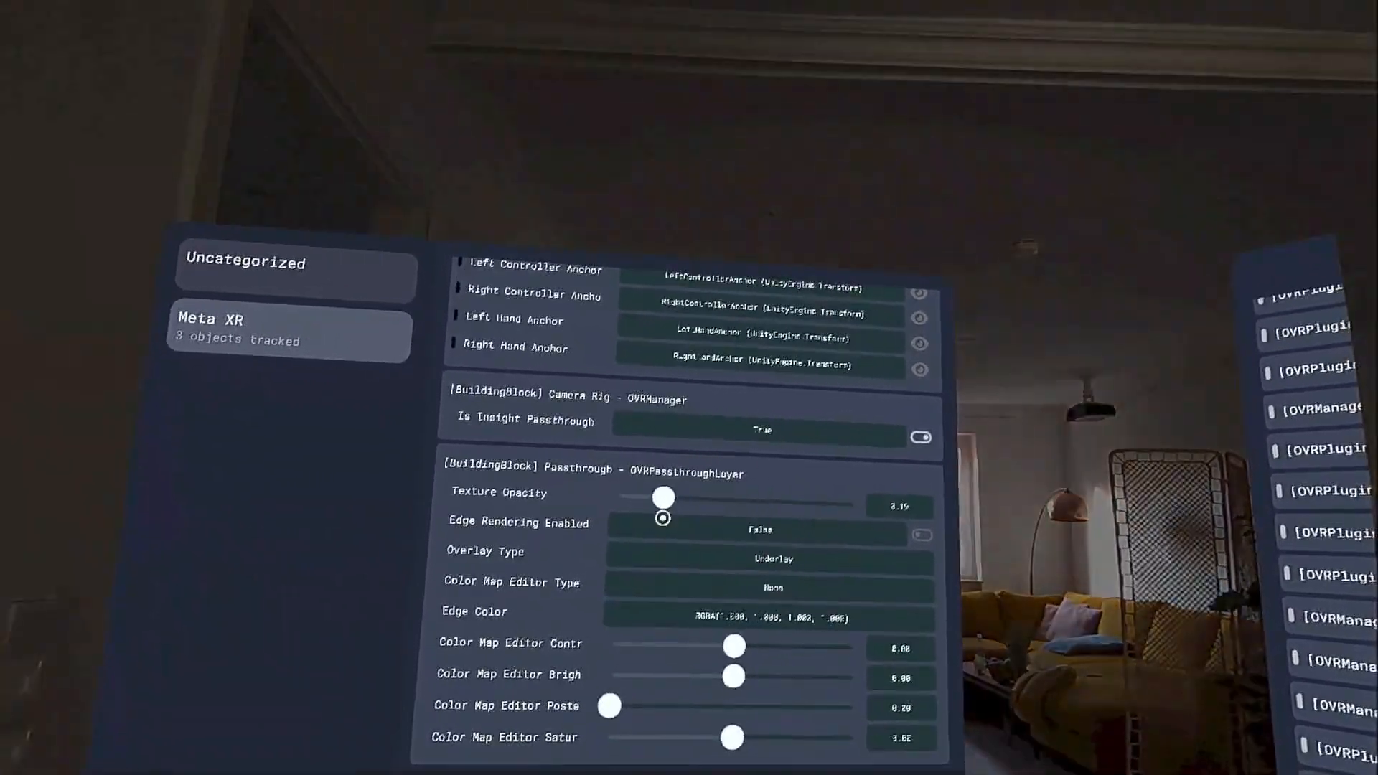
pyautogui.moveTo(666, 498); pyautogui.dragTo(795, 502)
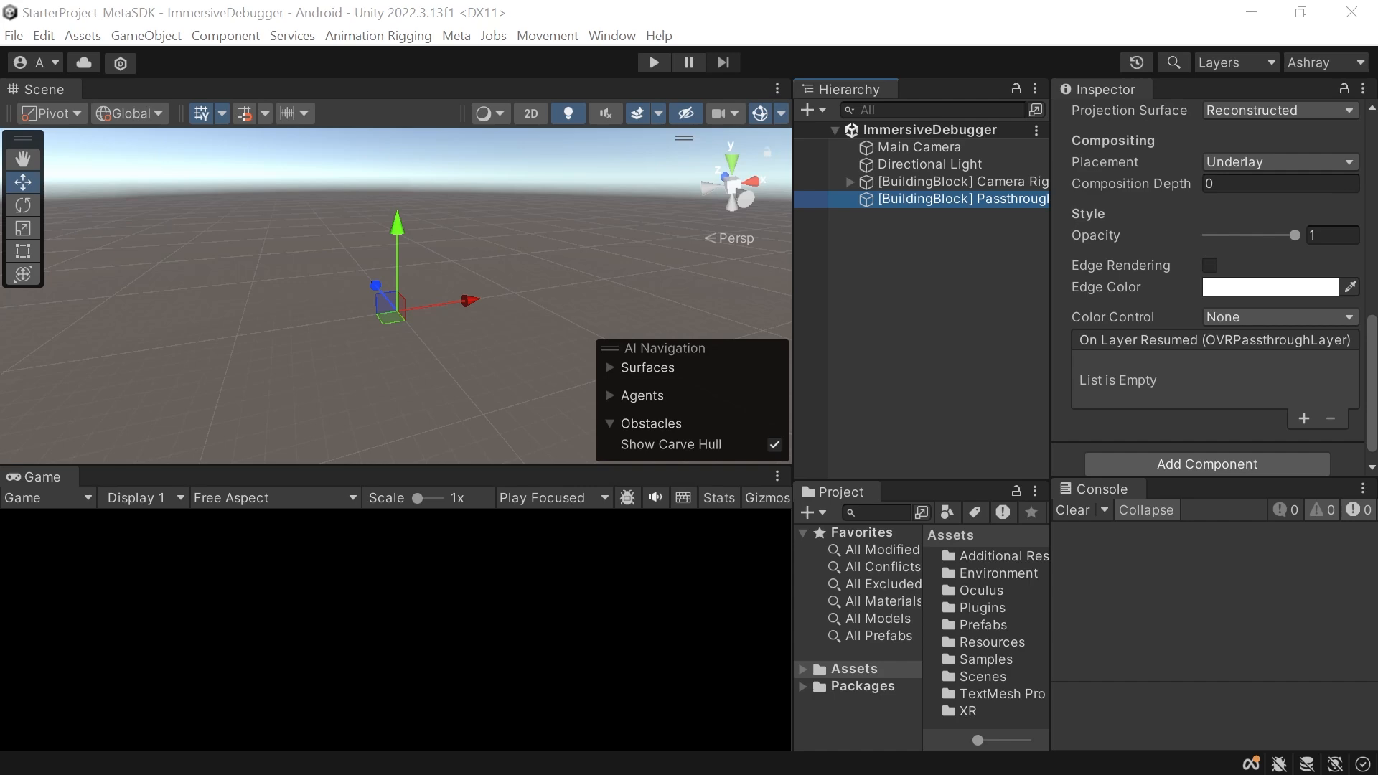
pyautogui.moveTo(250, 341)
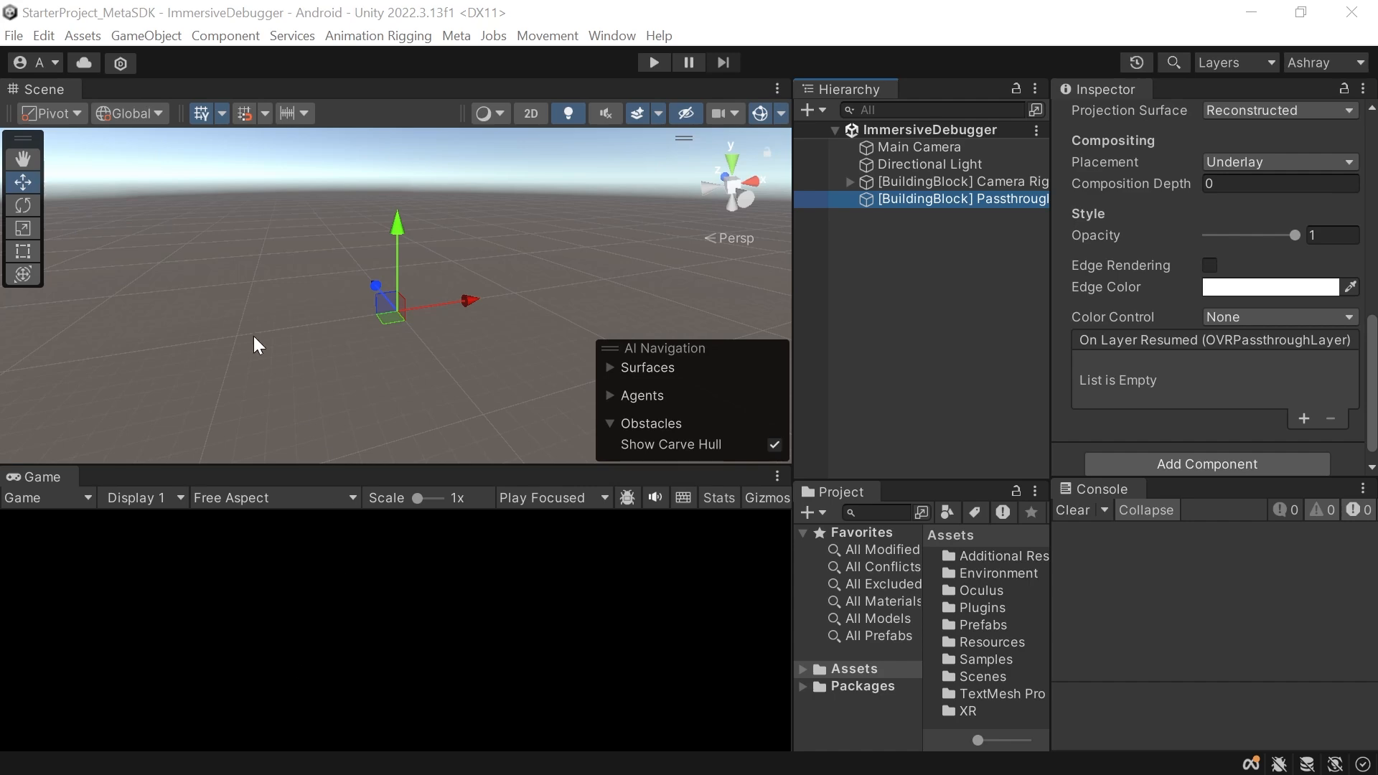
# Step: Add the MR Utility Kit from the scene-feature Building Blocks and inspect it
pyautogui.click(456, 35)
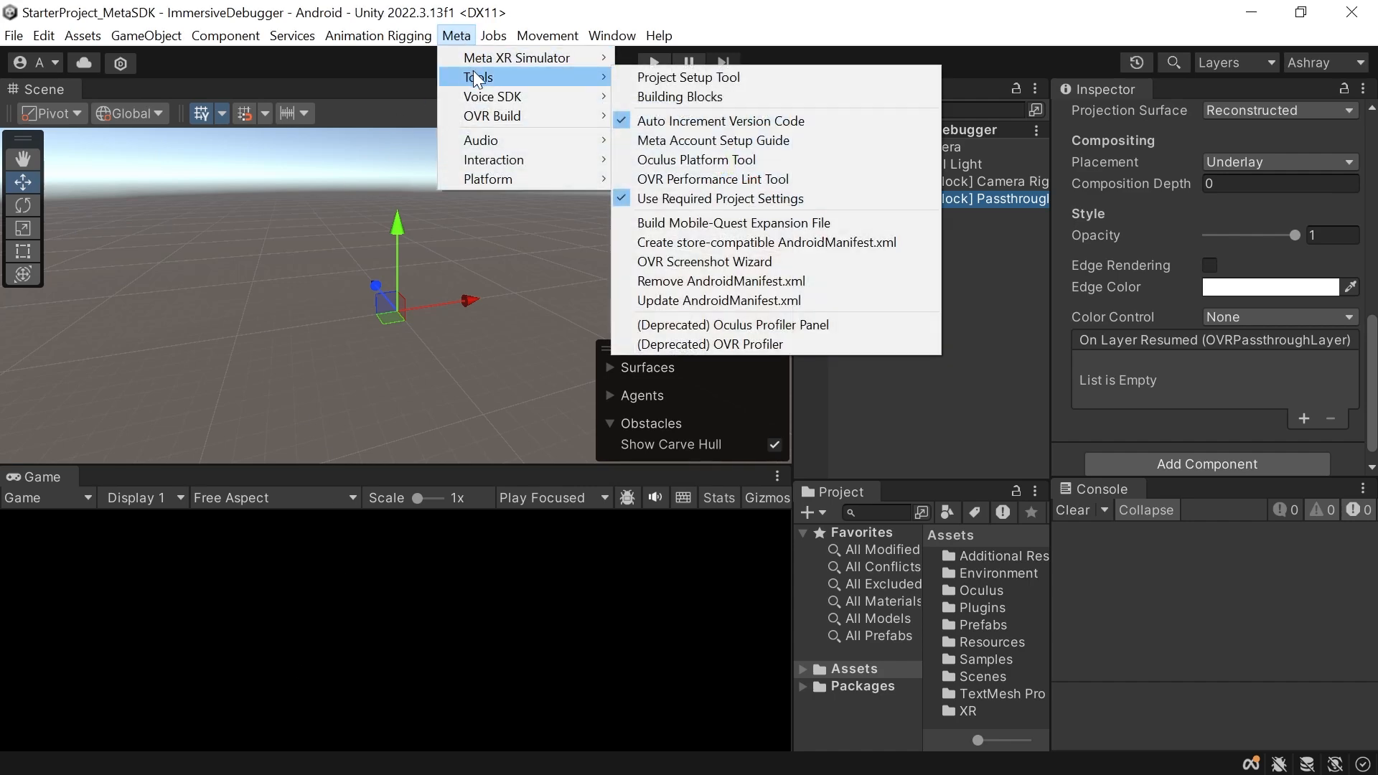
pyautogui.click(679, 96)
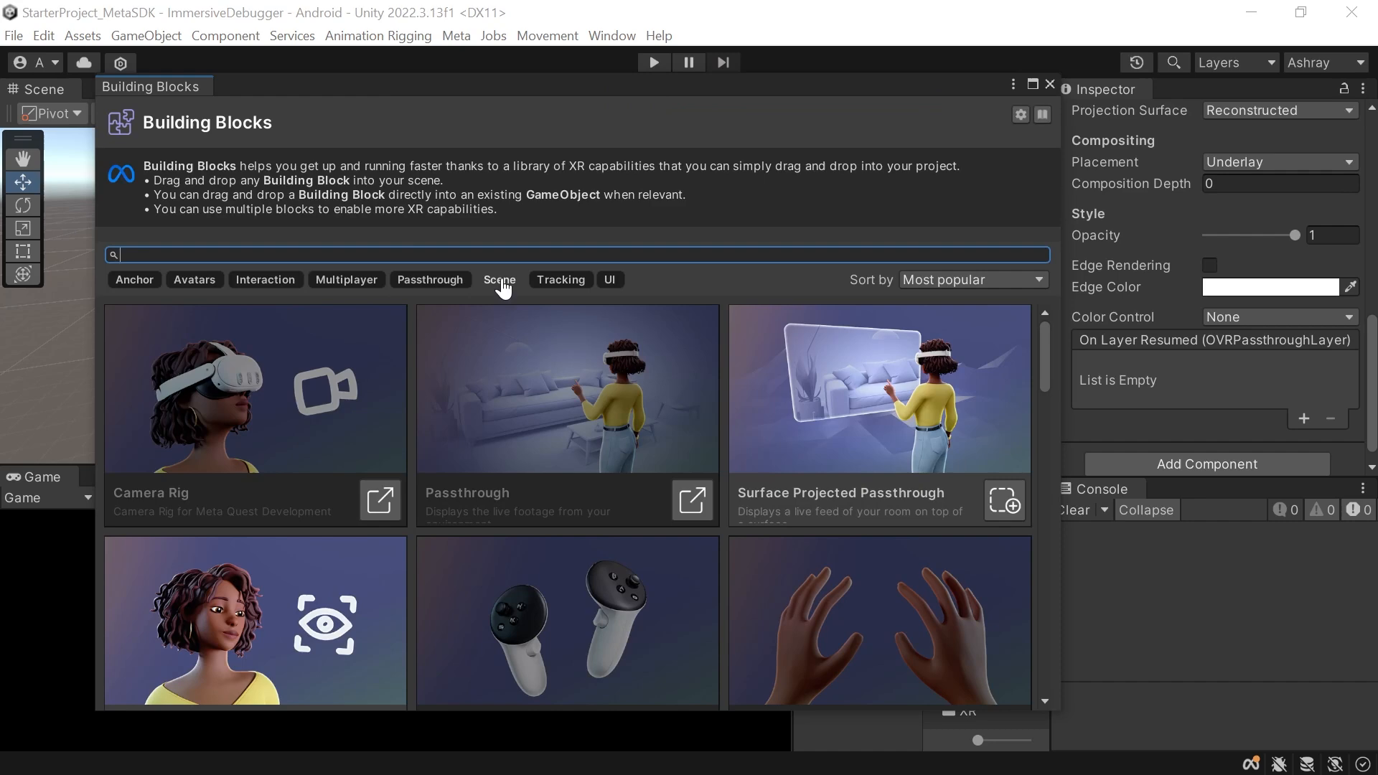
pyautogui.click(500, 279)
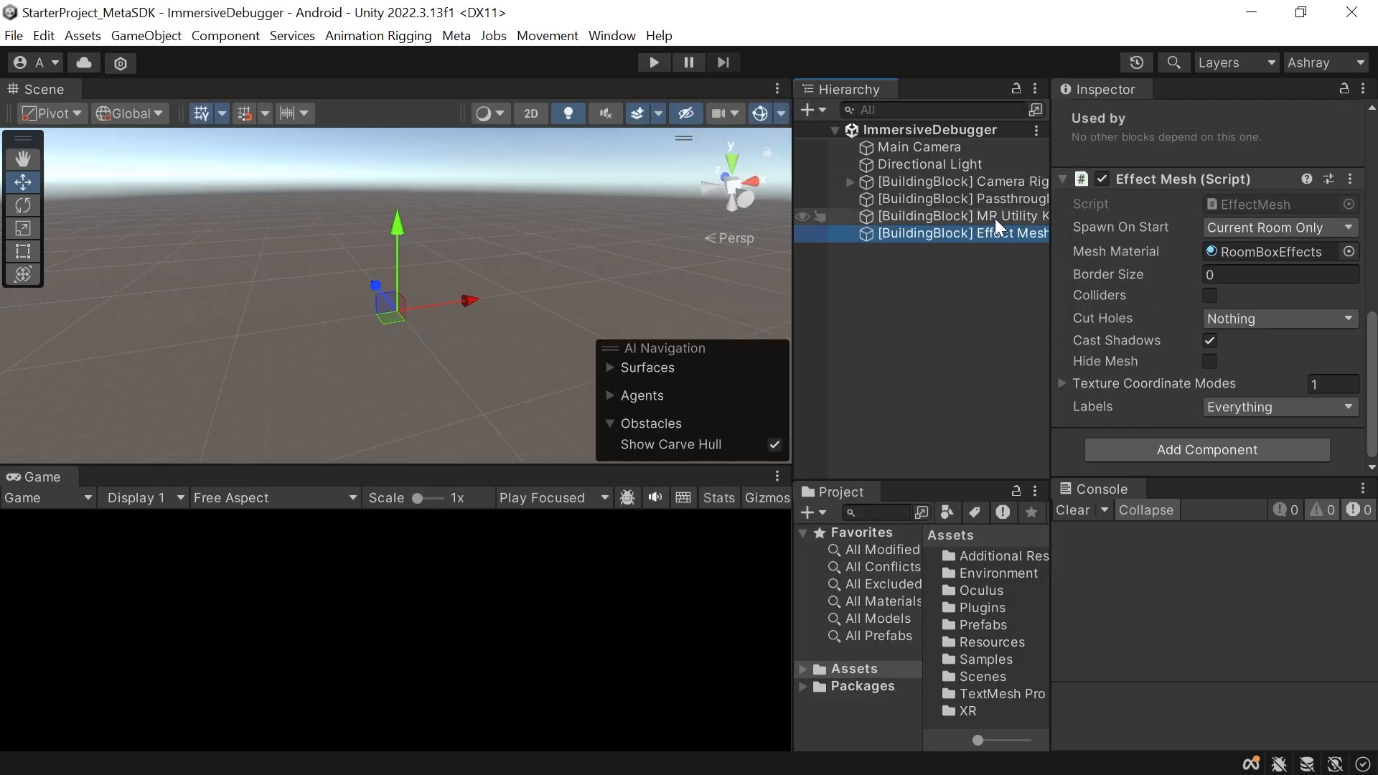
pyautogui.click(964, 216)
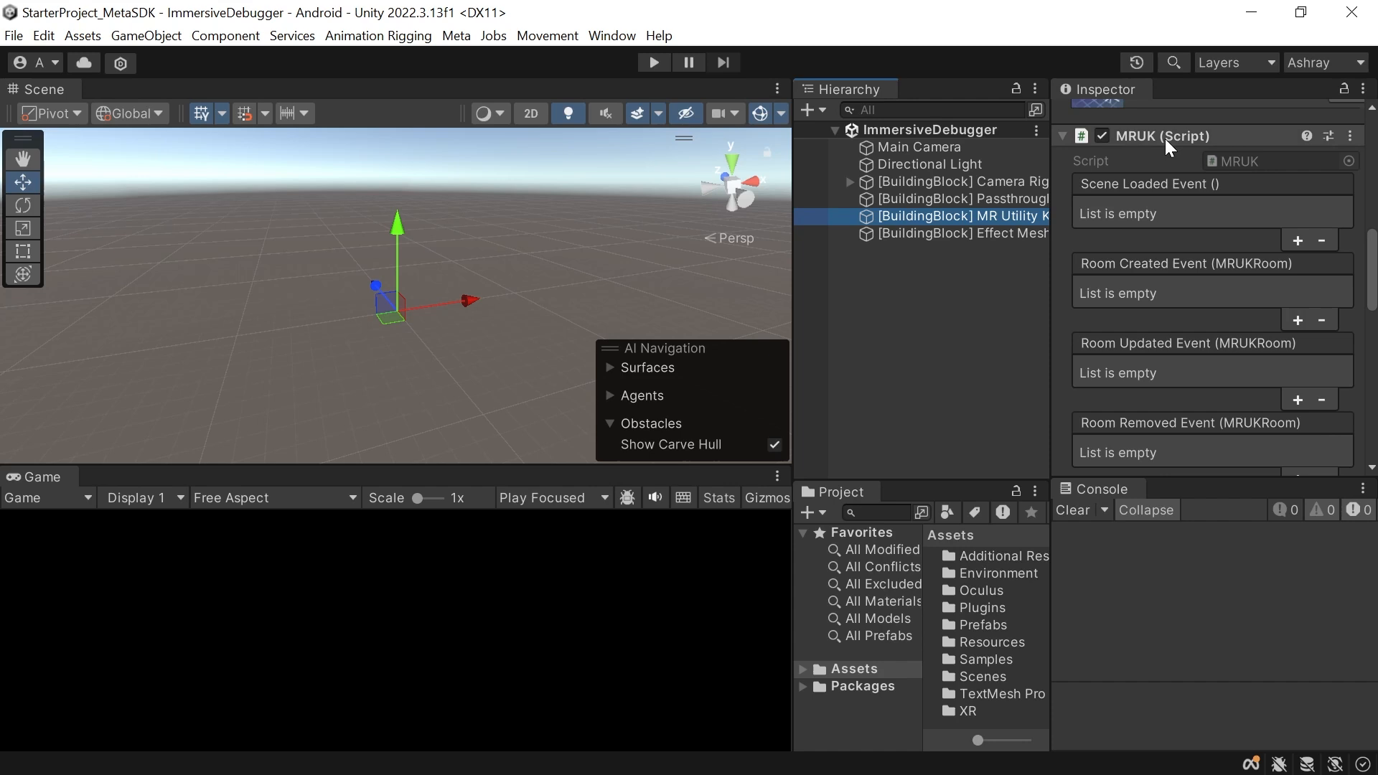
pyautogui.moveTo(1175, 167)
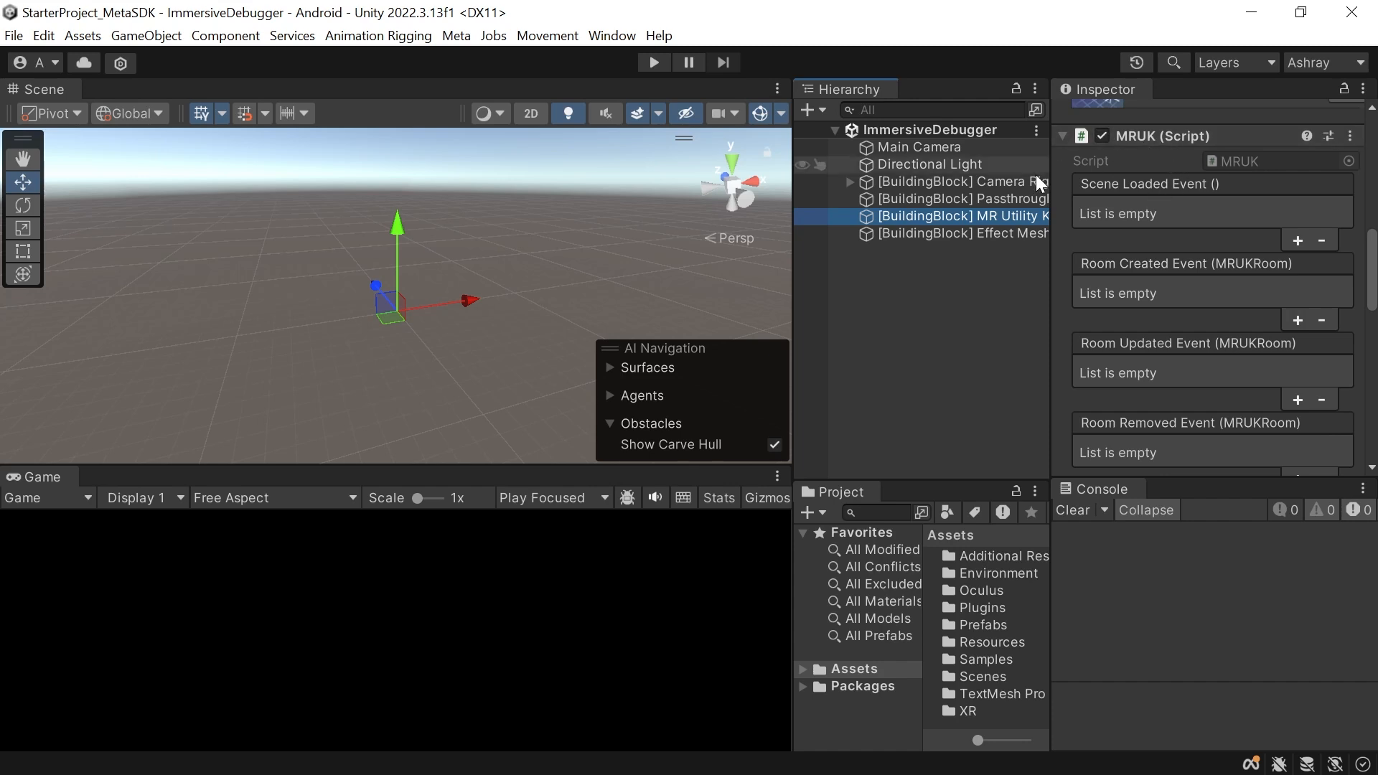
# Step: Enable colliders on the Effect Mesh block and exclude GLOBAL_MESH from its labels
pyautogui.click(964, 233)
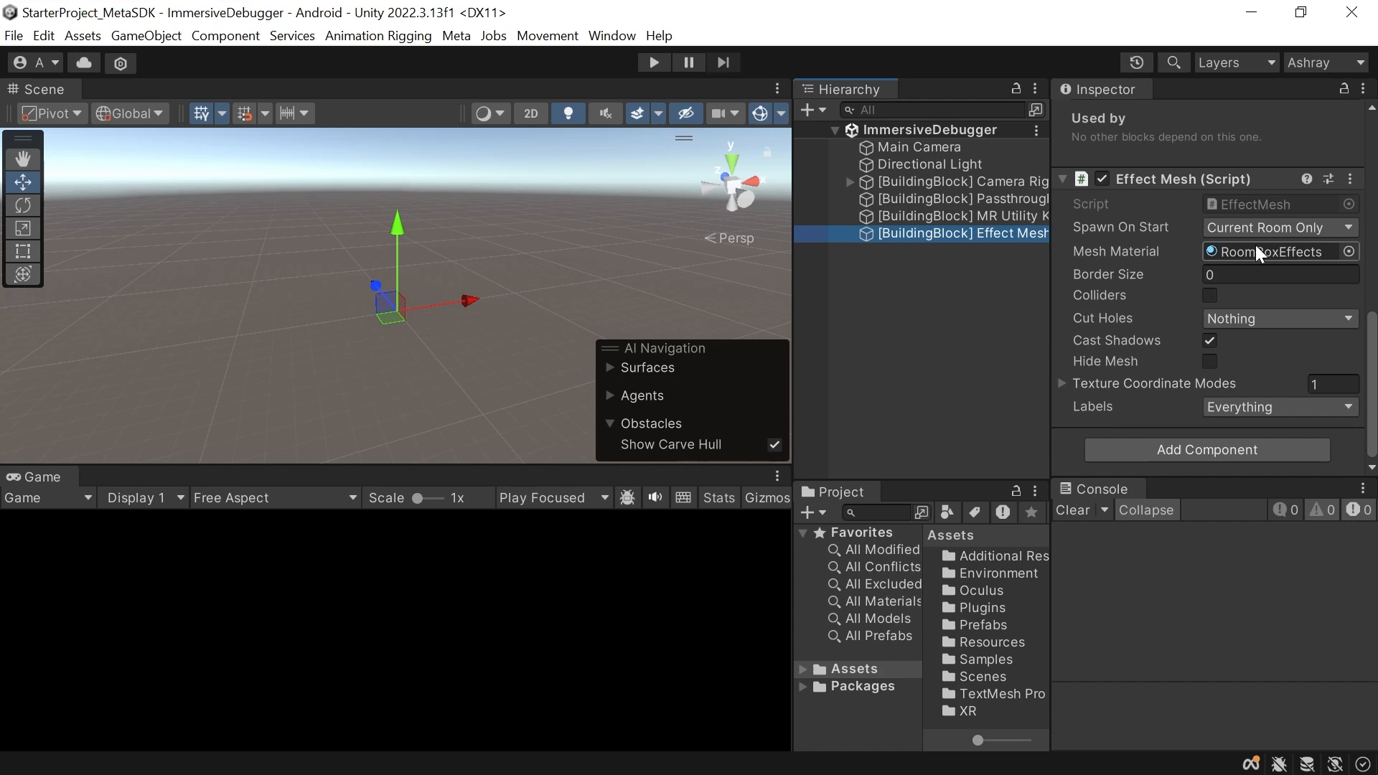
pyautogui.click(1209, 296)
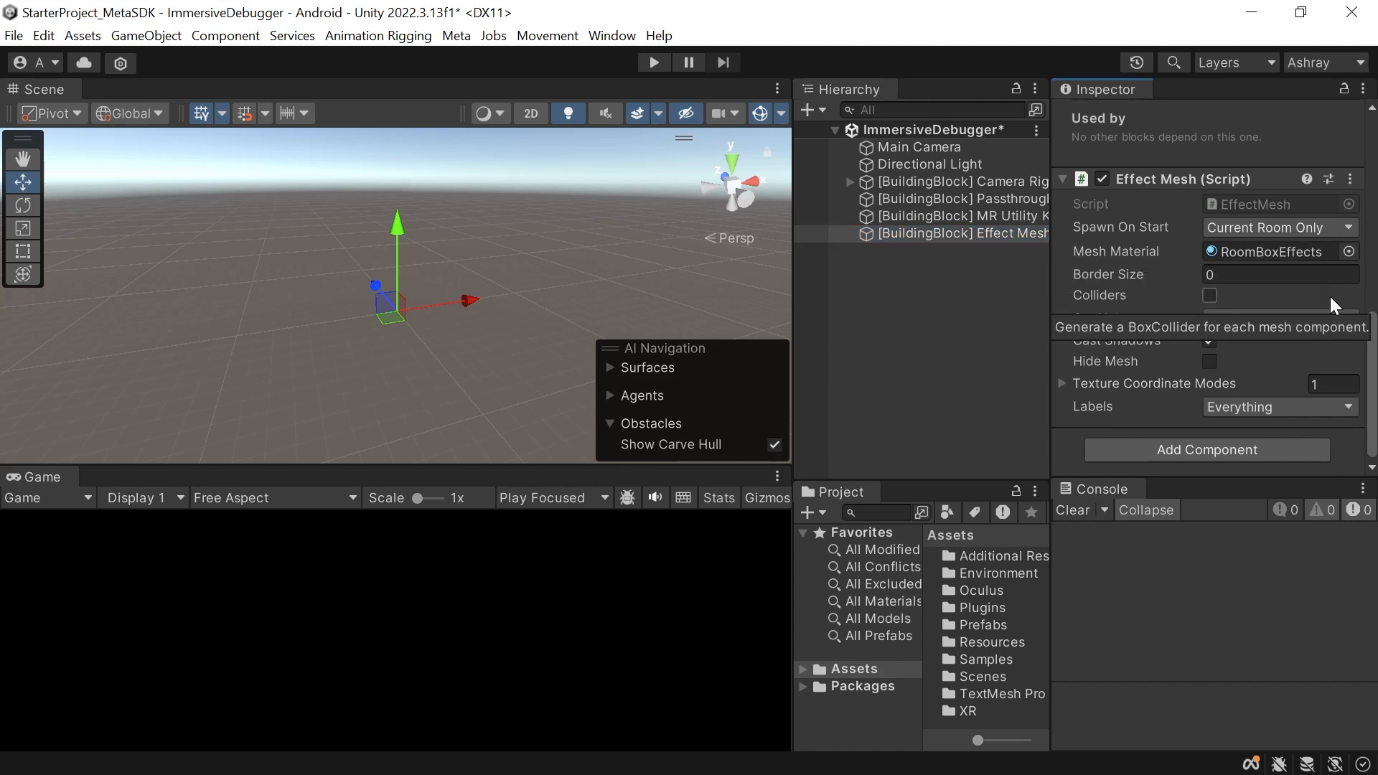
pyautogui.click(1209, 295)
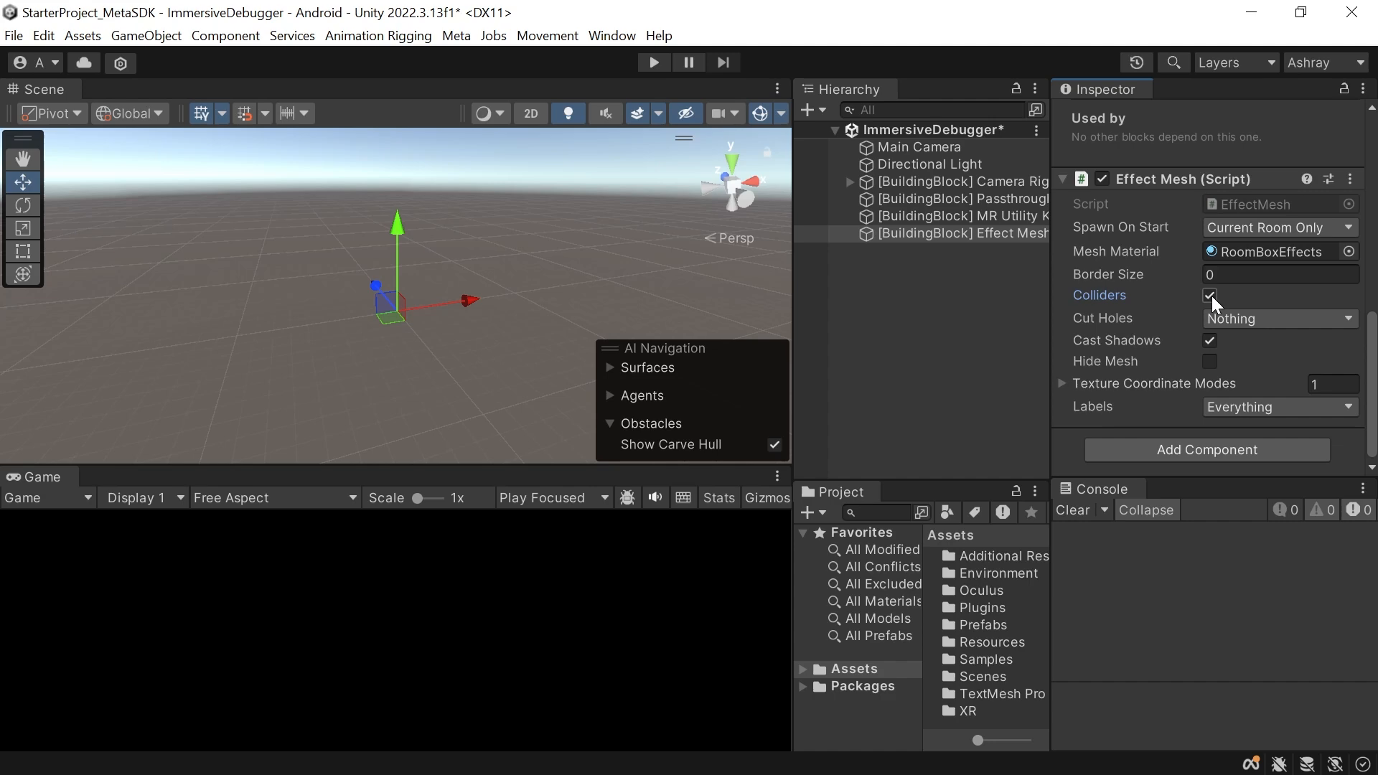
pyautogui.click(1279, 407)
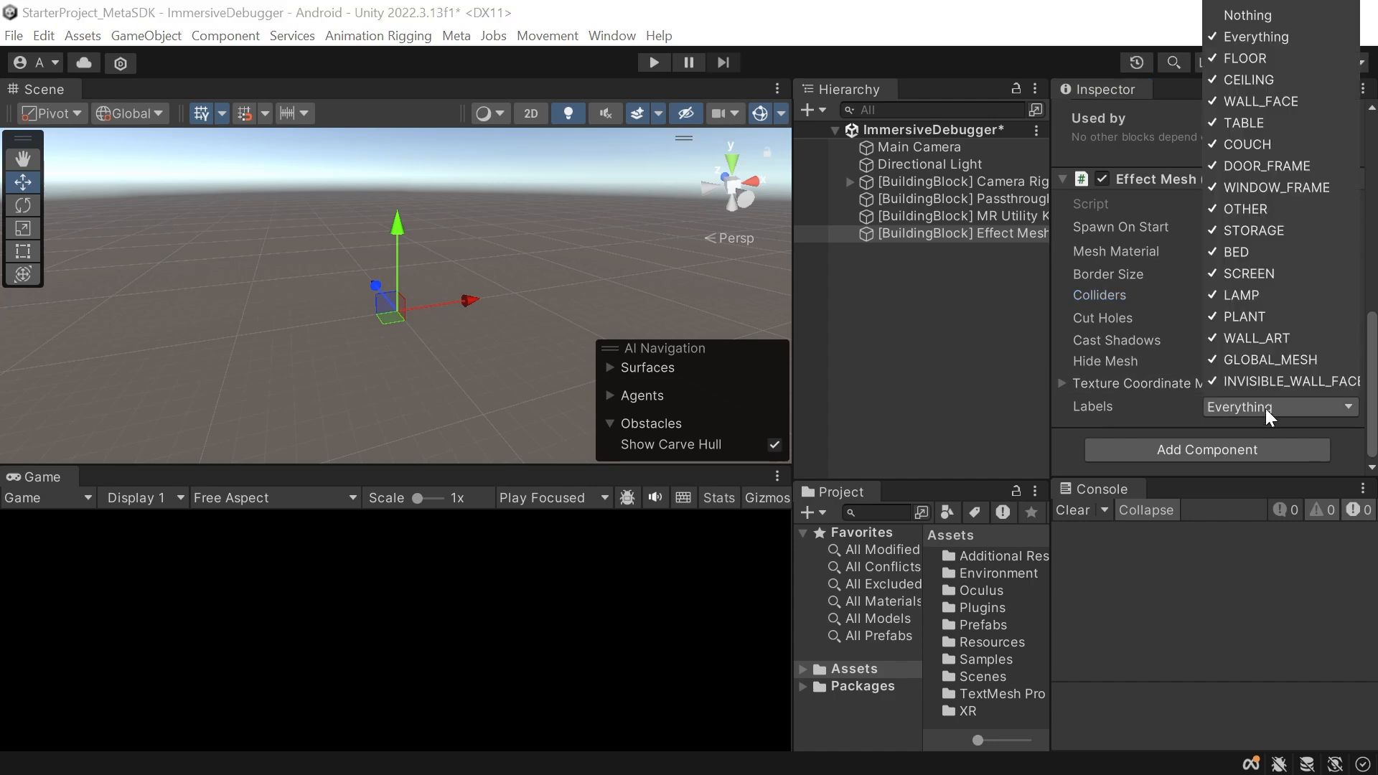
pyautogui.click(1272, 359)
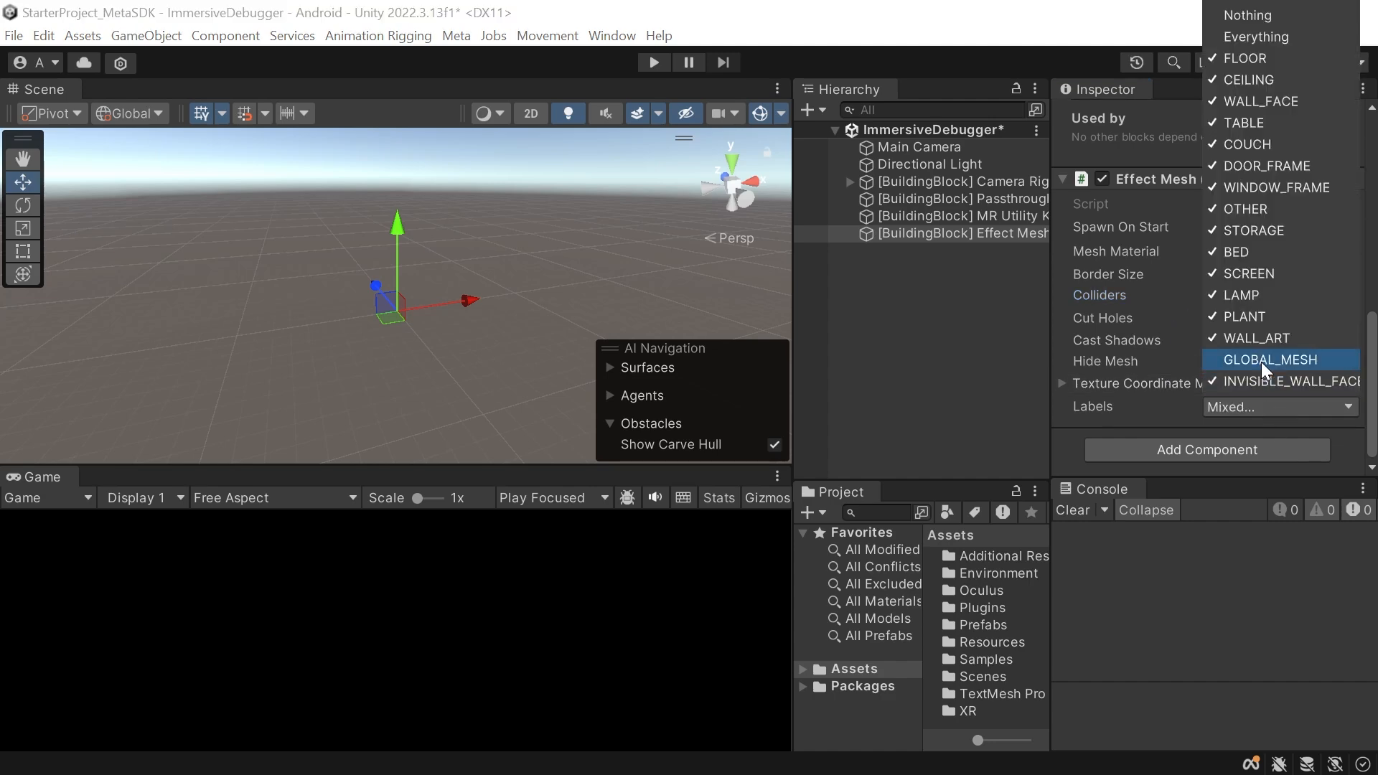
# Step: Set up a ProjectileShooter object using the ShootProjectile script
pyautogui.click(1009, 722)
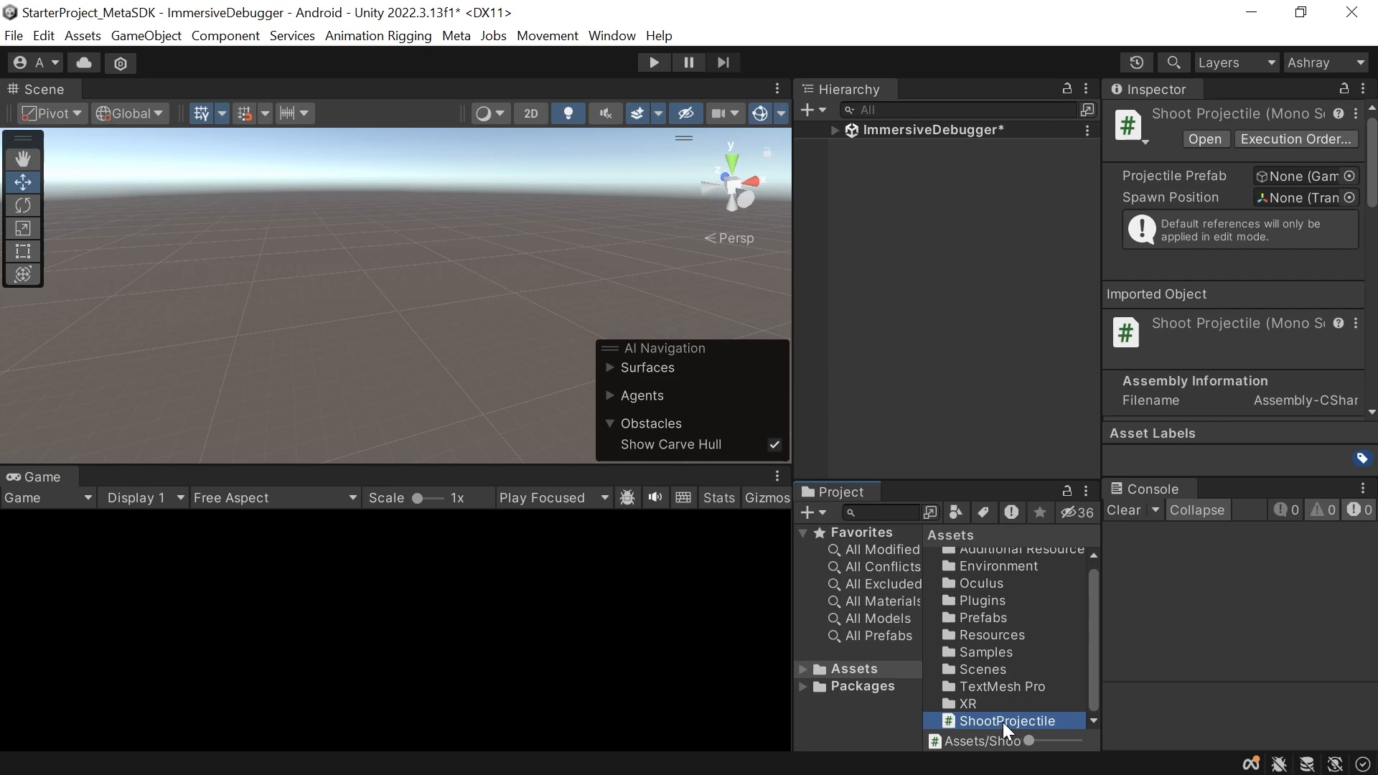
pyautogui.doubleClick(1004, 720)
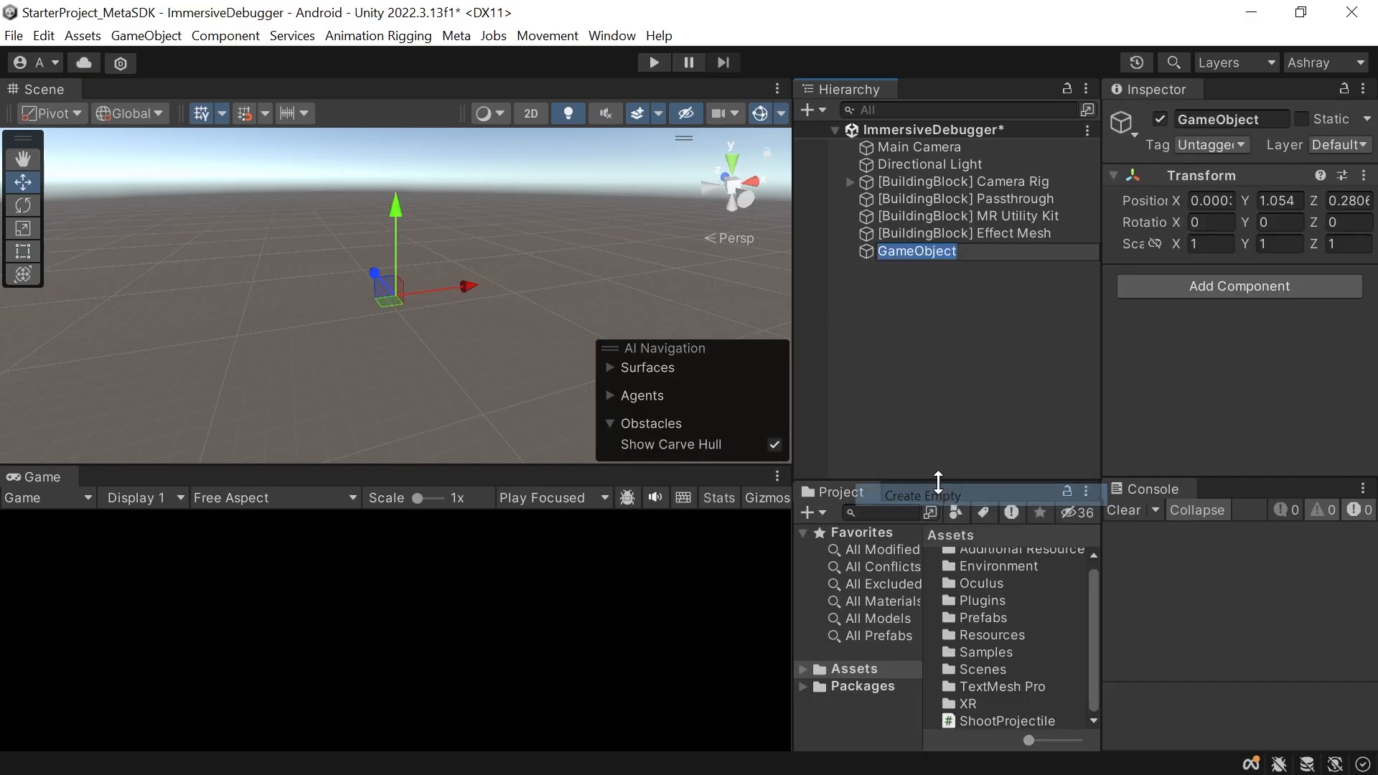
pyautogui.write('ProjectileShooter')
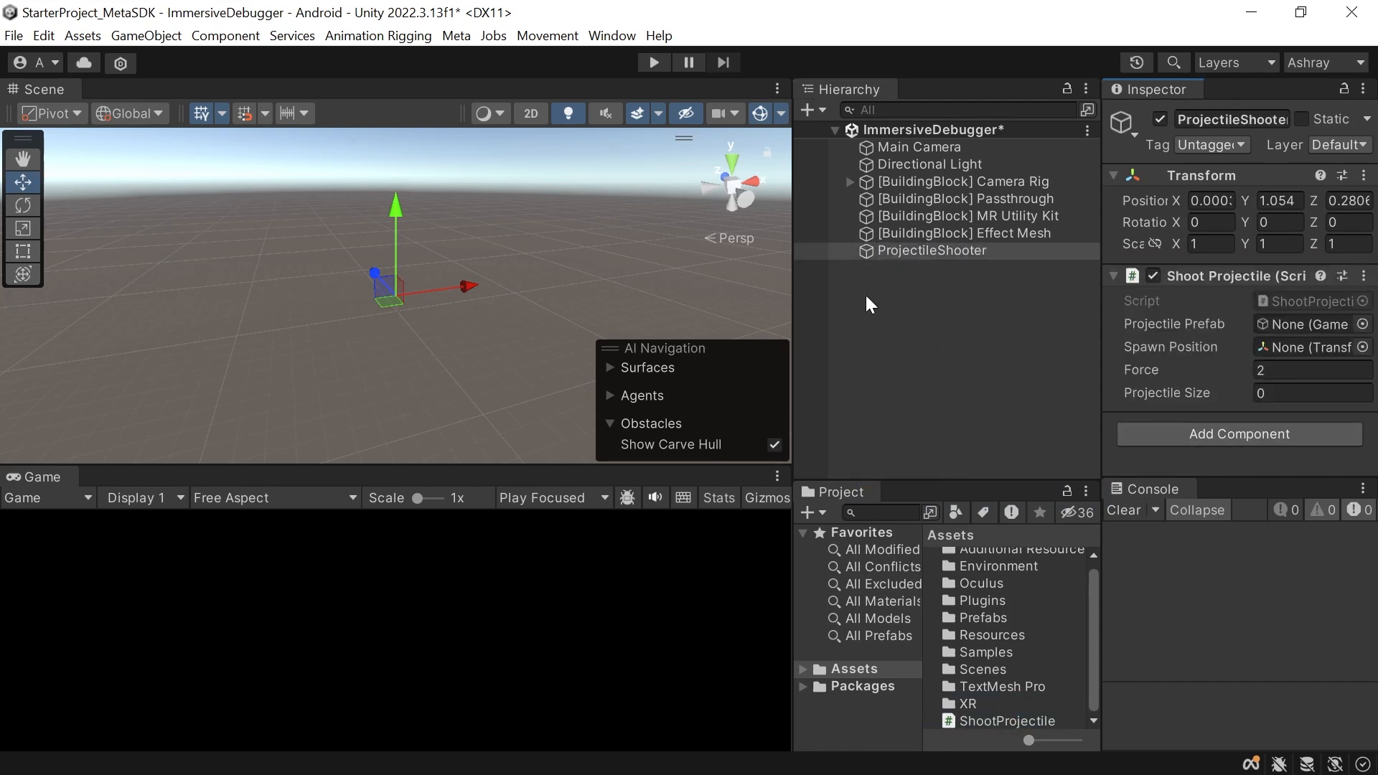
# Step: Create a Sphere 3D object in the scene
pyautogui.rightClick(931, 250)
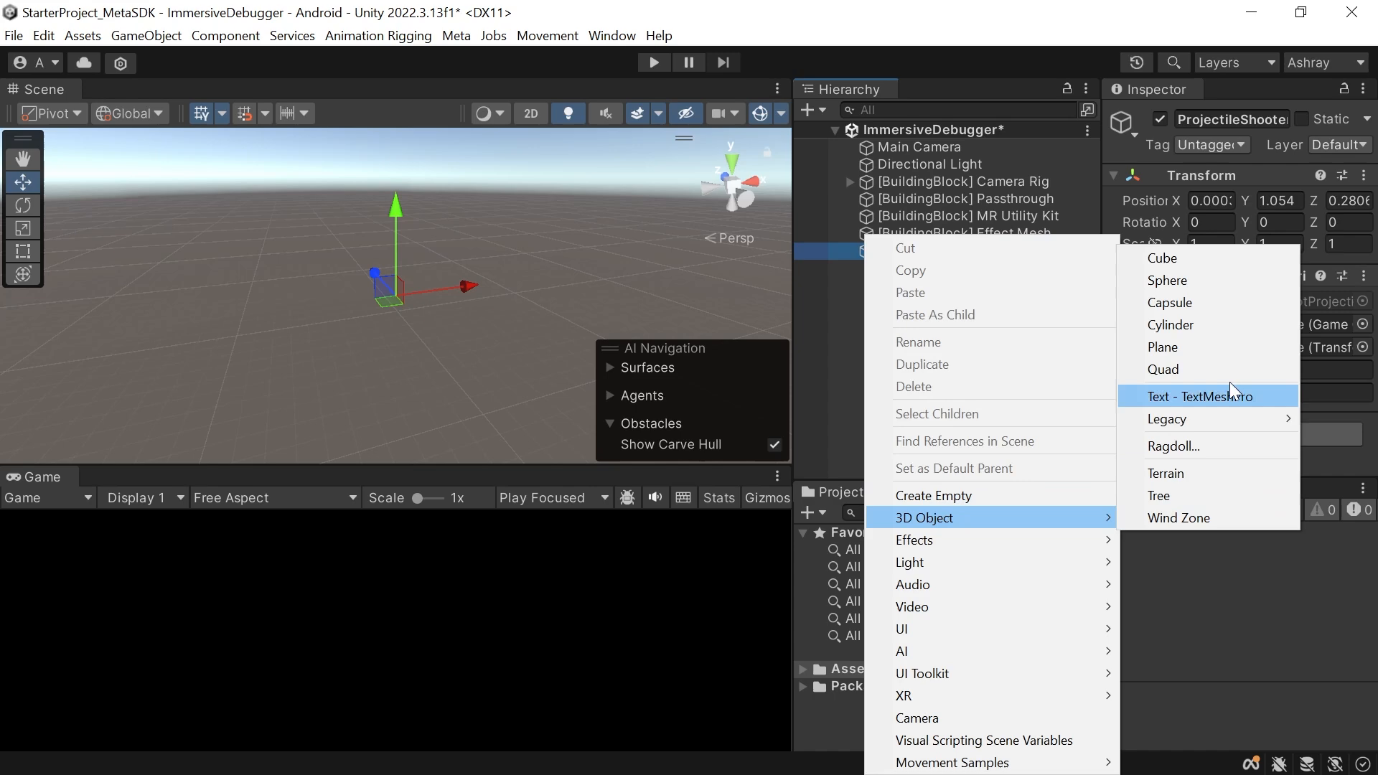
pyautogui.click(1167, 281)
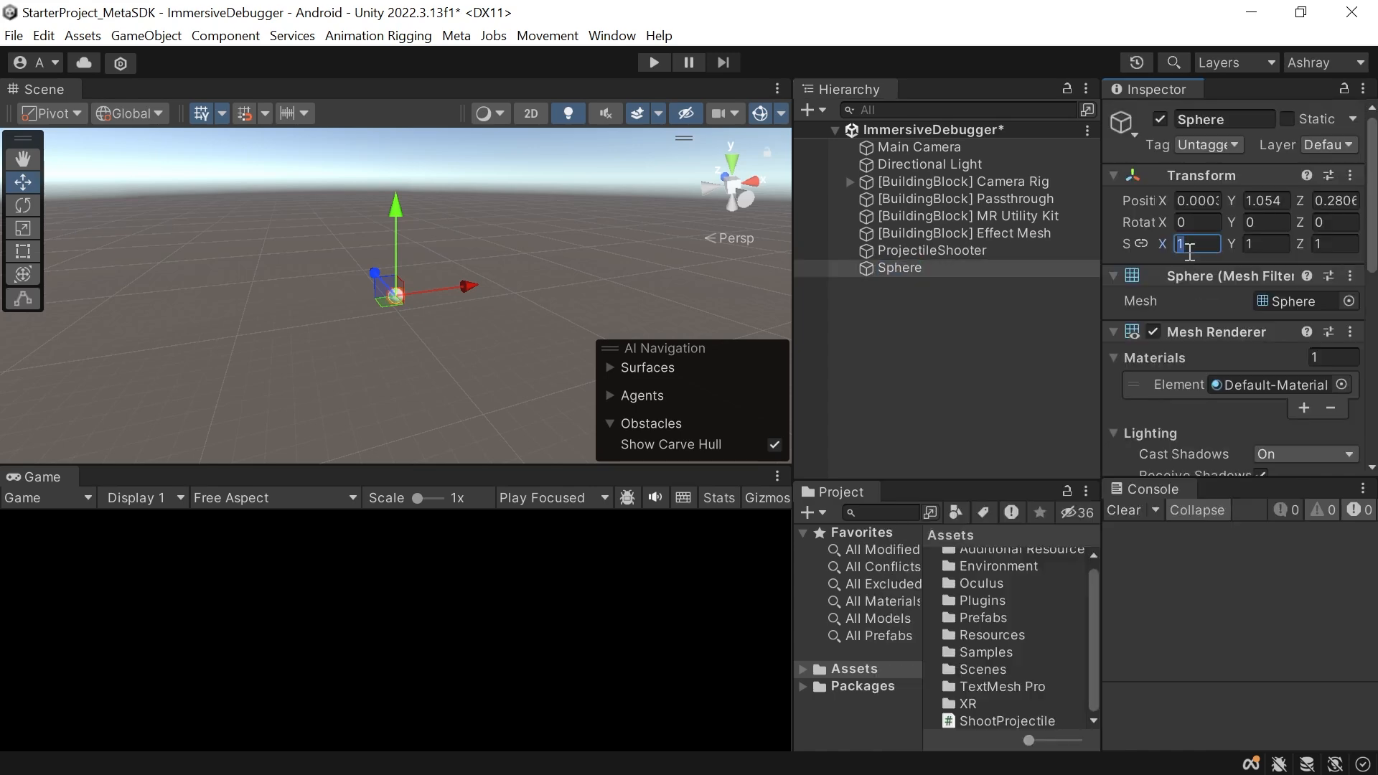
pyautogui.scroll(-3)
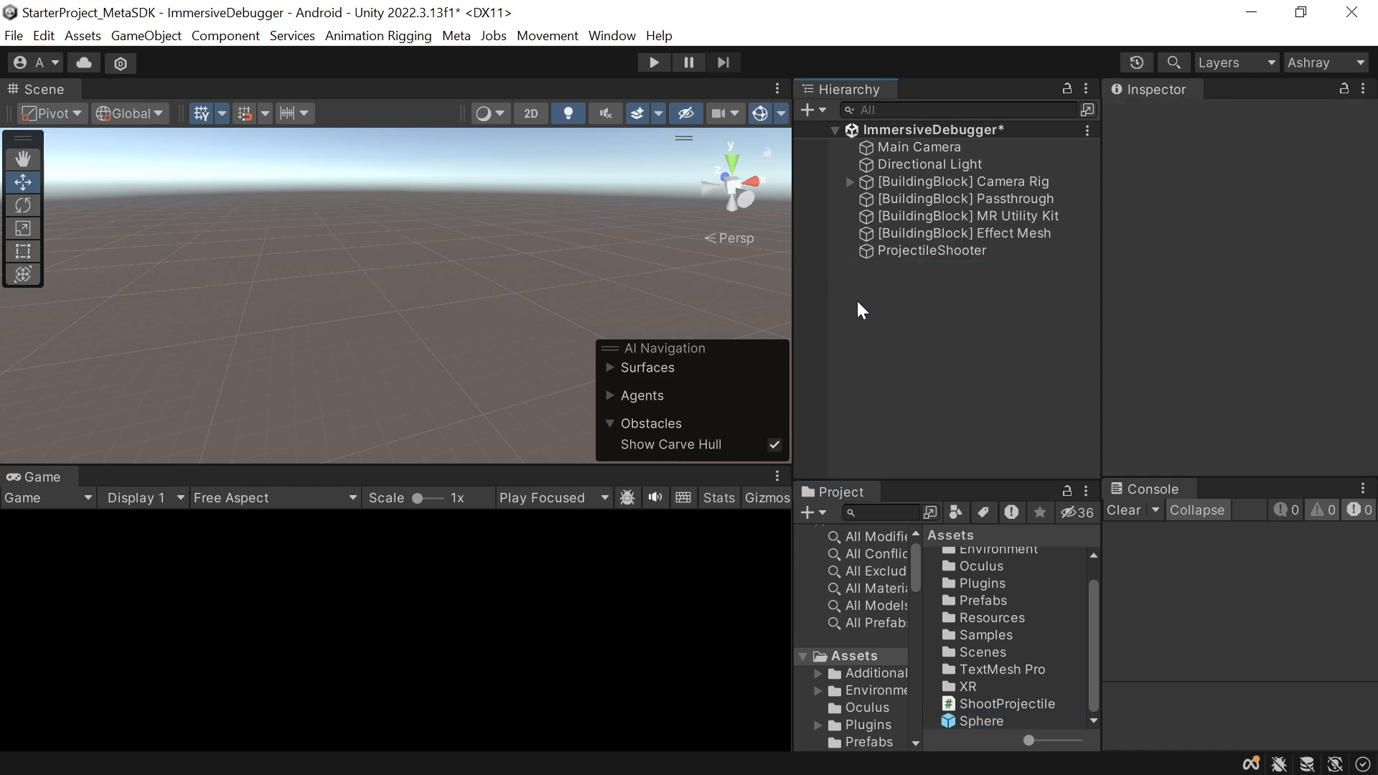
# Step: Assign the Sphere prefab as ProjectileShooter's projectile and set projectile size to 0.2
pyautogui.click(932, 251)
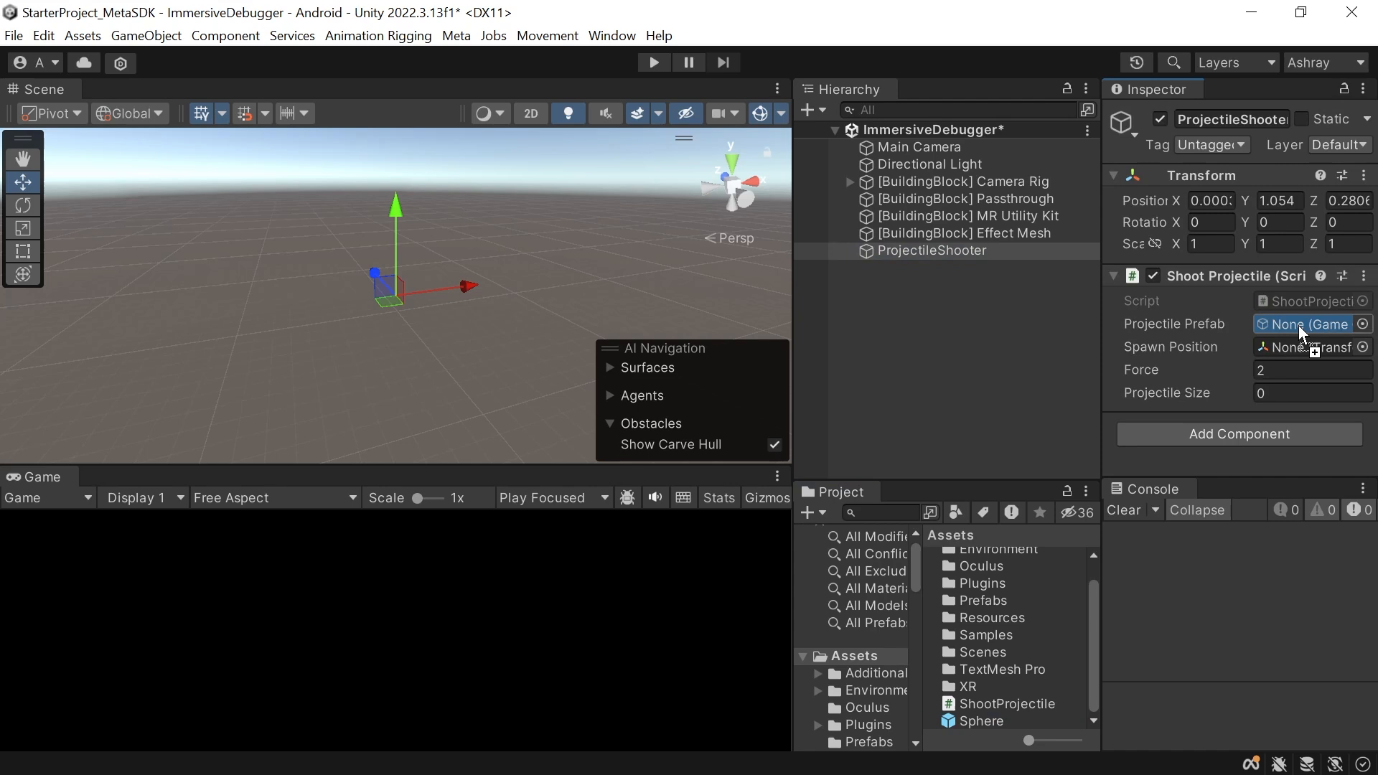
pyautogui.moveTo(975, 720); pyautogui.dragTo(1309, 324)
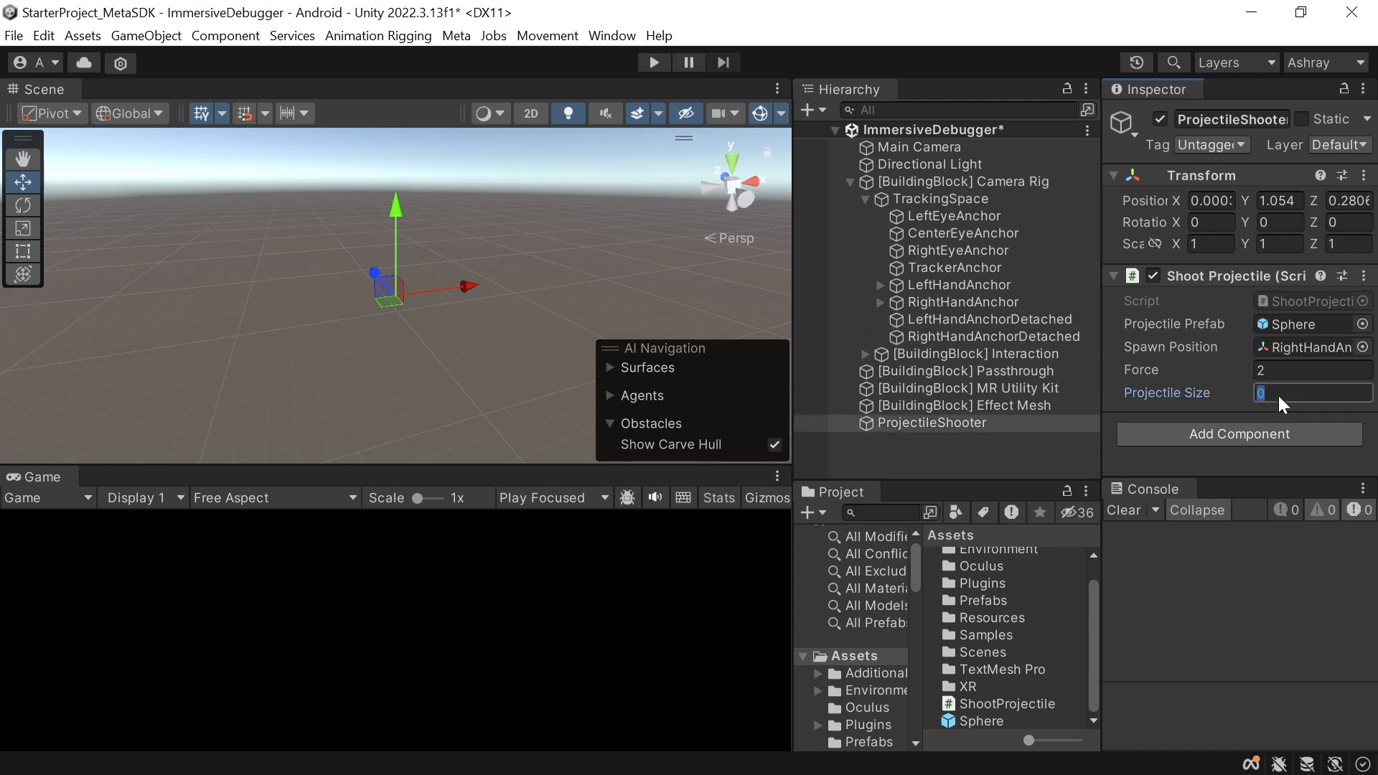
pyautogui.write('0.2')
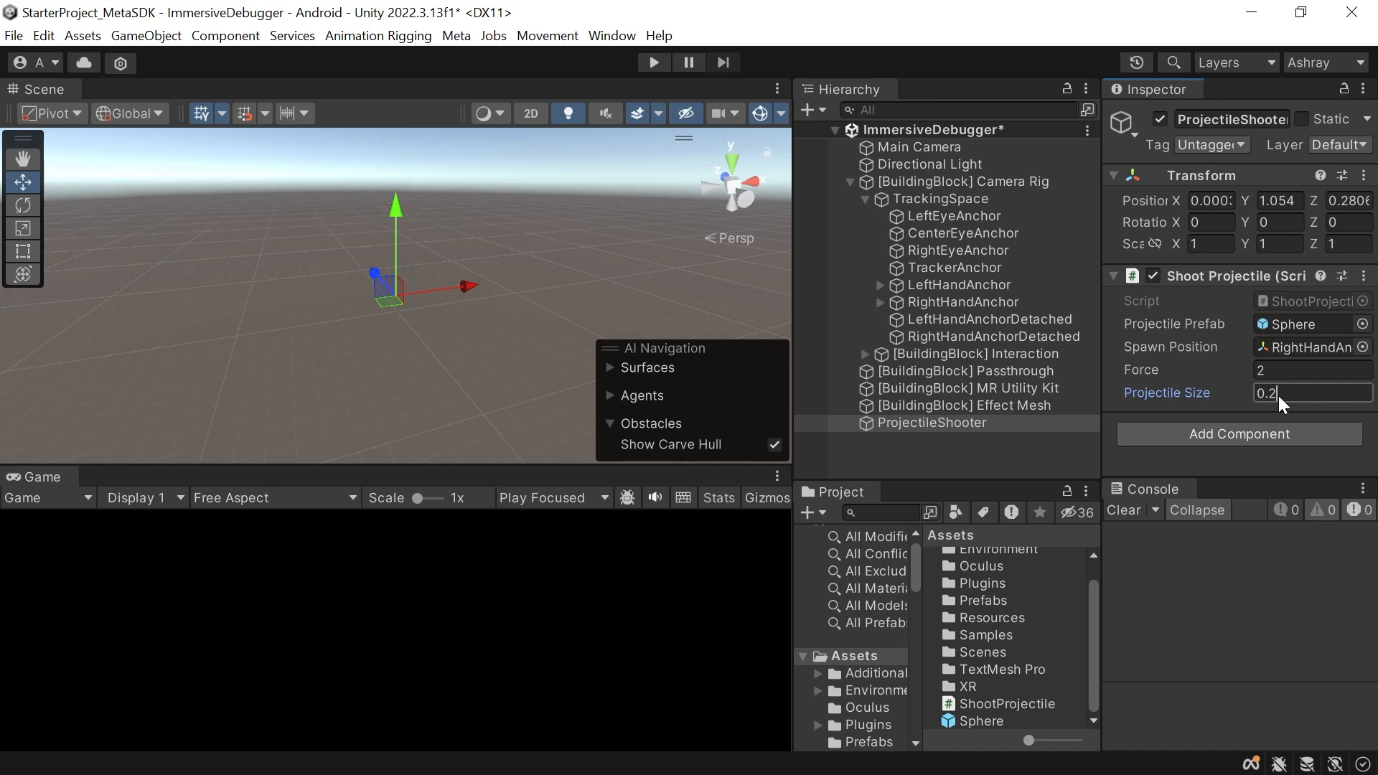
pyautogui.click(931, 423)
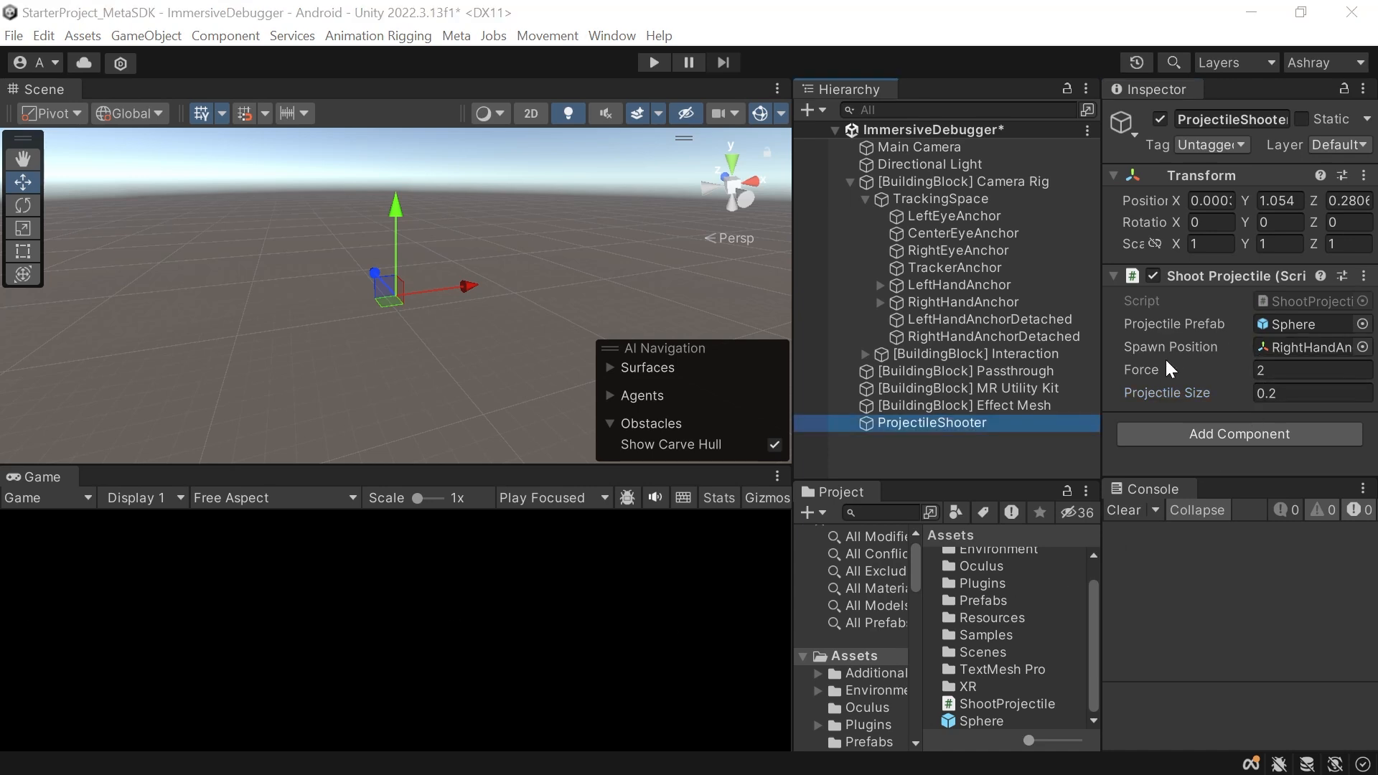
pyautogui.moveTo(1278, 495)
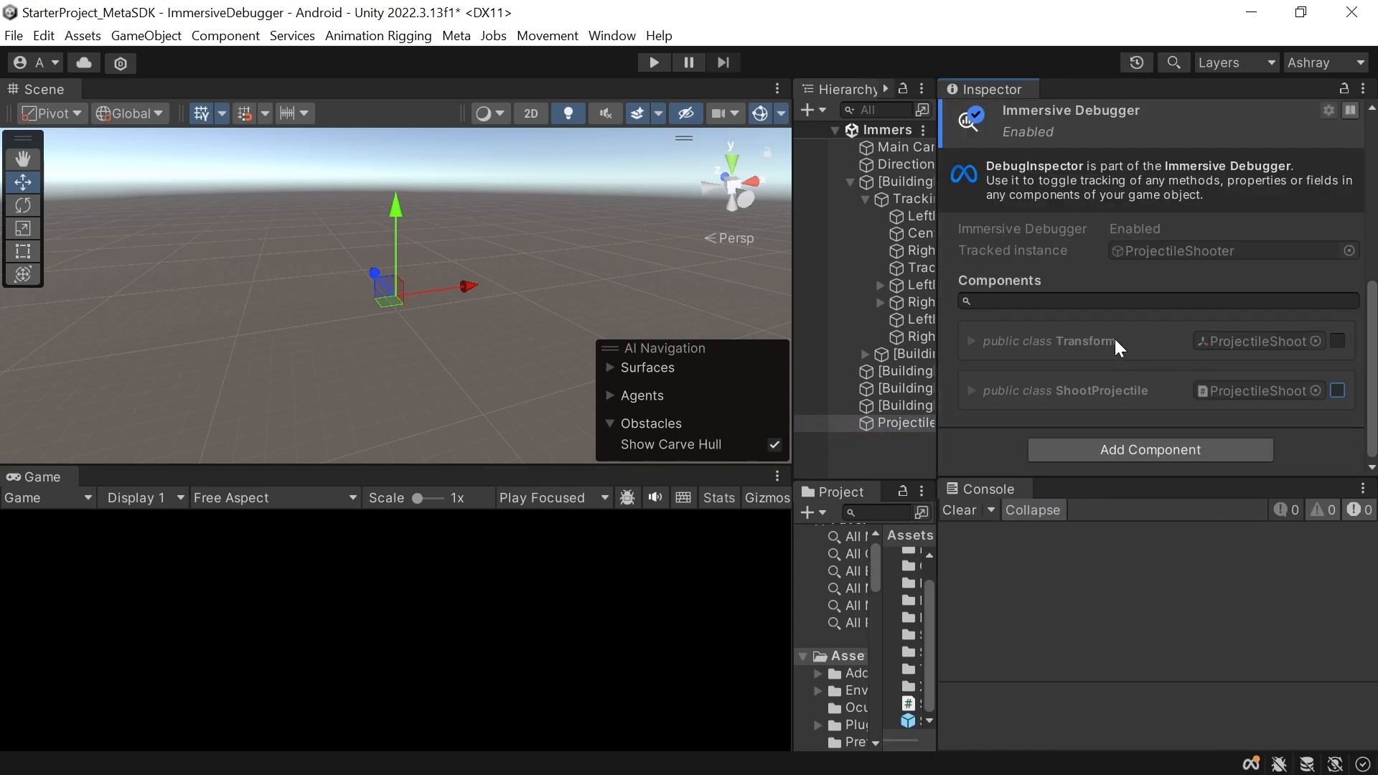
pyautogui.moveTo(1077, 403)
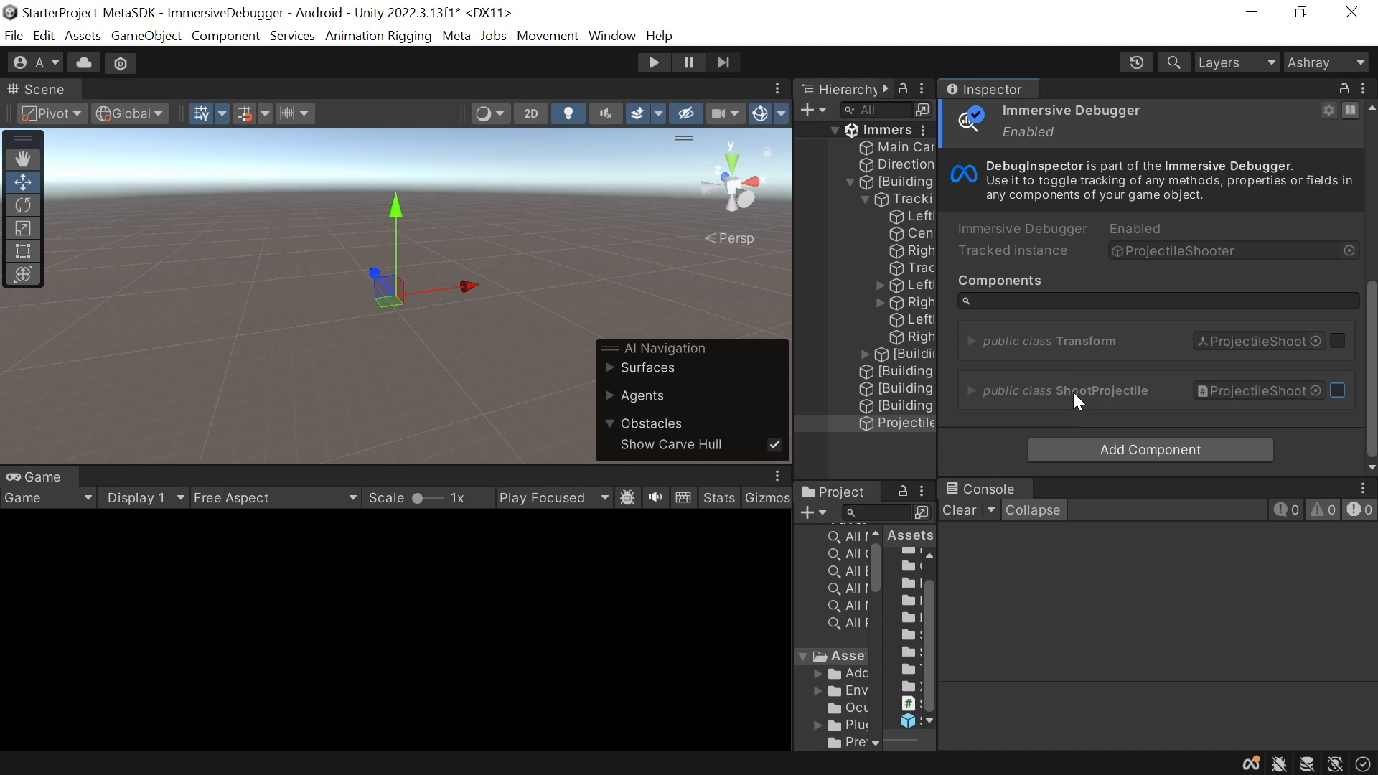
pyautogui.moveTo(1135, 359)
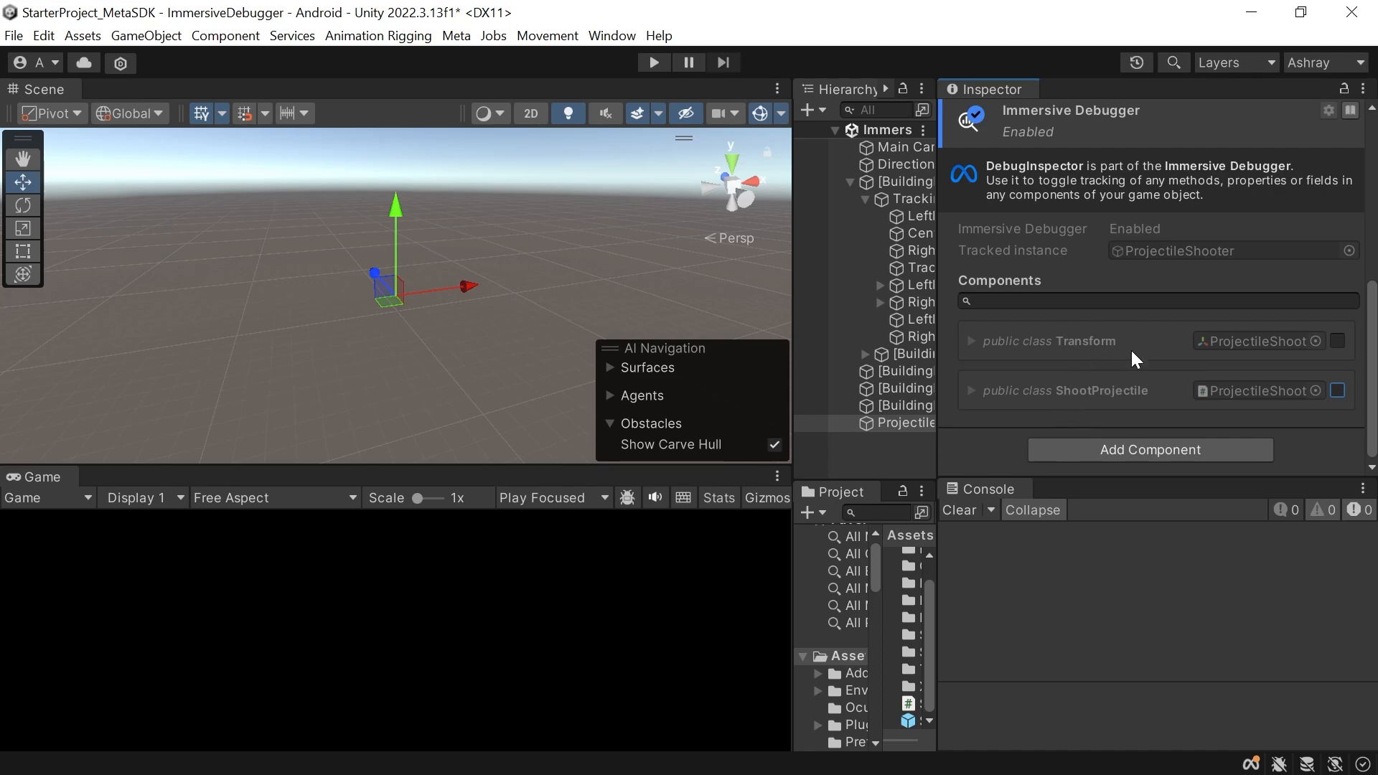
pyautogui.moveTo(1173, 426)
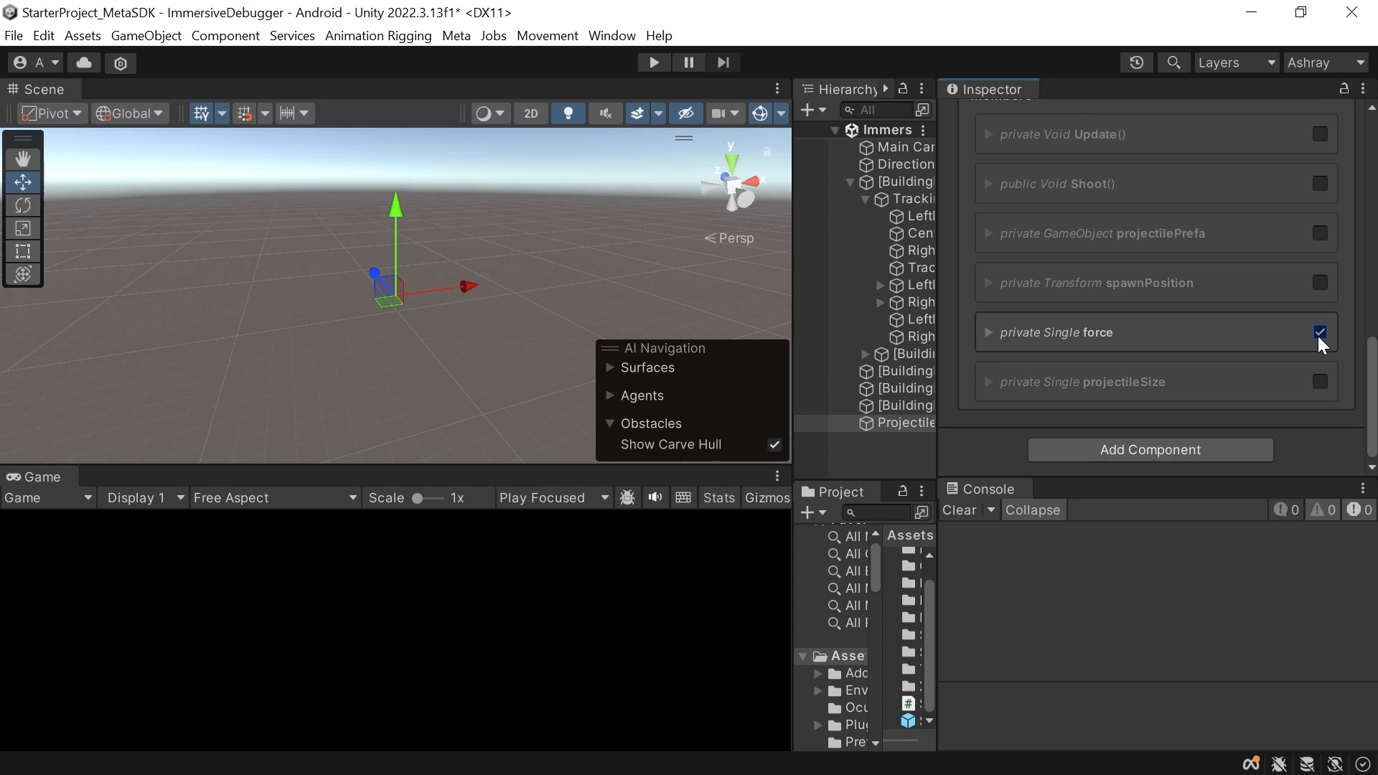
# Step: Make force tweakable with max 15 and red colour, and mark projectileSize tweakable
pyautogui.click(984, 332)
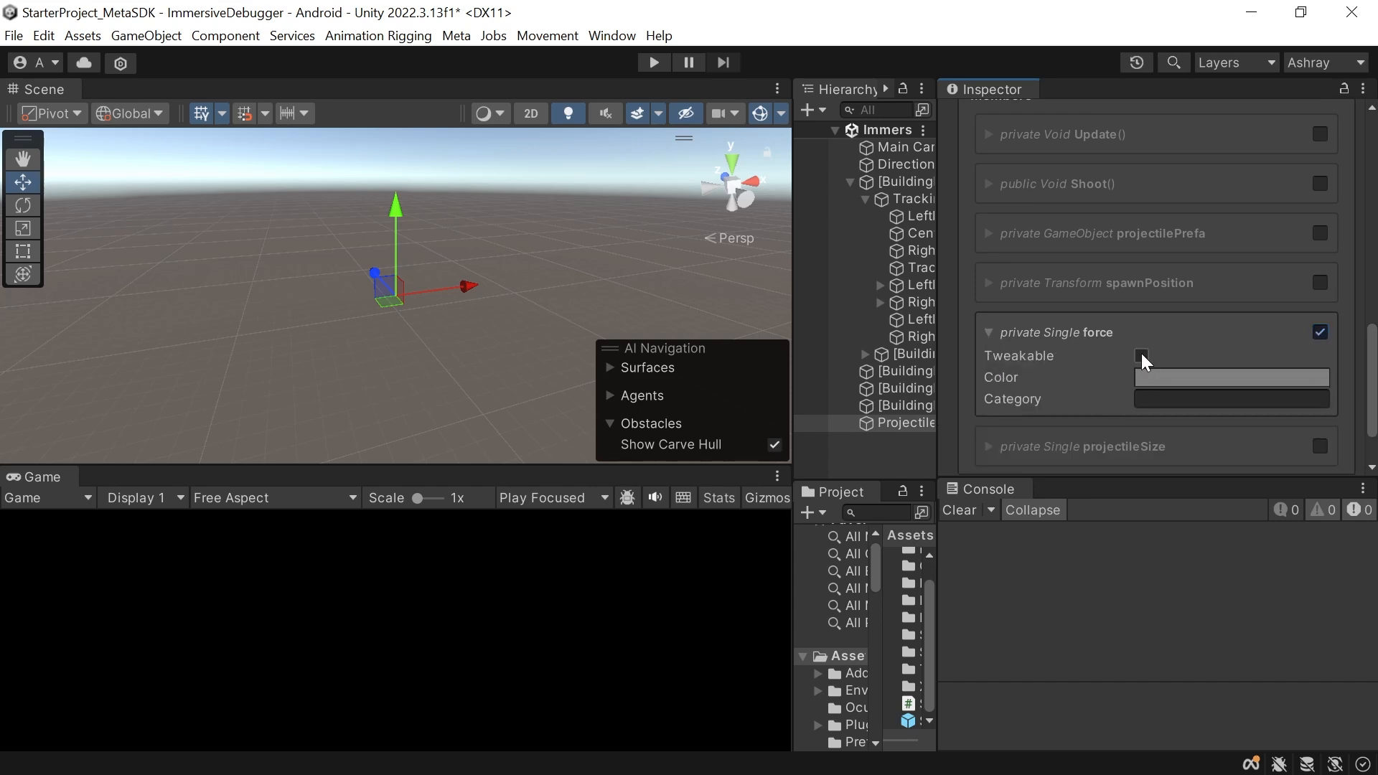
pyautogui.click(1141, 356)
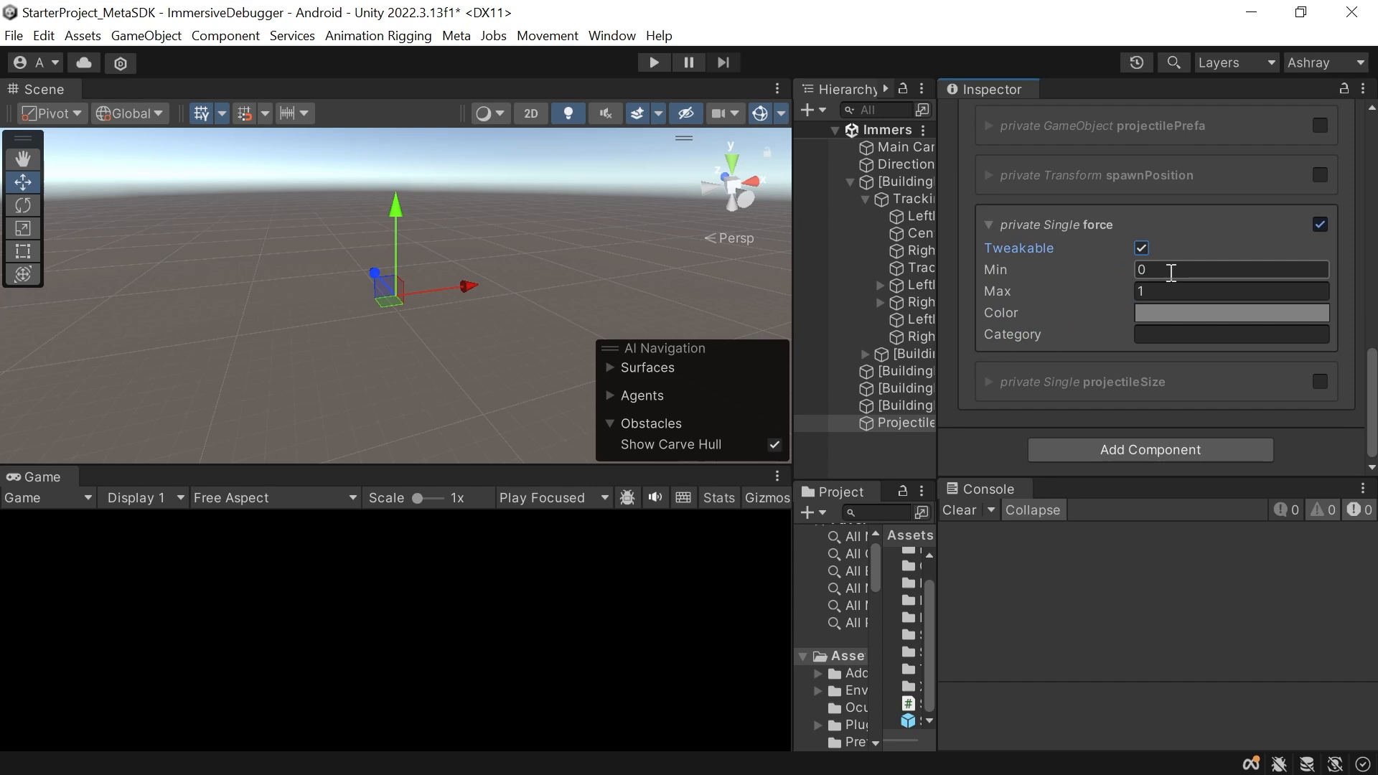
pyautogui.click(1231, 291)
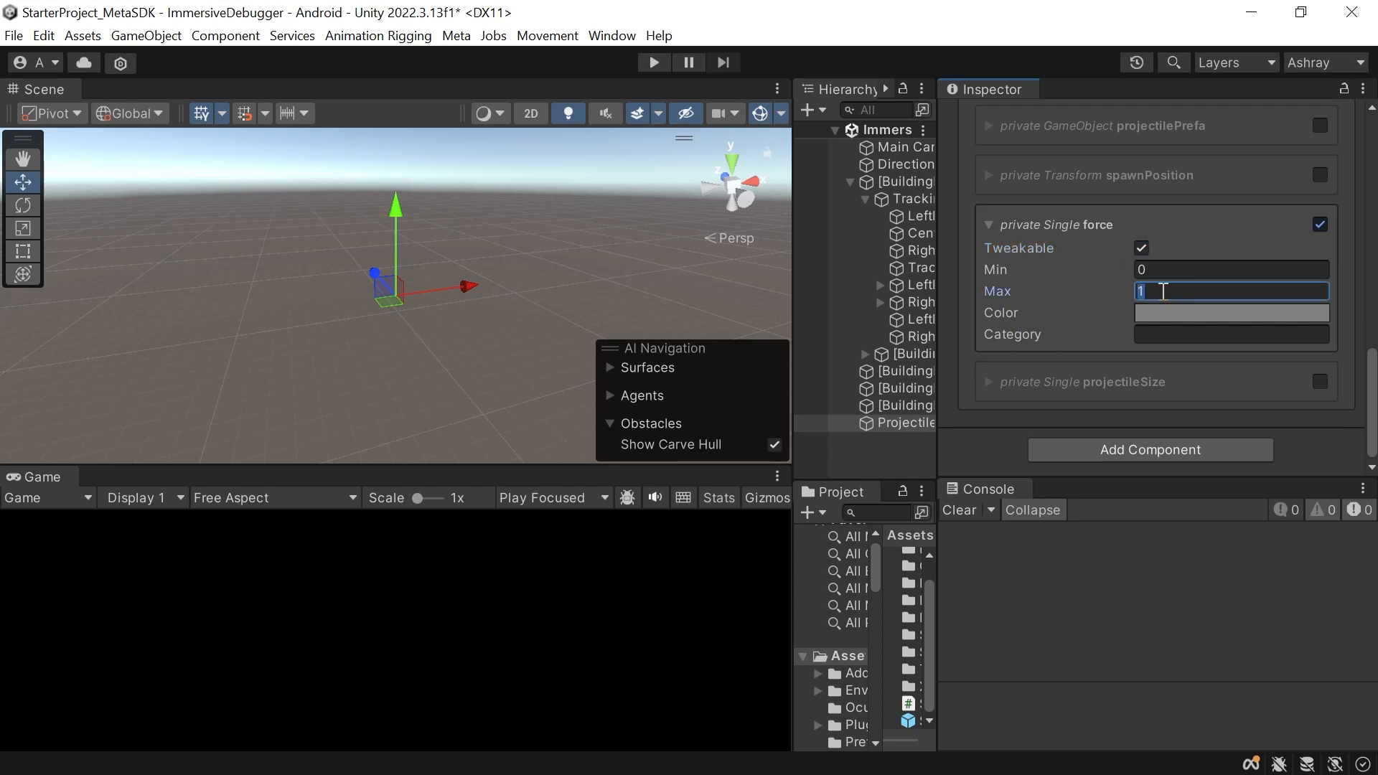
pyautogui.write('15')
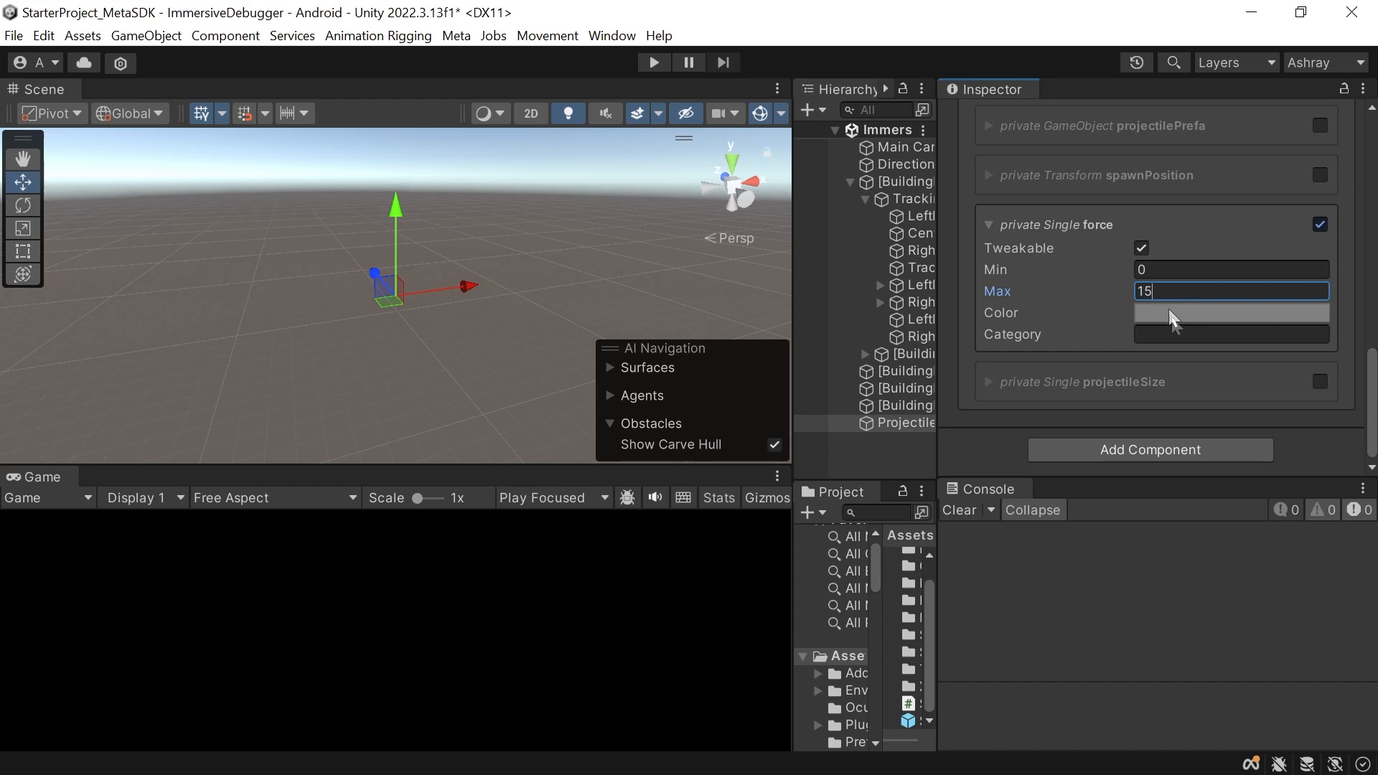
pyautogui.click(1232, 313)
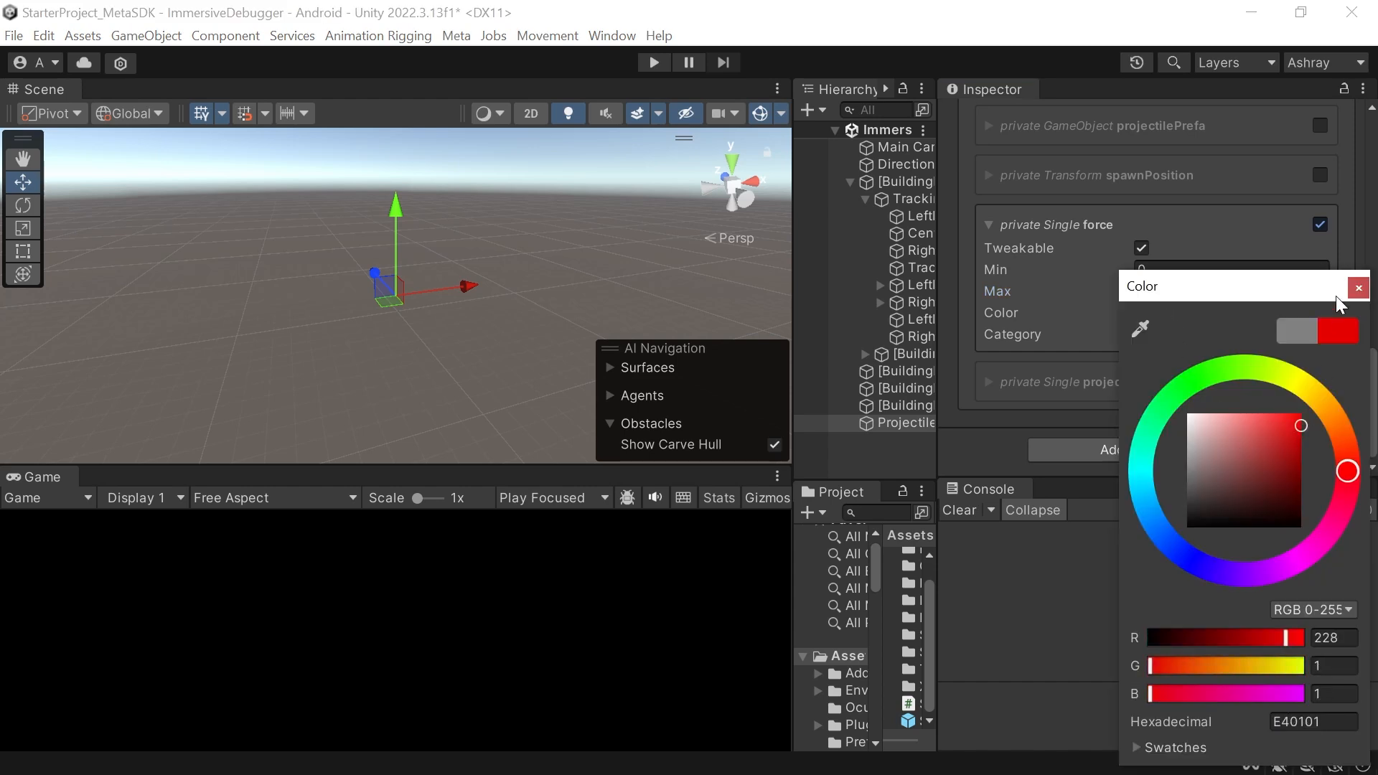
pyautogui.click(1357, 287)
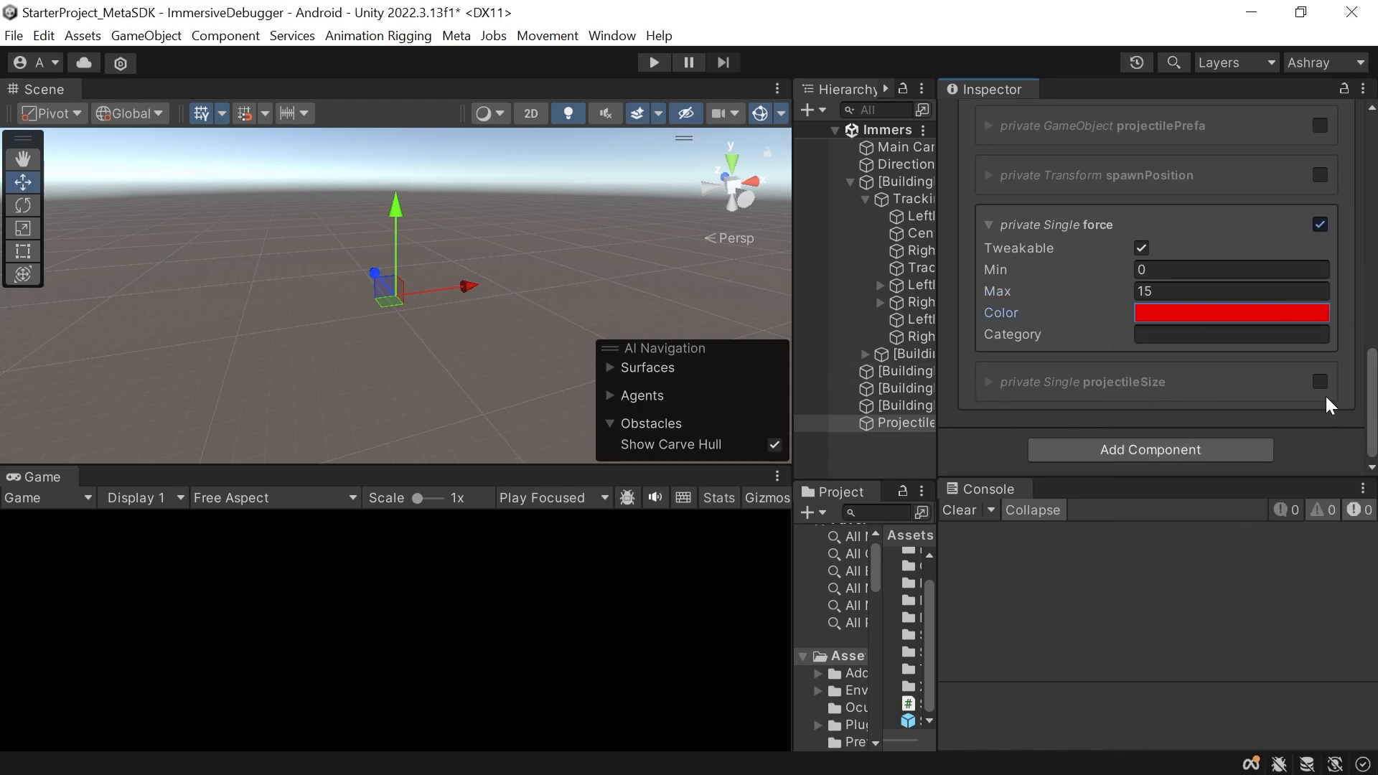
pyautogui.click(1319, 382)
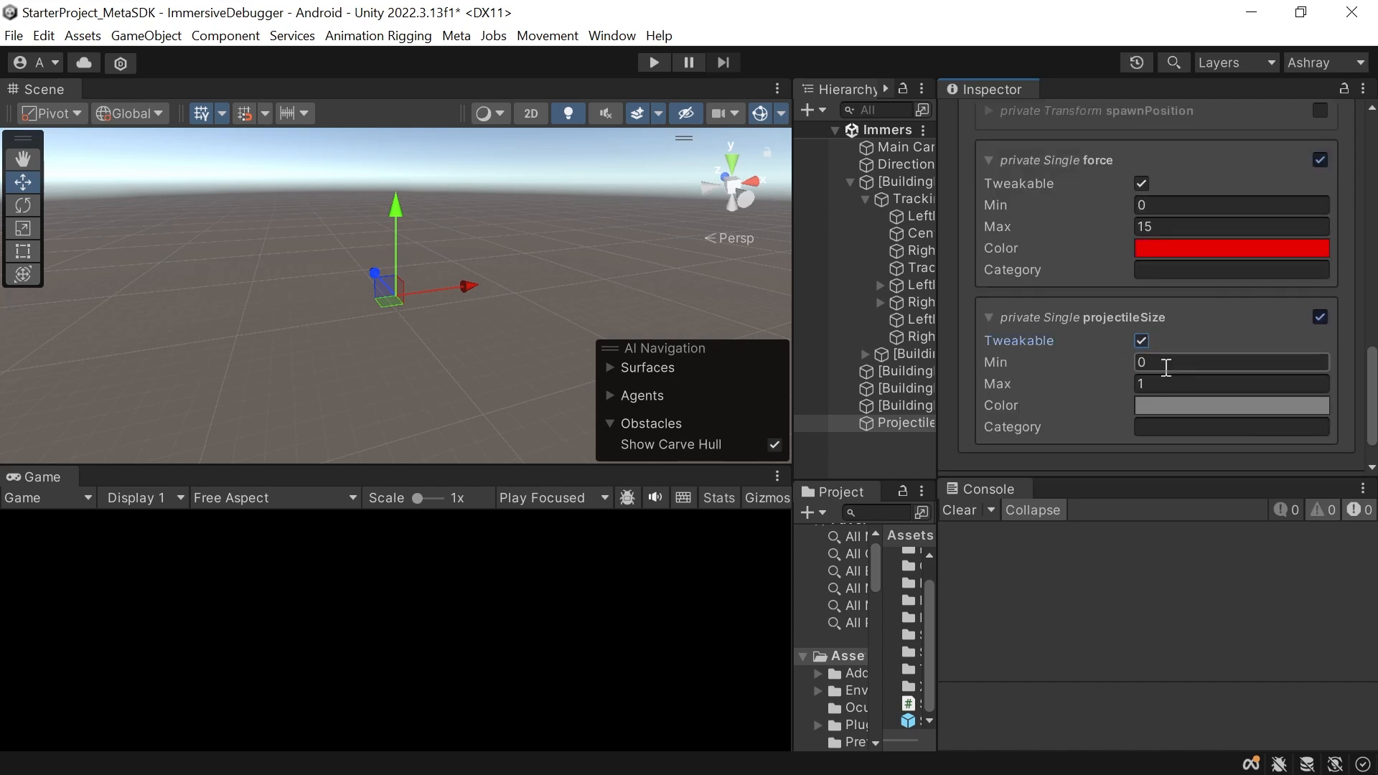
# Step: Set projectileSize's debugger colour to blue, keeping its 0–1 tweak range
pyautogui.click(1231, 406)
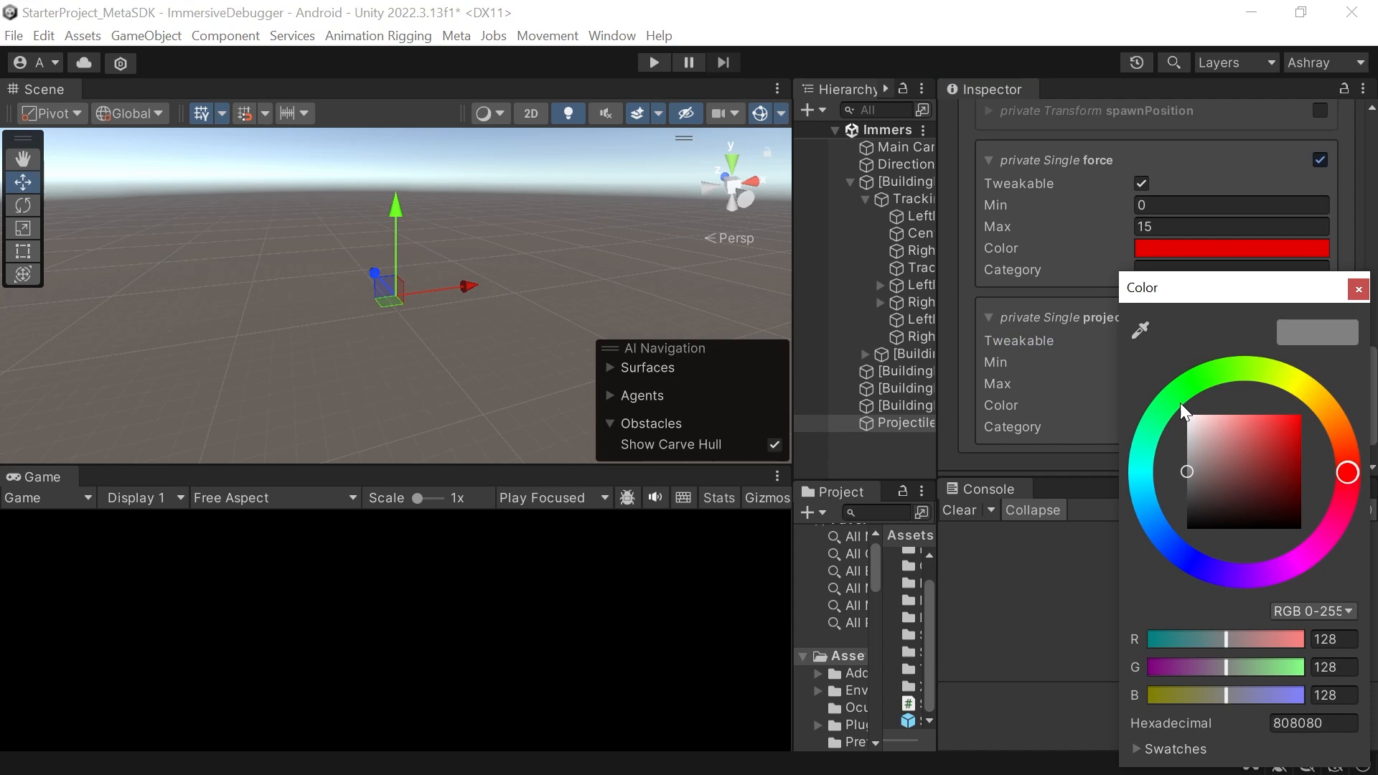
pyautogui.click(1189, 561)
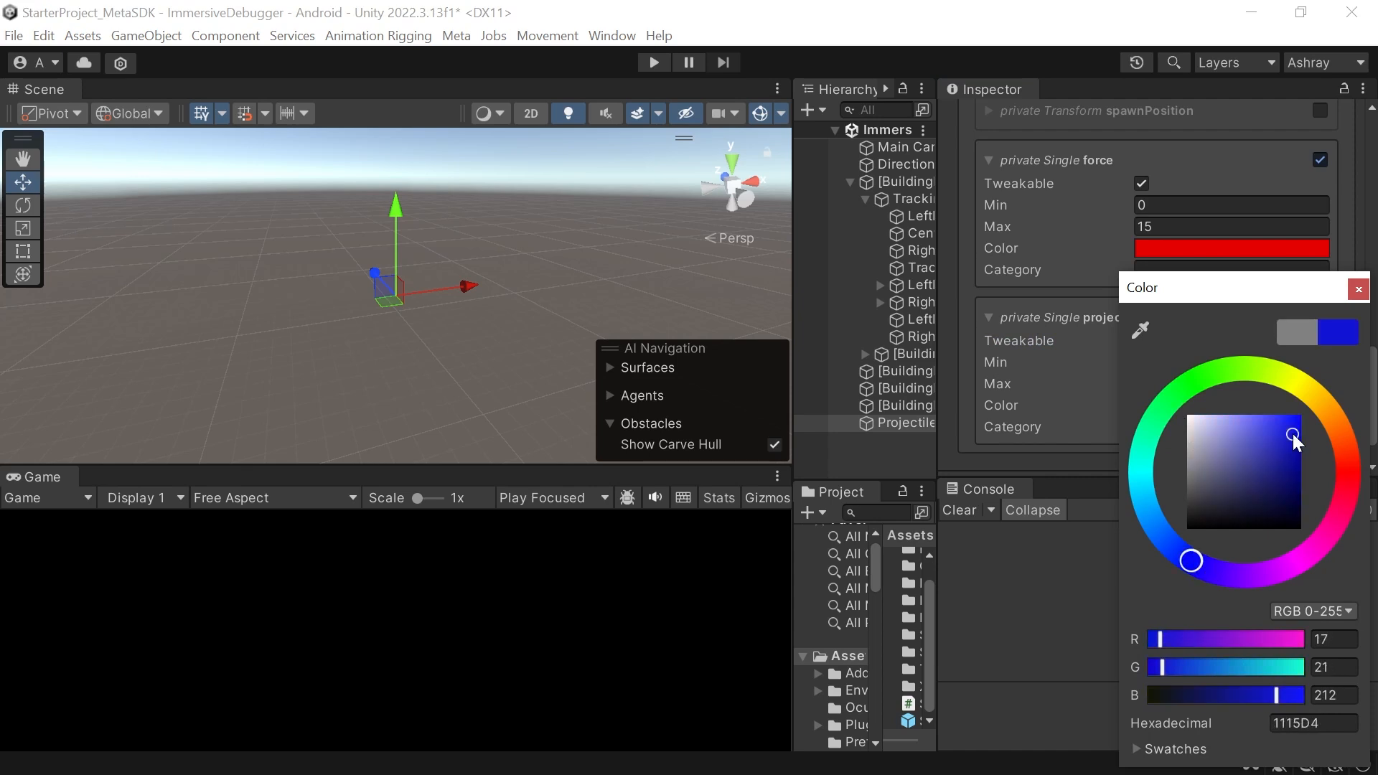
pyautogui.click(1357, 289)
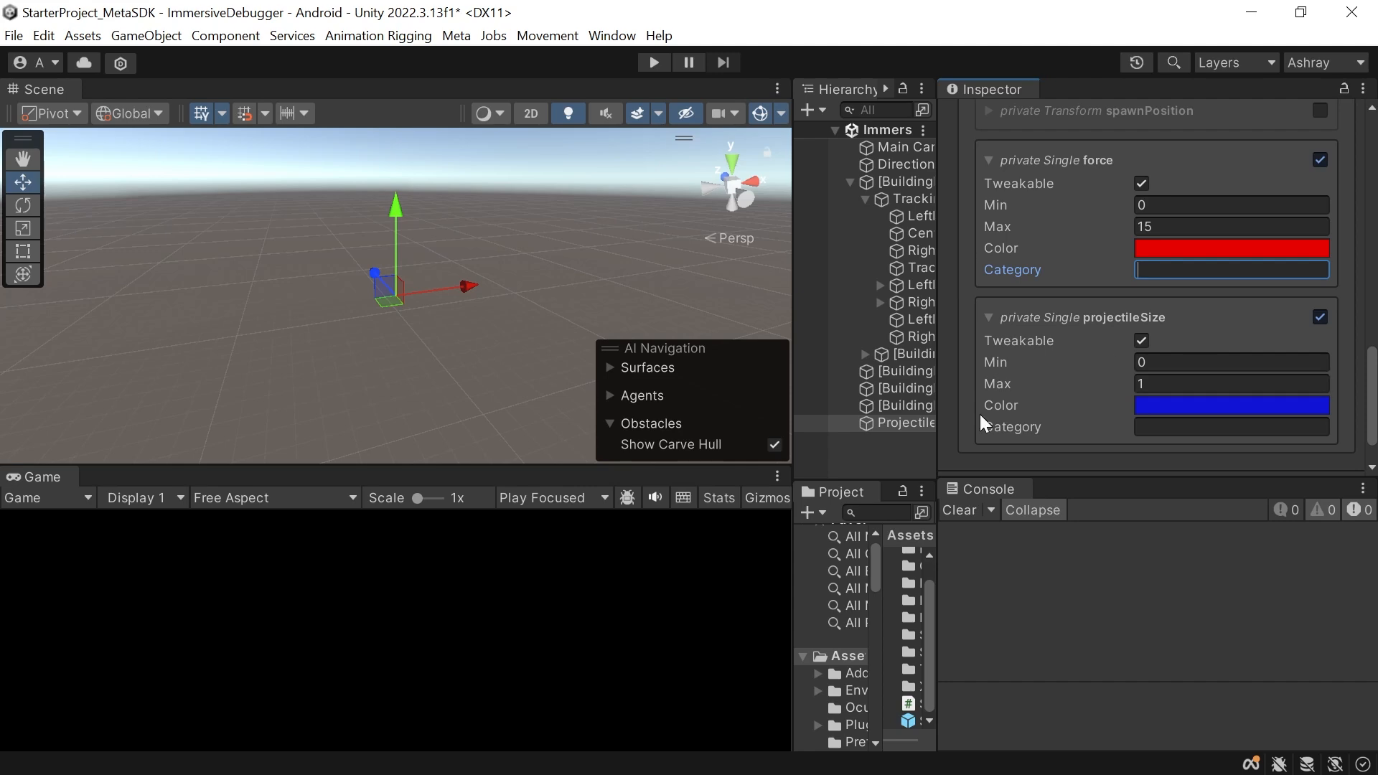
pyautogui.click(1231, 270)
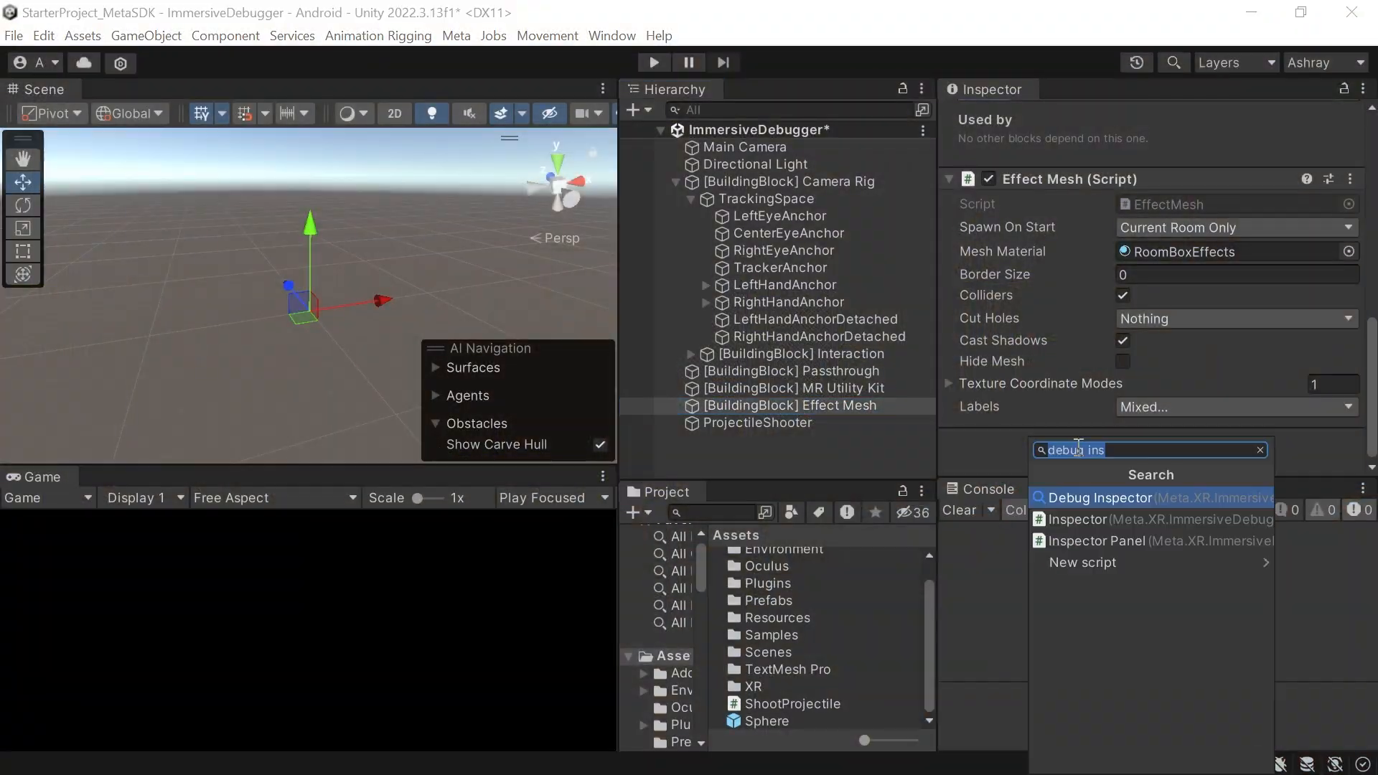
# Step: Add a Debug Inspector to Effect Mesh and track the EffectMesh component's HideMesh
pyautogui.click(1099, 498)
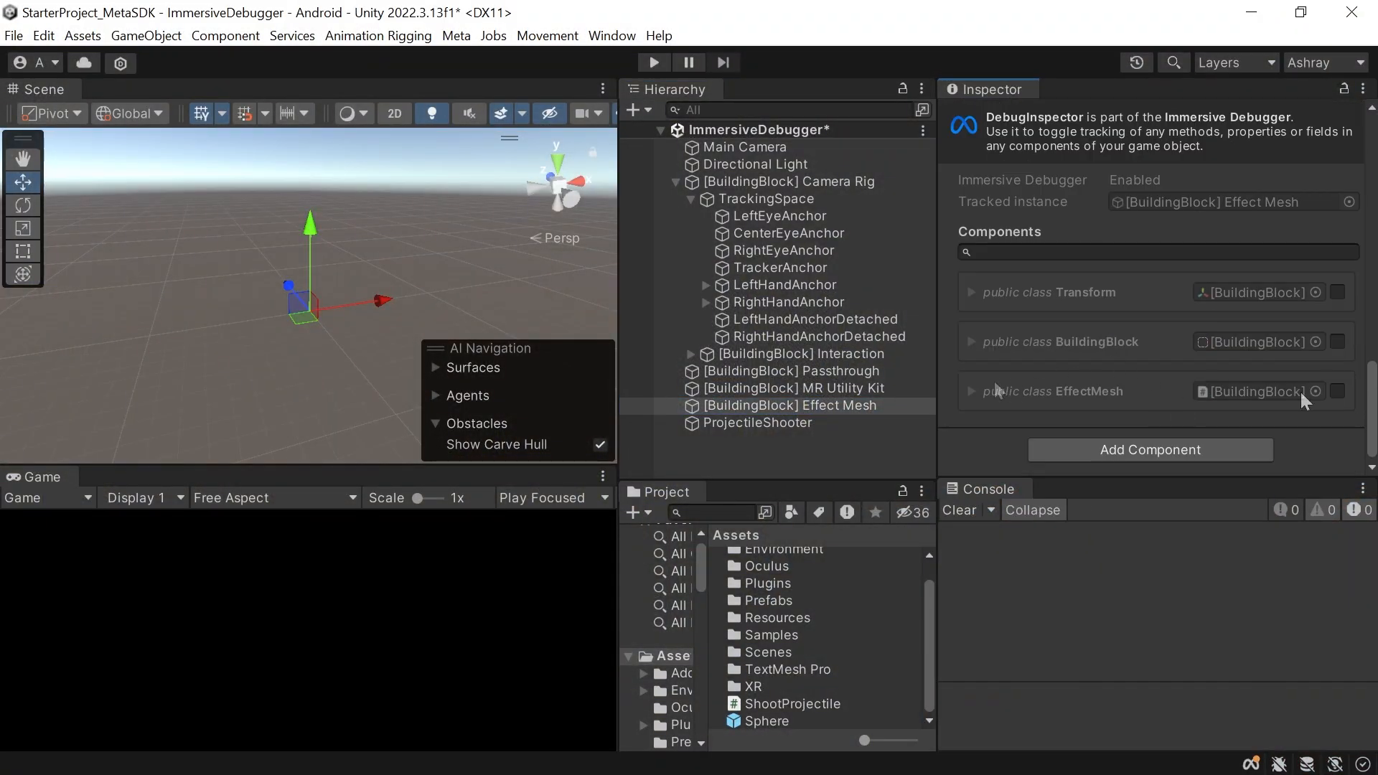
pyautogui.click(1337, 391)
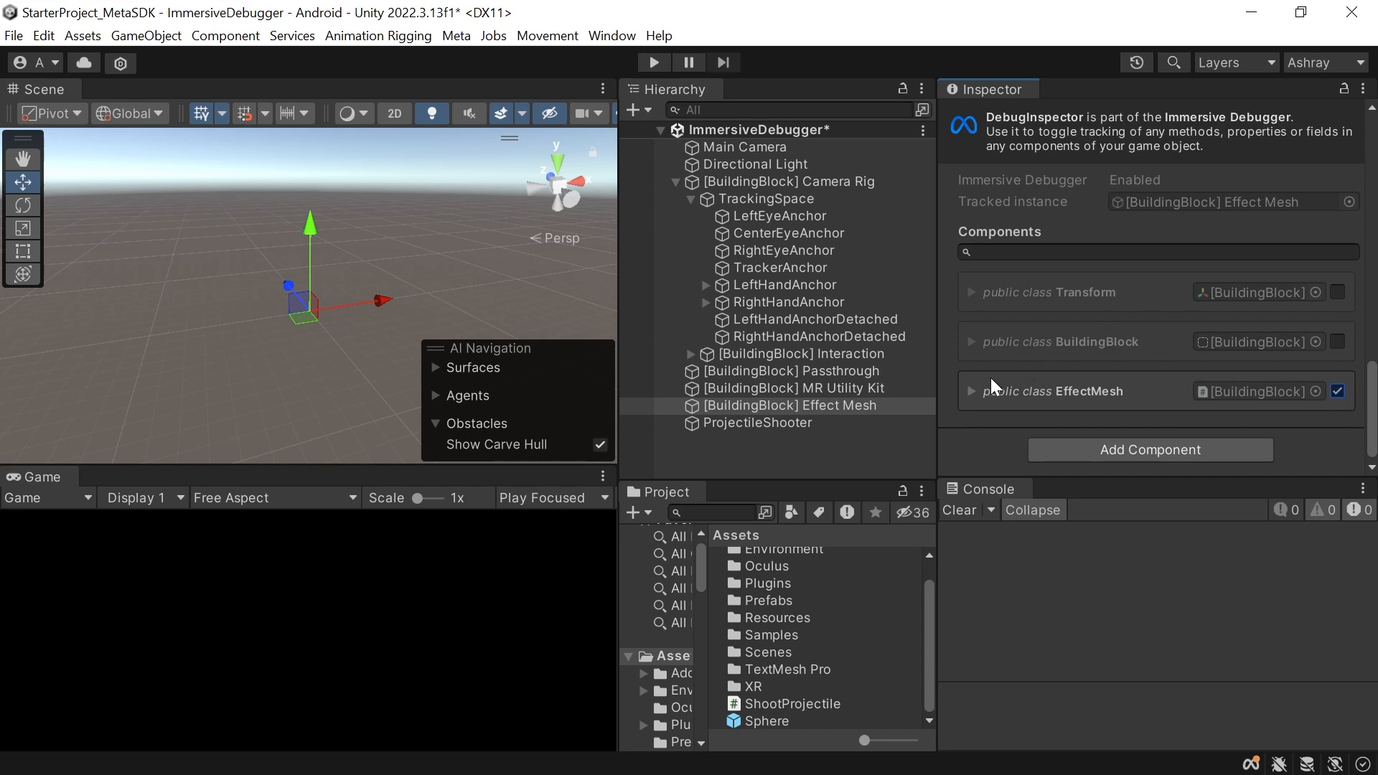
pyautogui.scroll(-3)
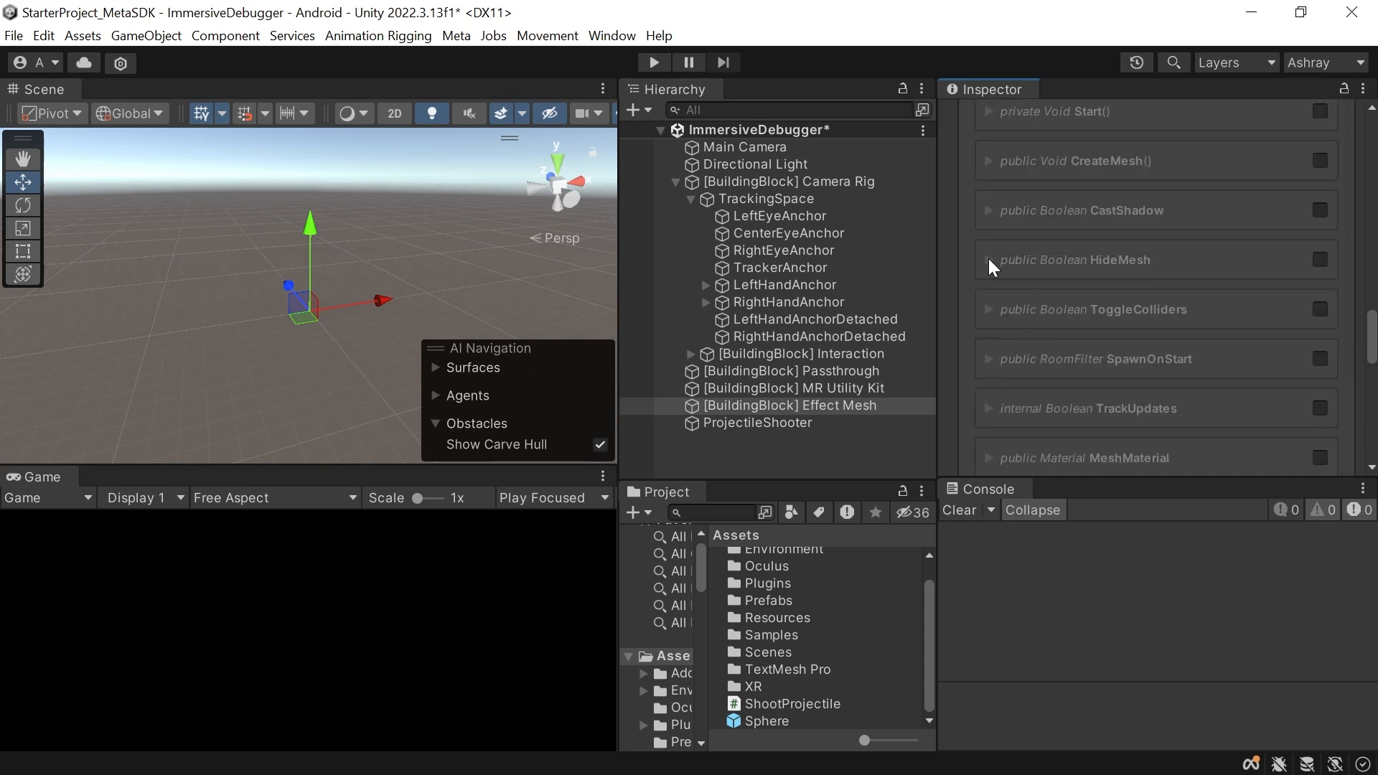
pyautogui.click(1318, 260)
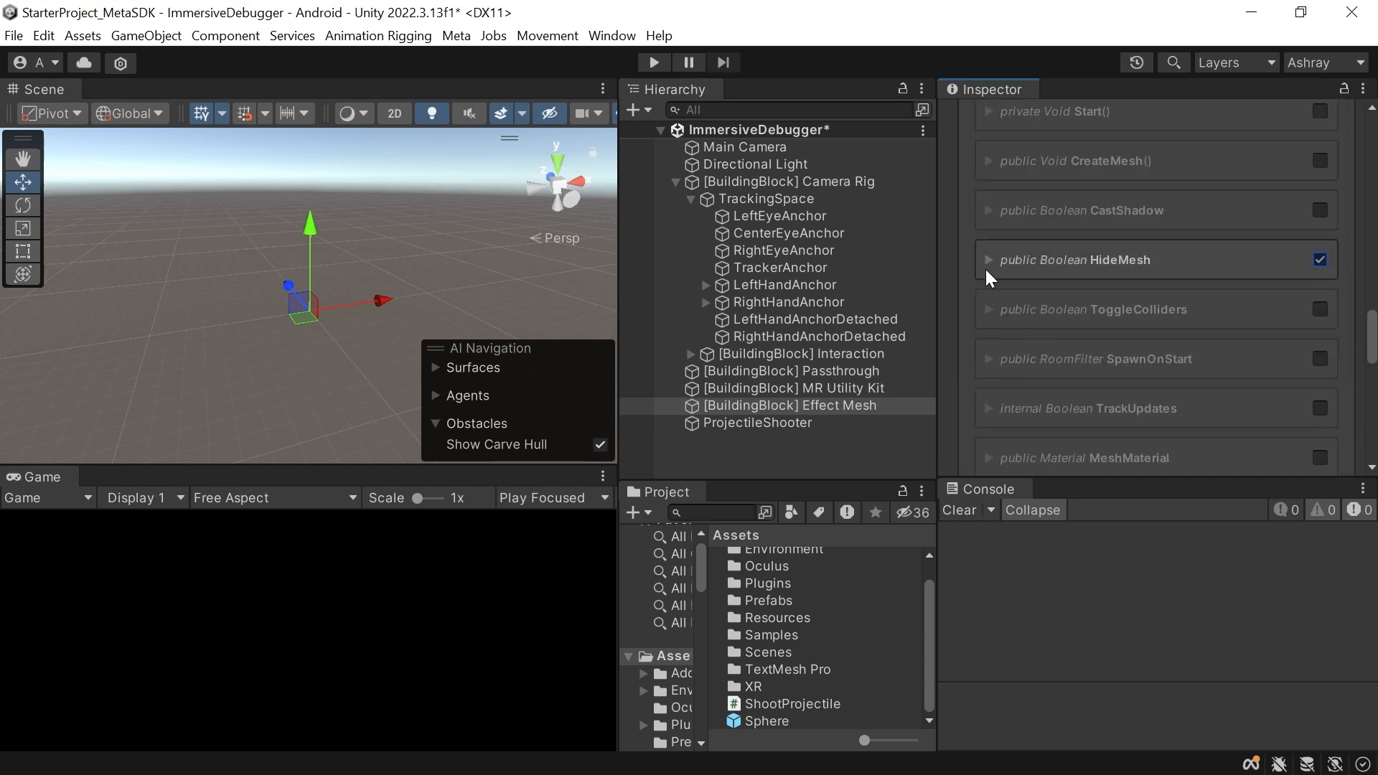
# Step: Colour HideMesh green, set its category to EffectMesh, and track ToggleColliders
pyautogui.click(989, 260)
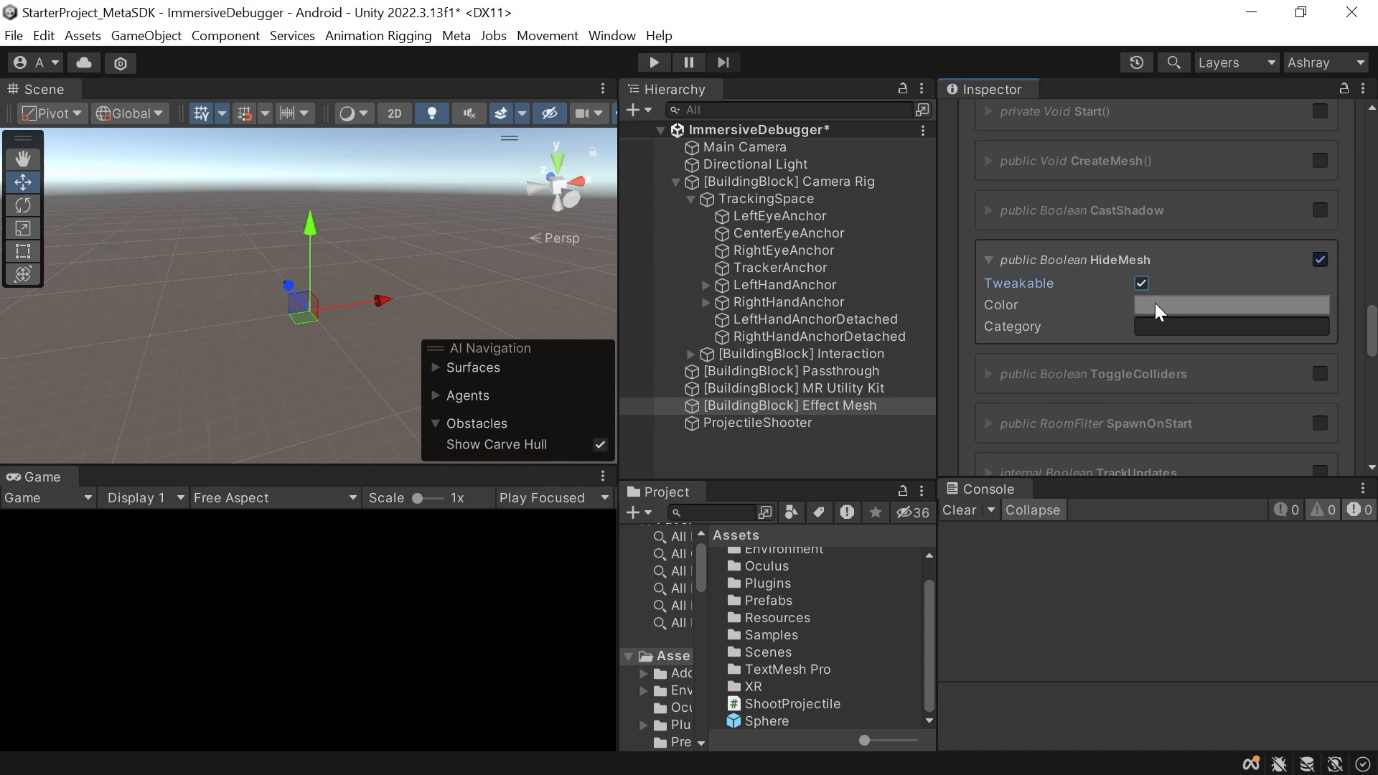
pyautogui.click(1232, 305)
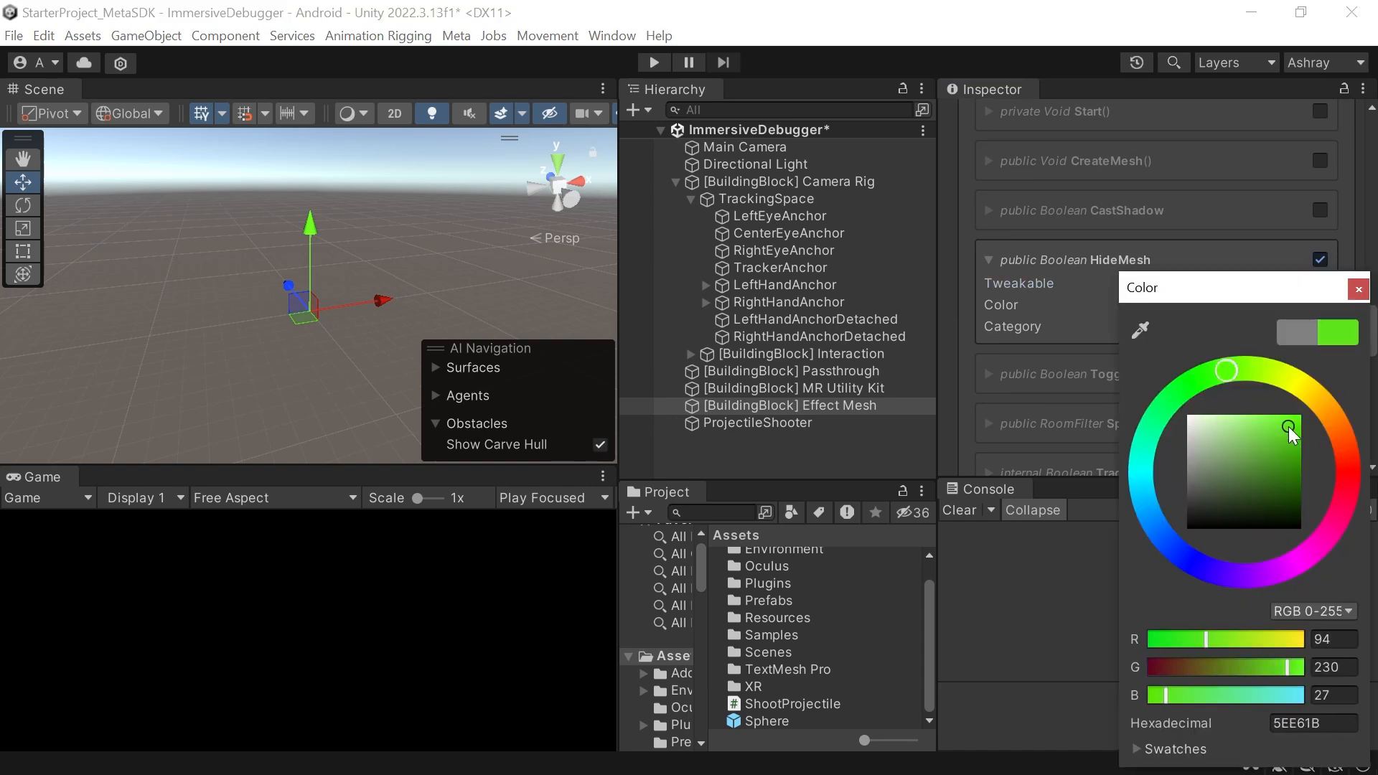
pyautogui.click(1231, 327)
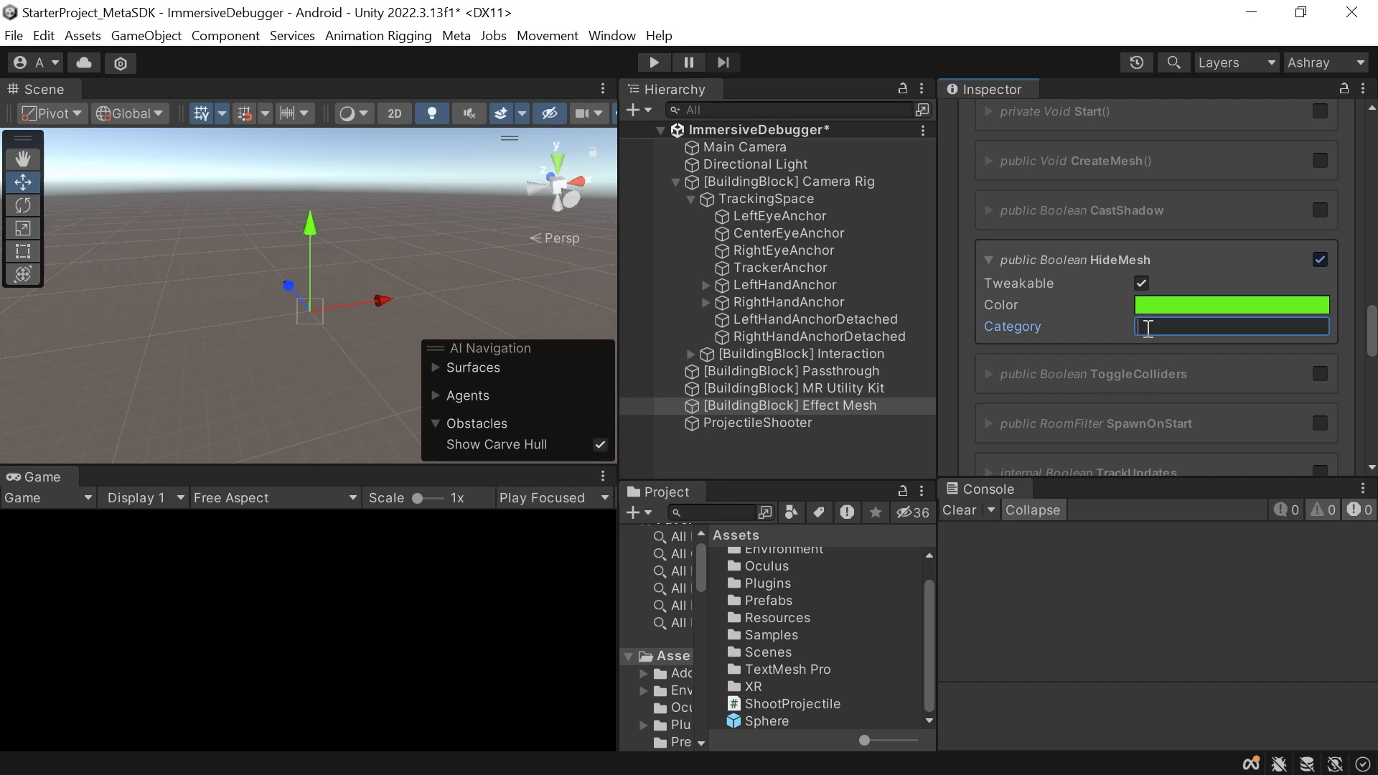
pyautogui.write('EffectMesh')
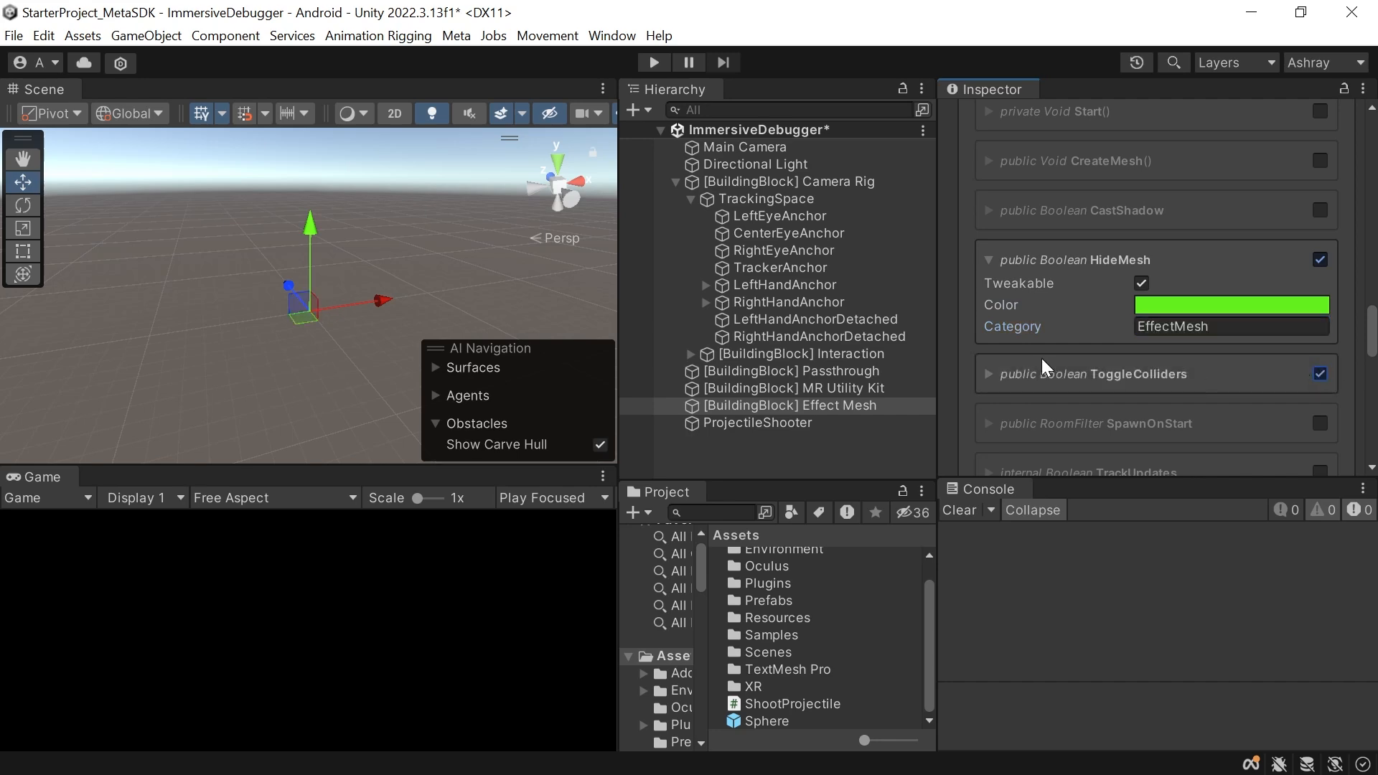
pyautogui.click(988, 374)
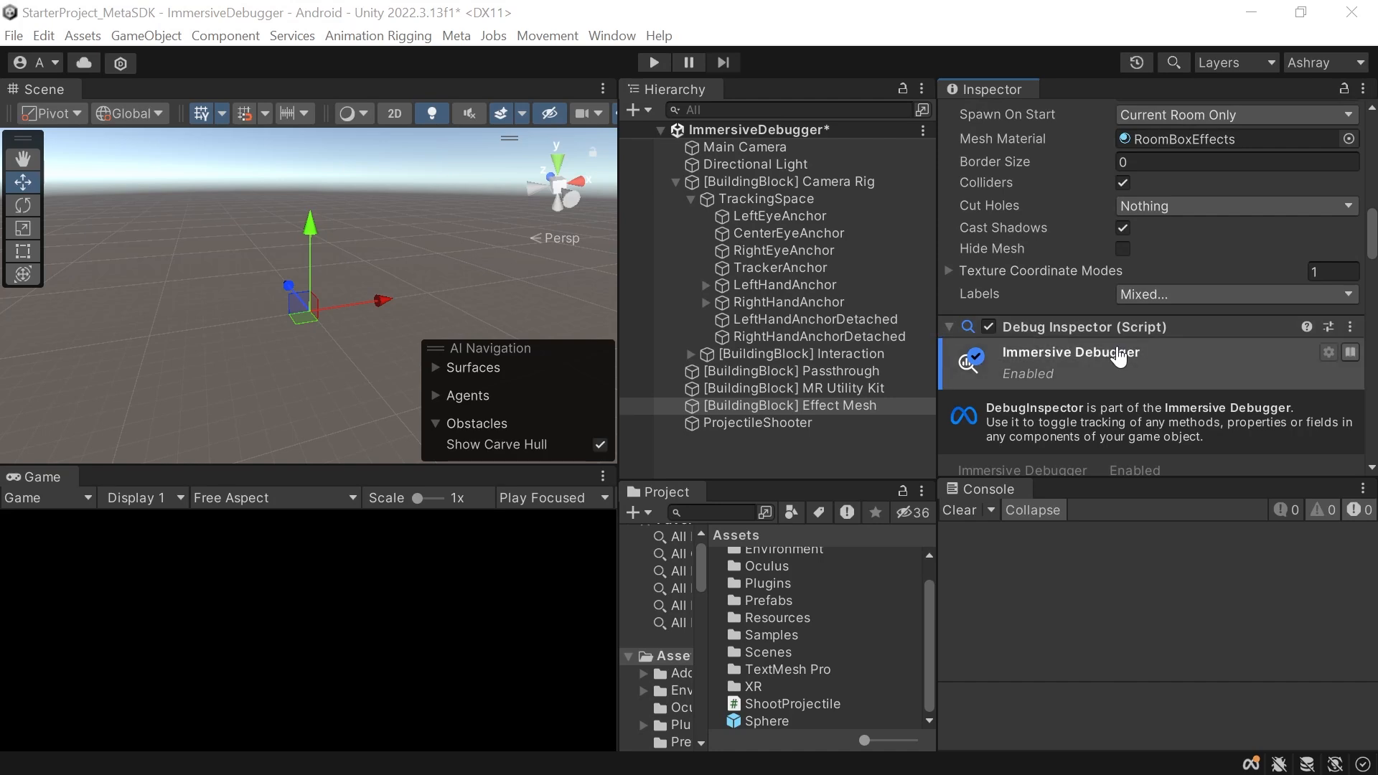
pyautogui.scroll(-3)
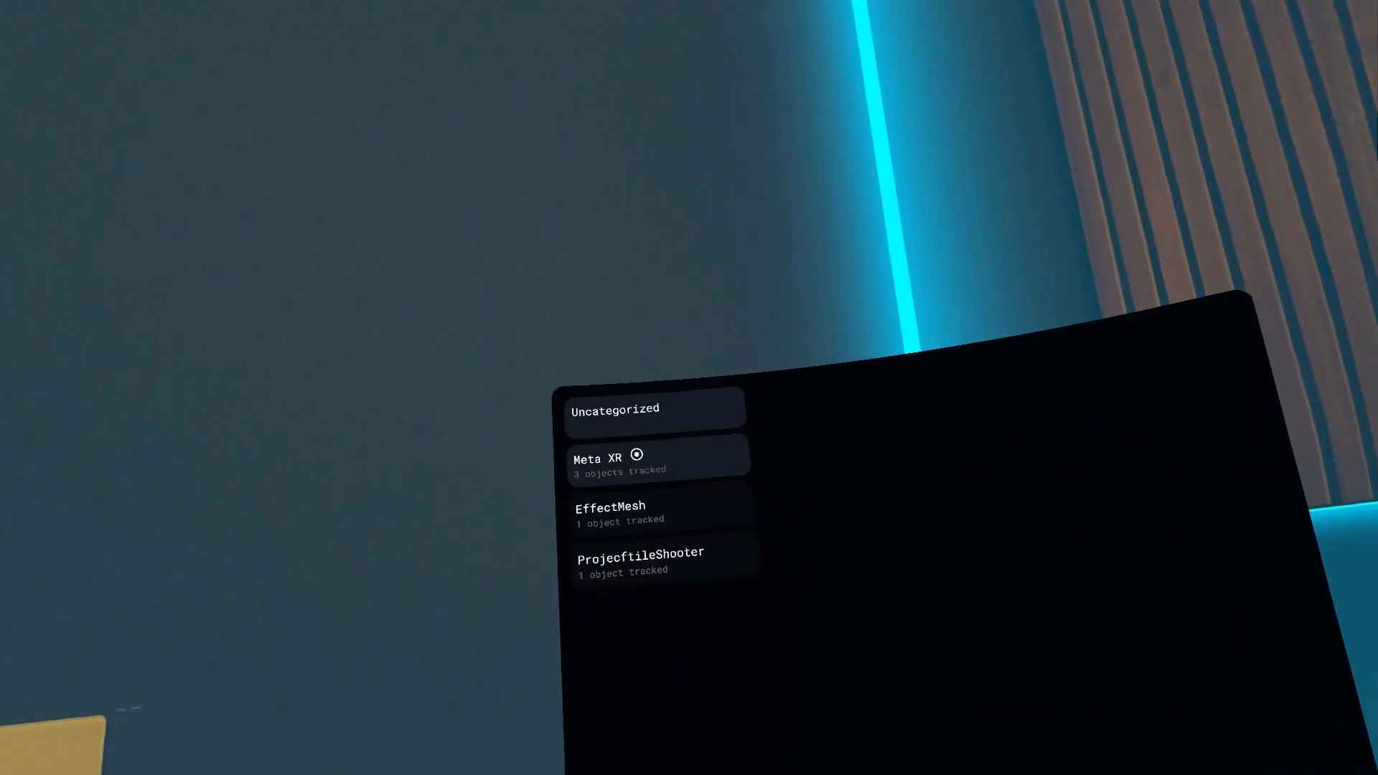
# Step: Open Meta XR, then the EffectMesh category listing Hide Mesh and Toggle Colliders
pyautogui.click(636, 456)
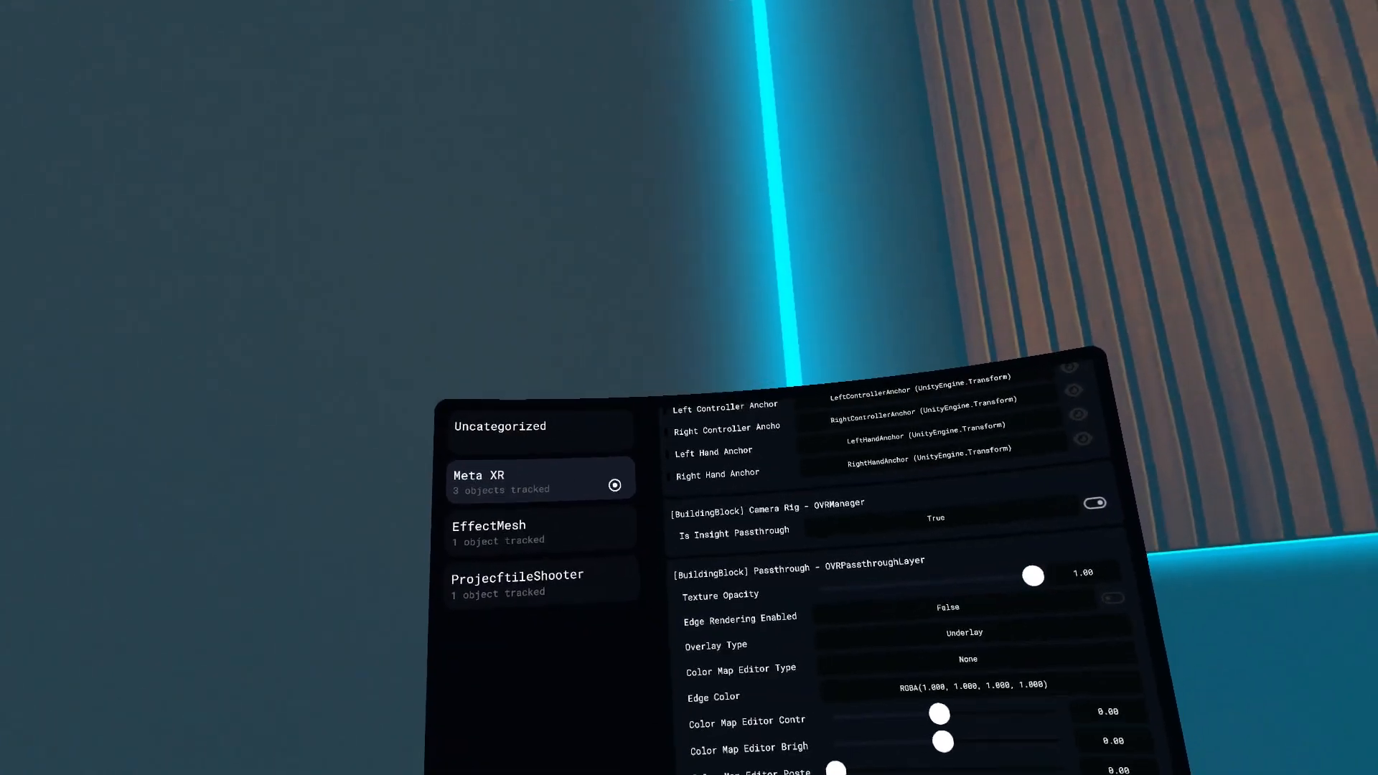
pyautogui.click(481, 510)
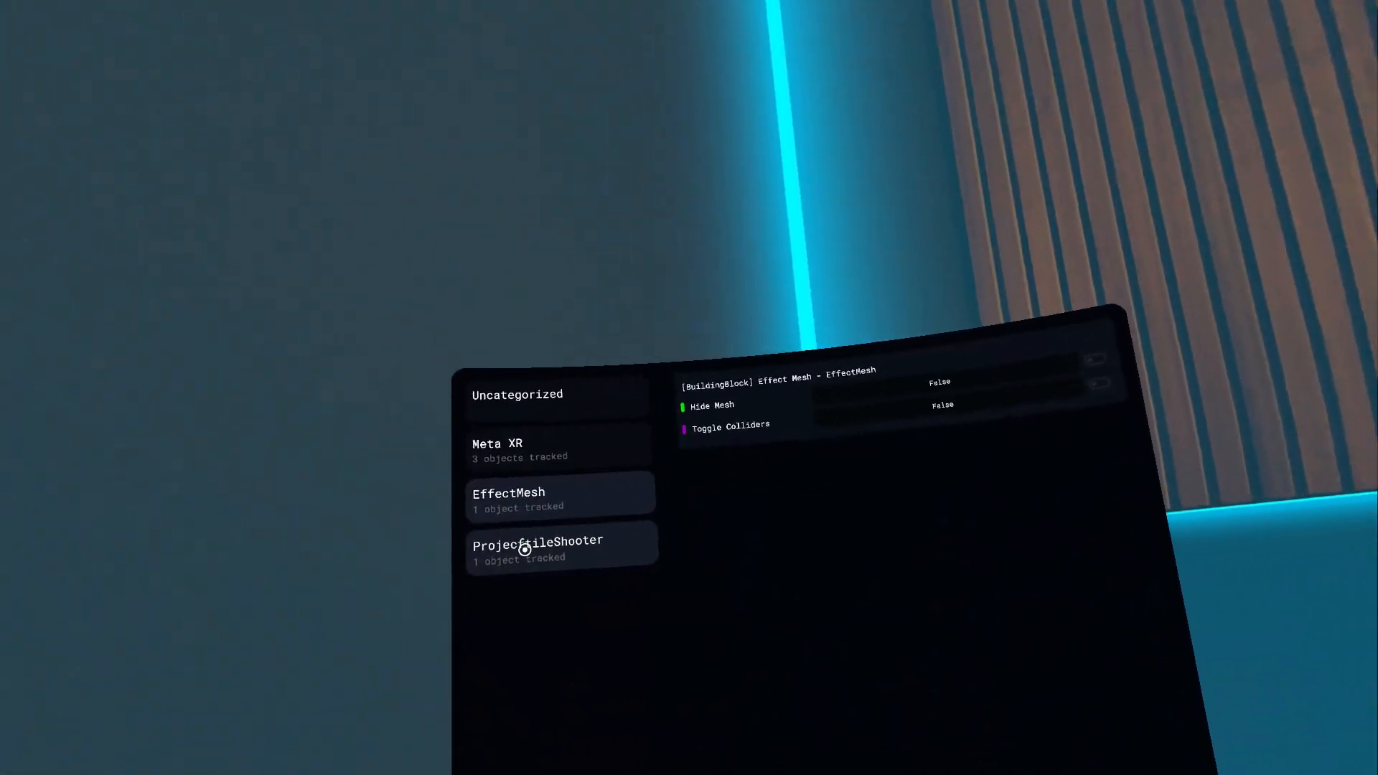
# Step: In ProjectfileShooter, drag Force to about 4.16 and Projectile Size to 0.15
pyautogui.click(526, 548)
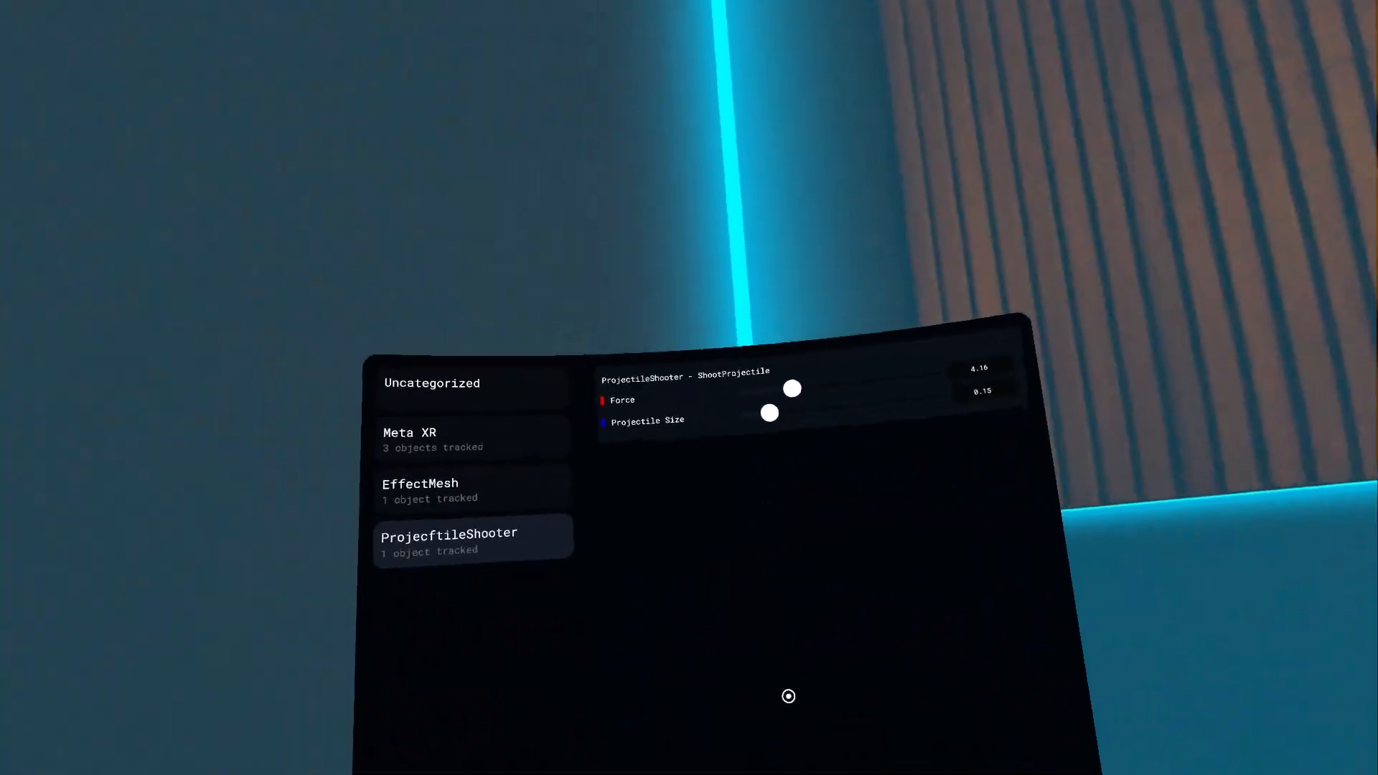
pyautogui.click(410, 433)
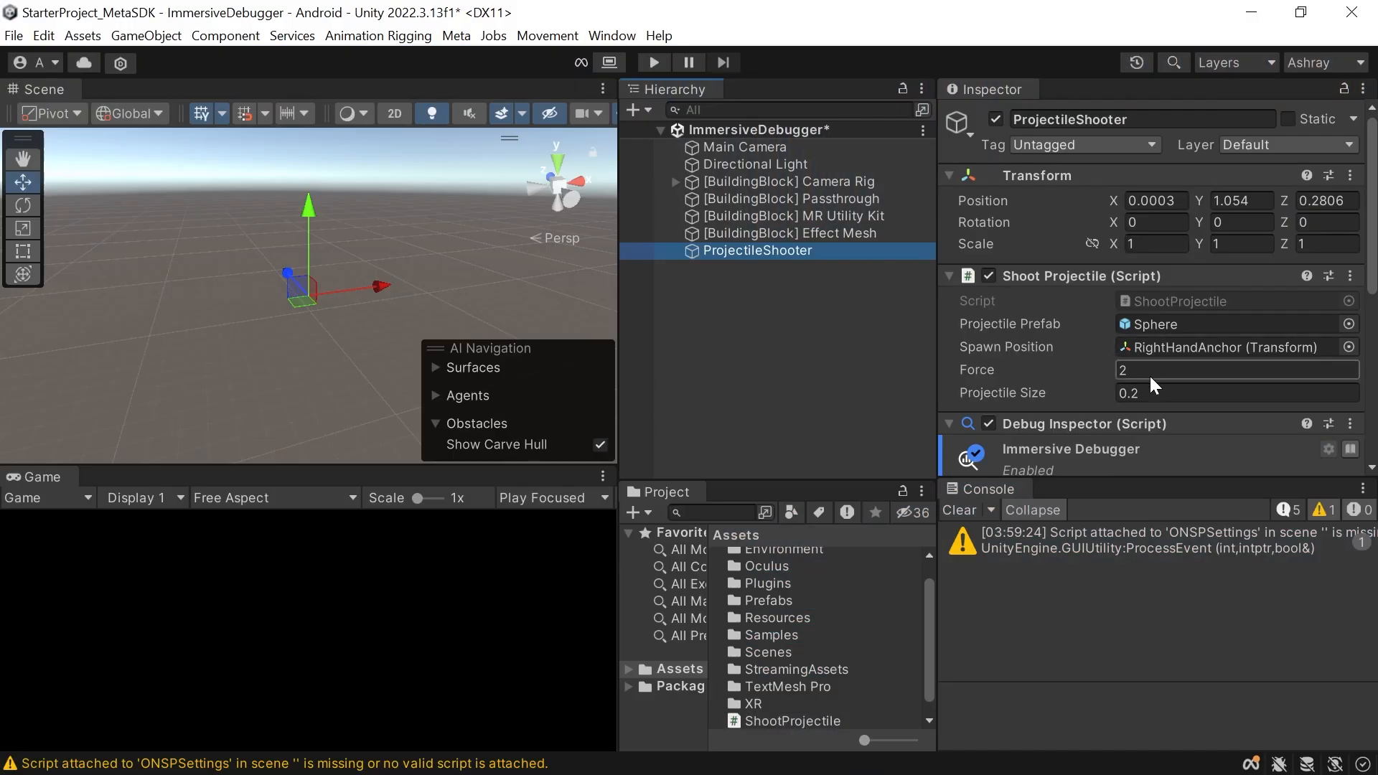
# Step: Enter Force 4.5 and Projectile Size 0.15 in the Shoot Projectile component
pyautogui.write('4.5')
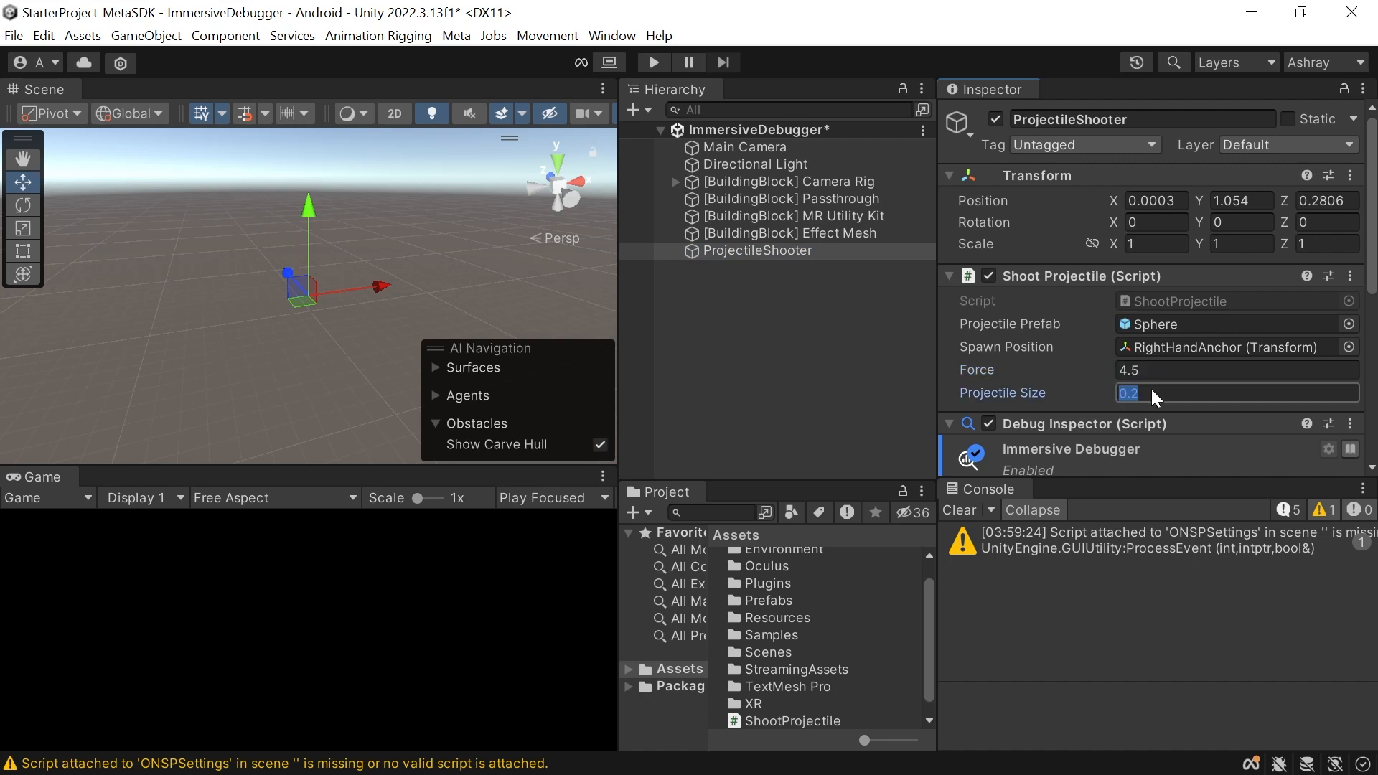
pyautogui.write('0.15')
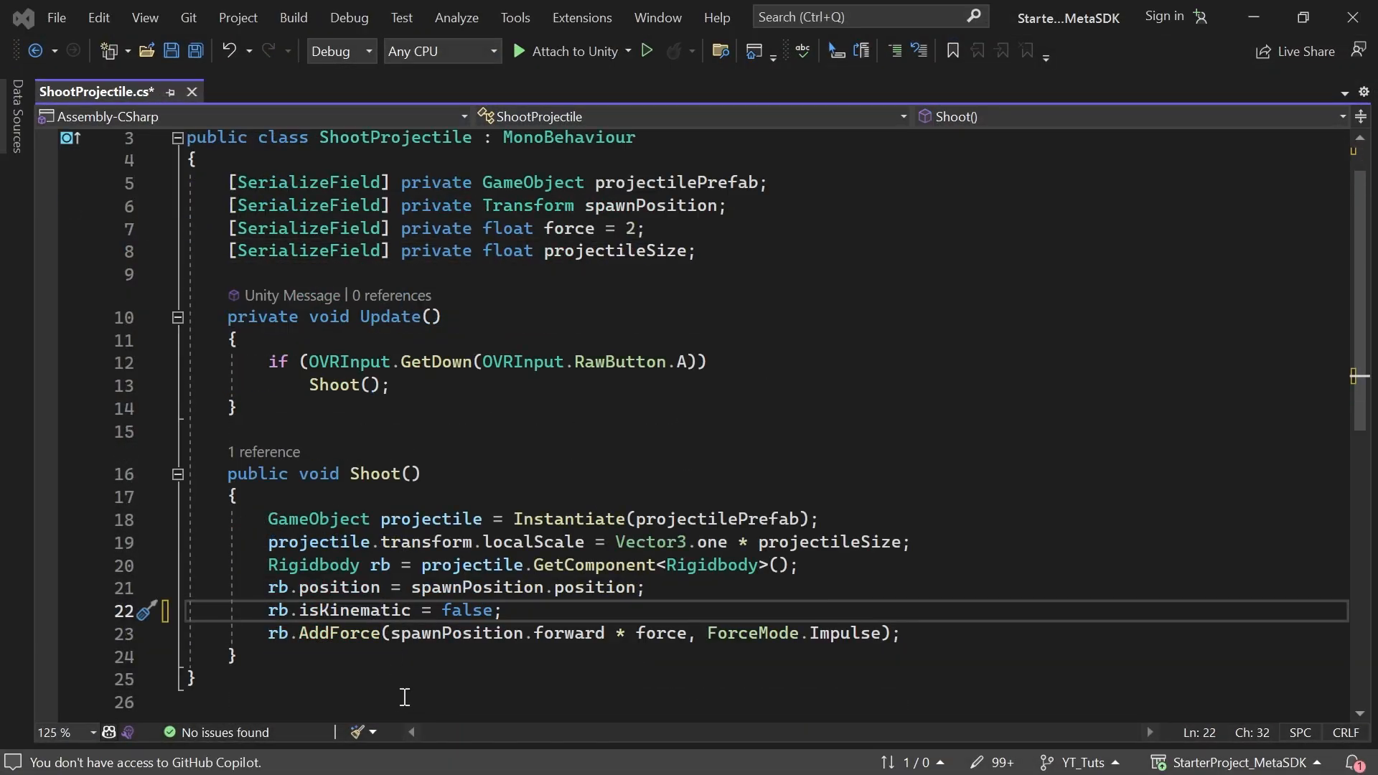
pyautogui.moveTo(615, 650)
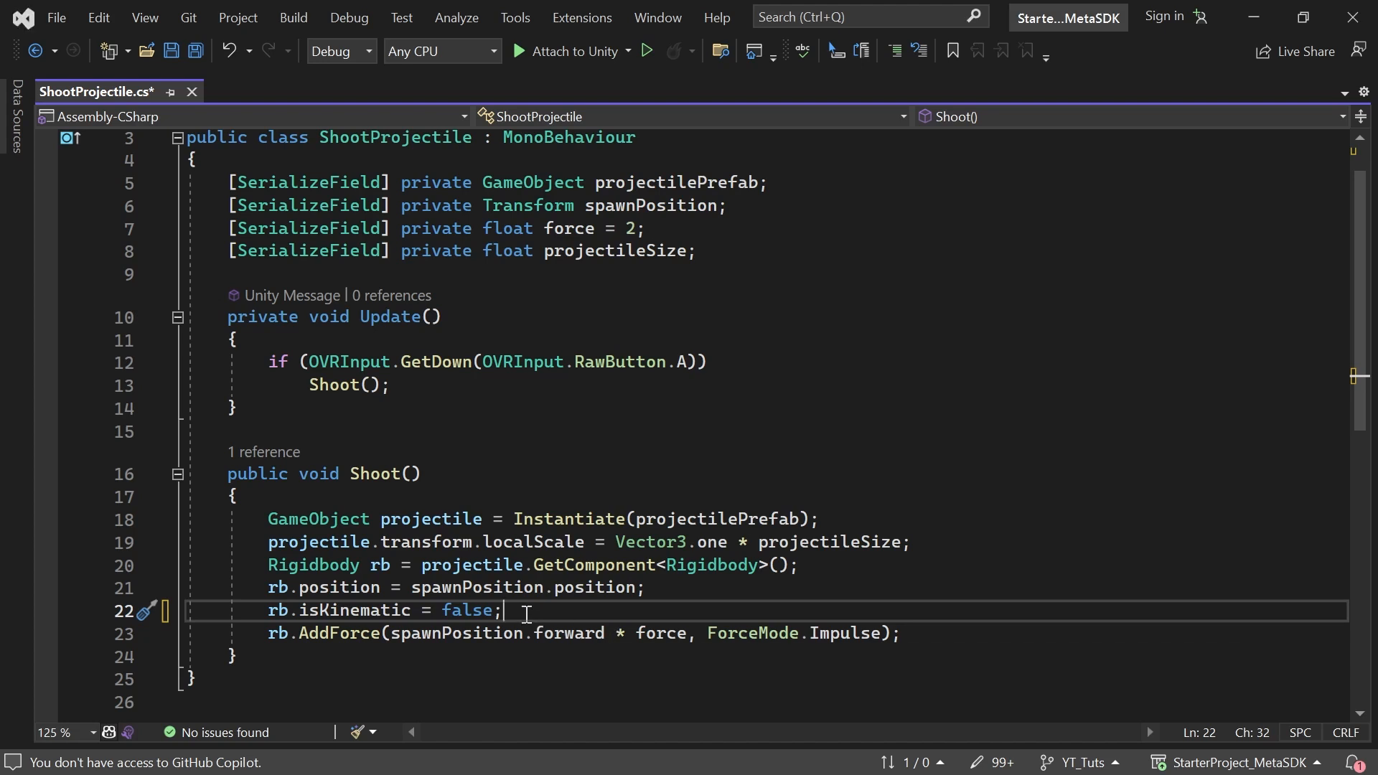
# Step: Wrap rb.AddForce in an if(OVRPlugin.GetHandTrackingEnabled()) block after the isKinematic line
pyautogui.press('Enter')
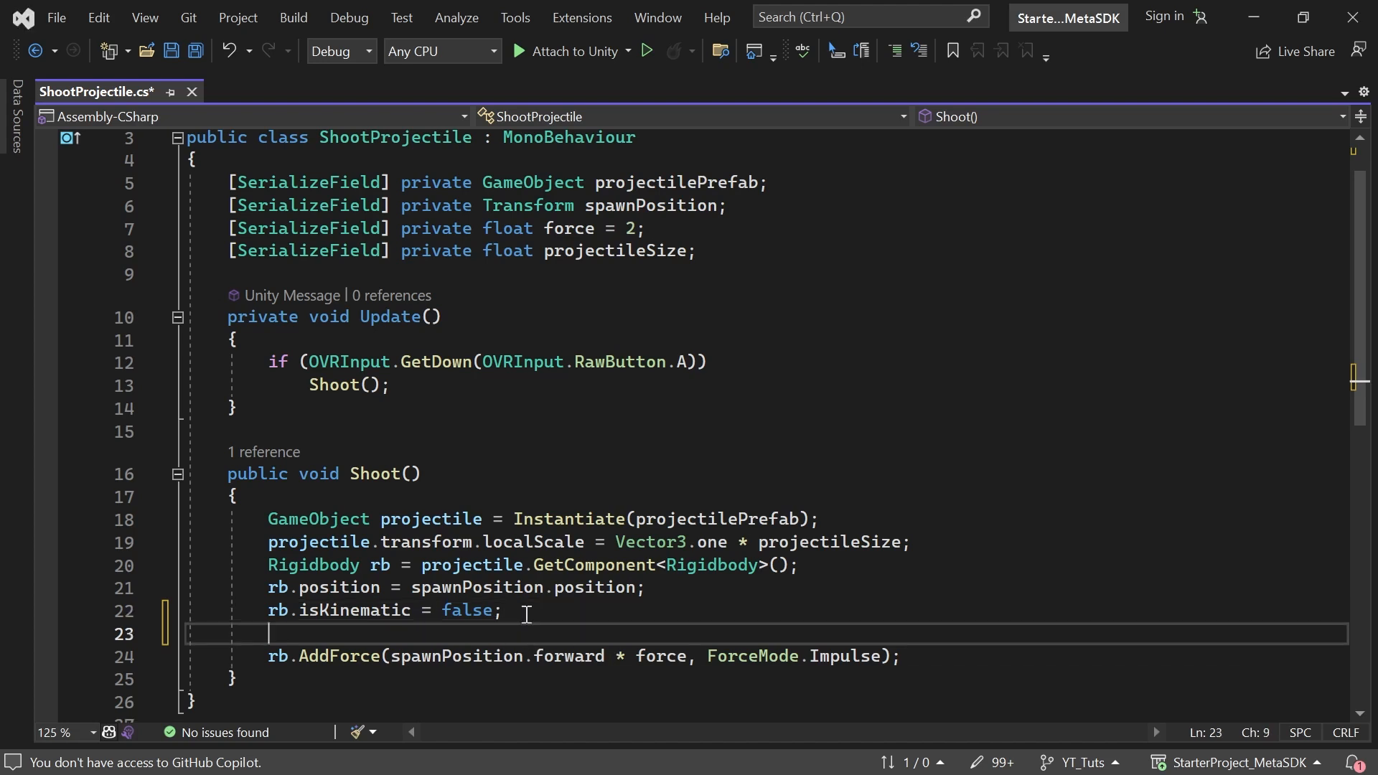
pyautogui.write('if(force > 0)')
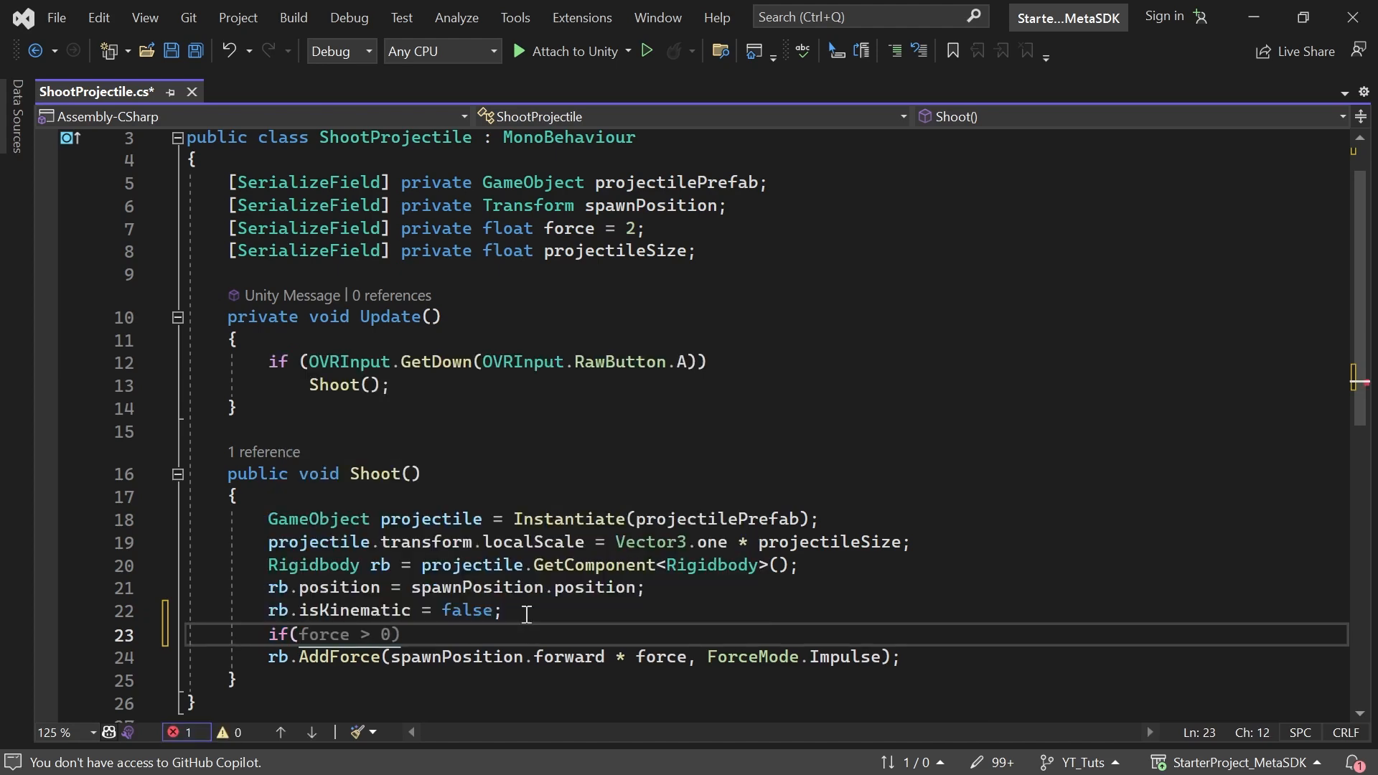
pyautogui.write('over')
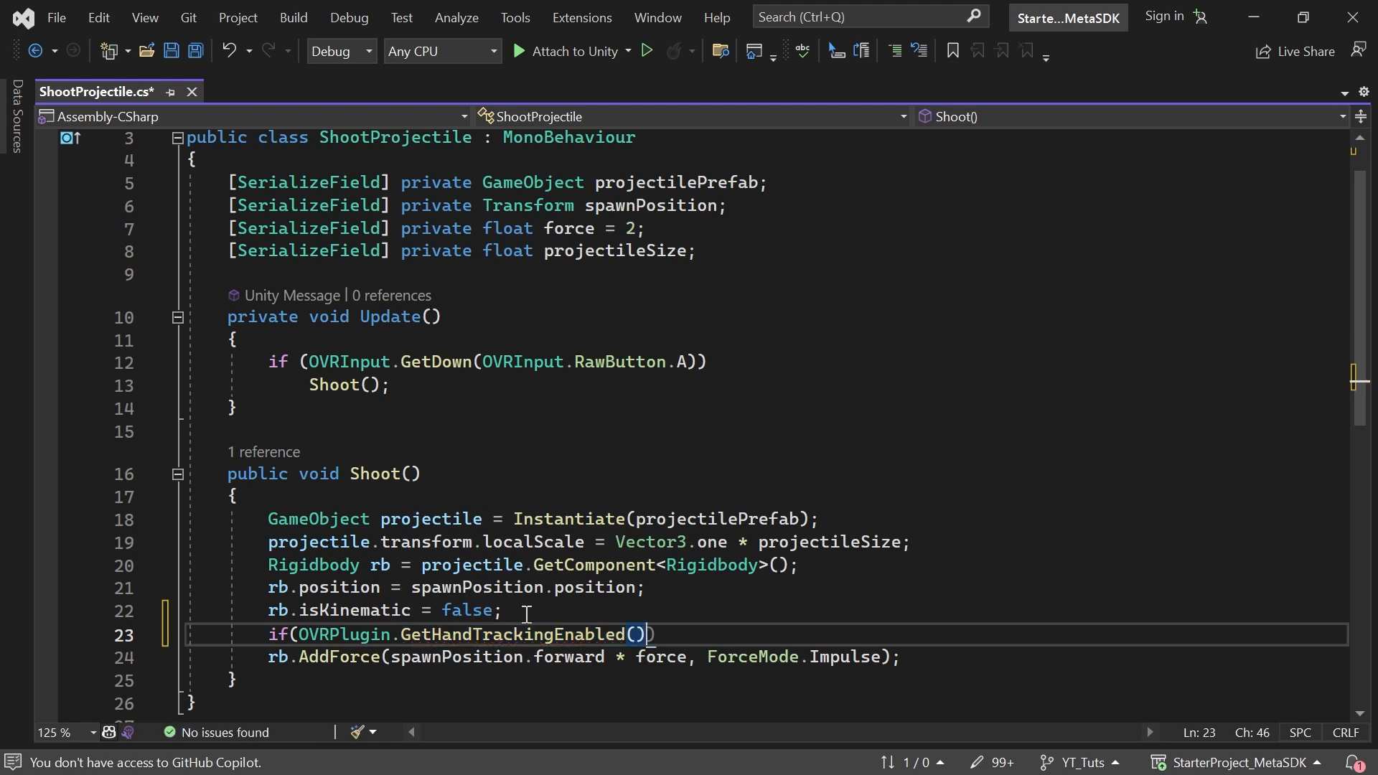
pyautogui.press('Enter')
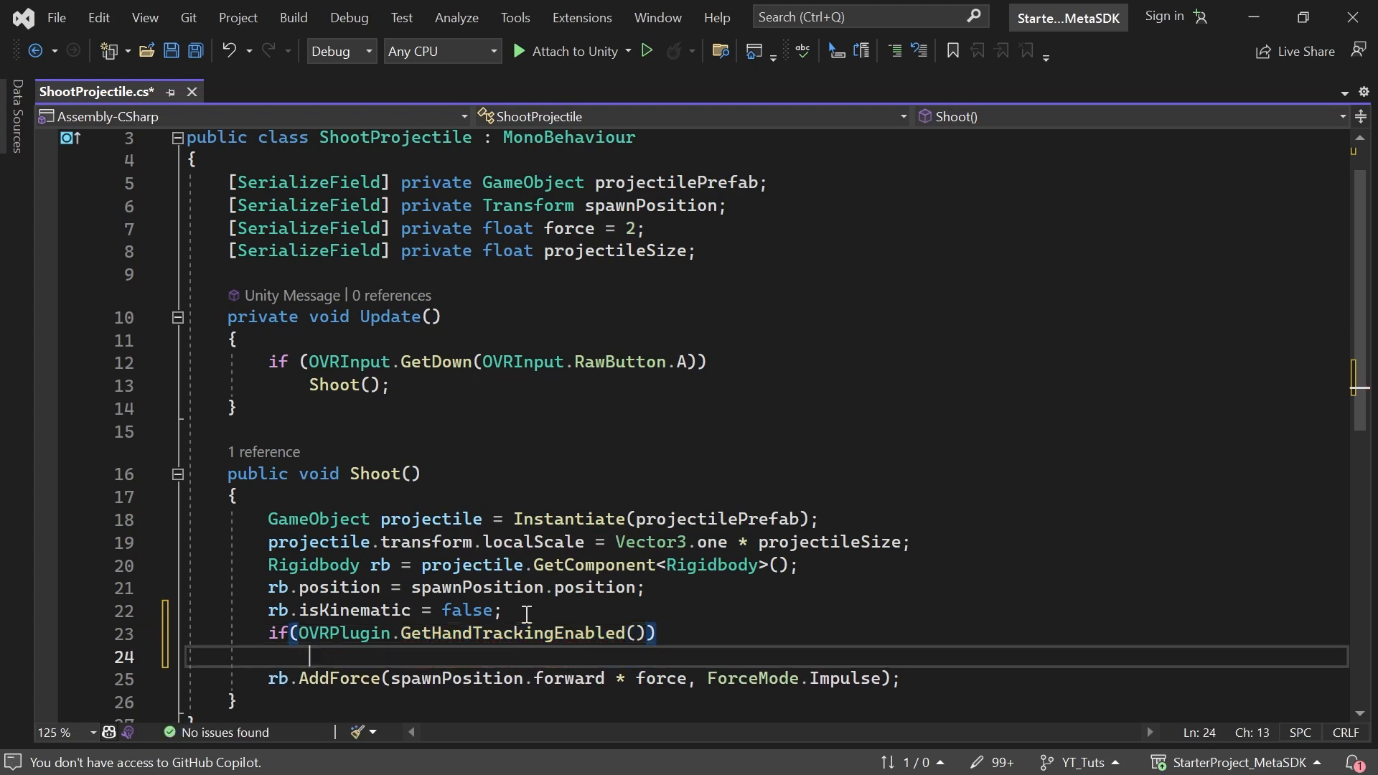
pyautogui.write('{')
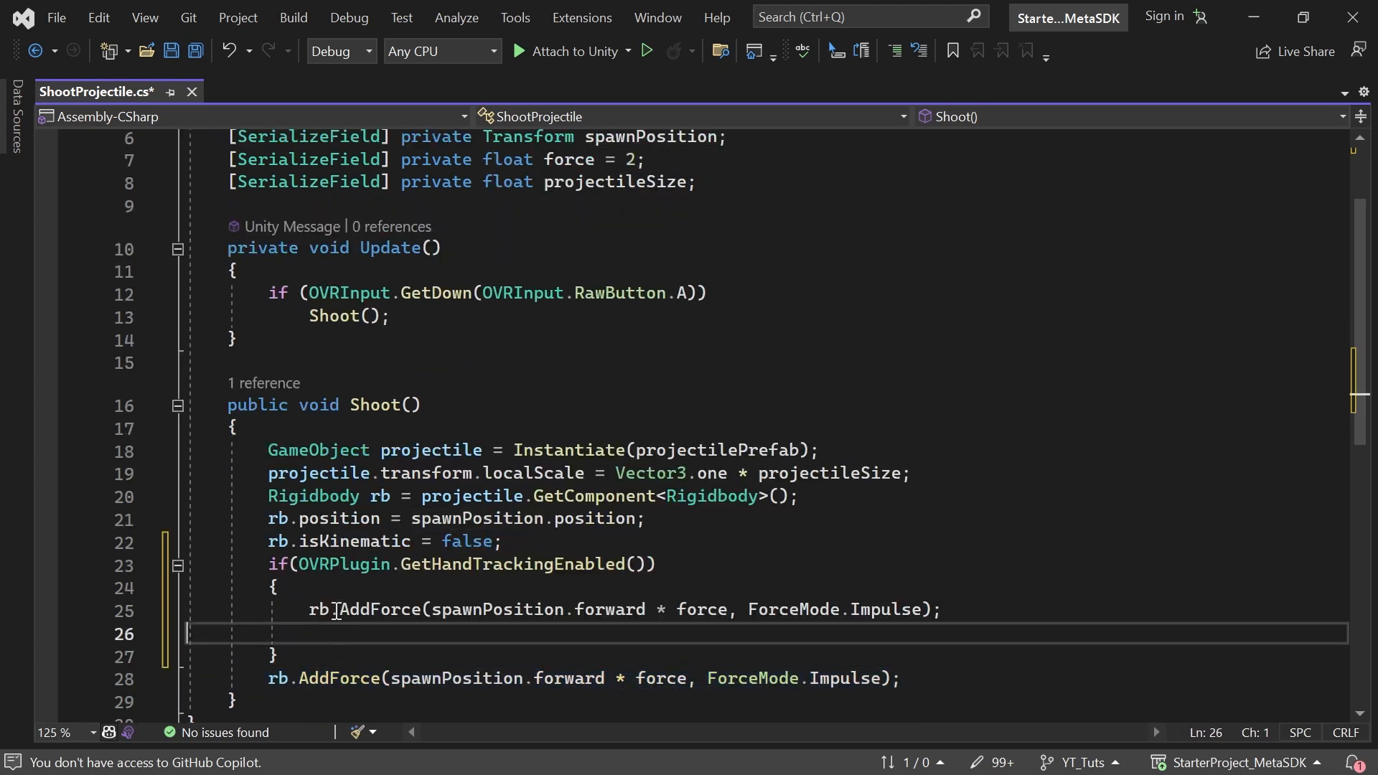
pyautogui.moveTo(598, 609)
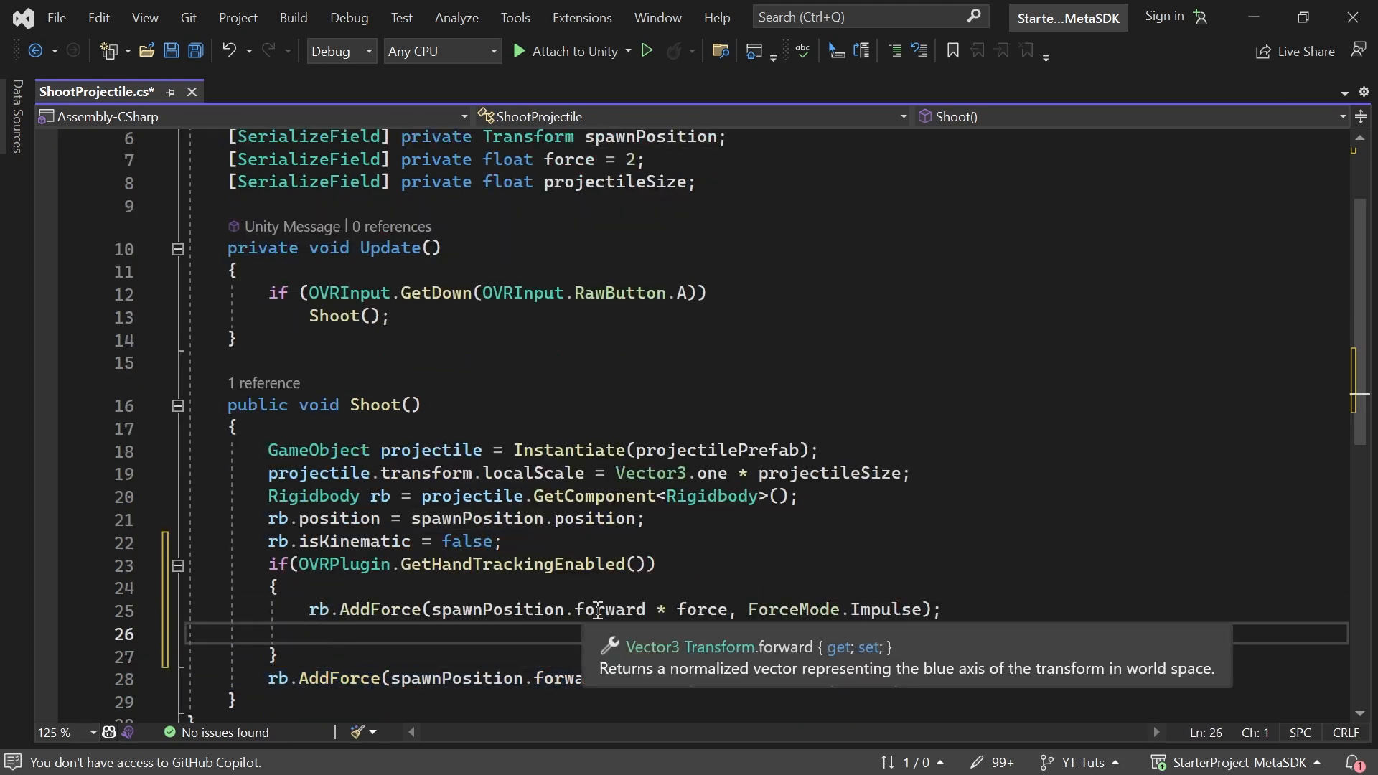
pyautogui.write('r')
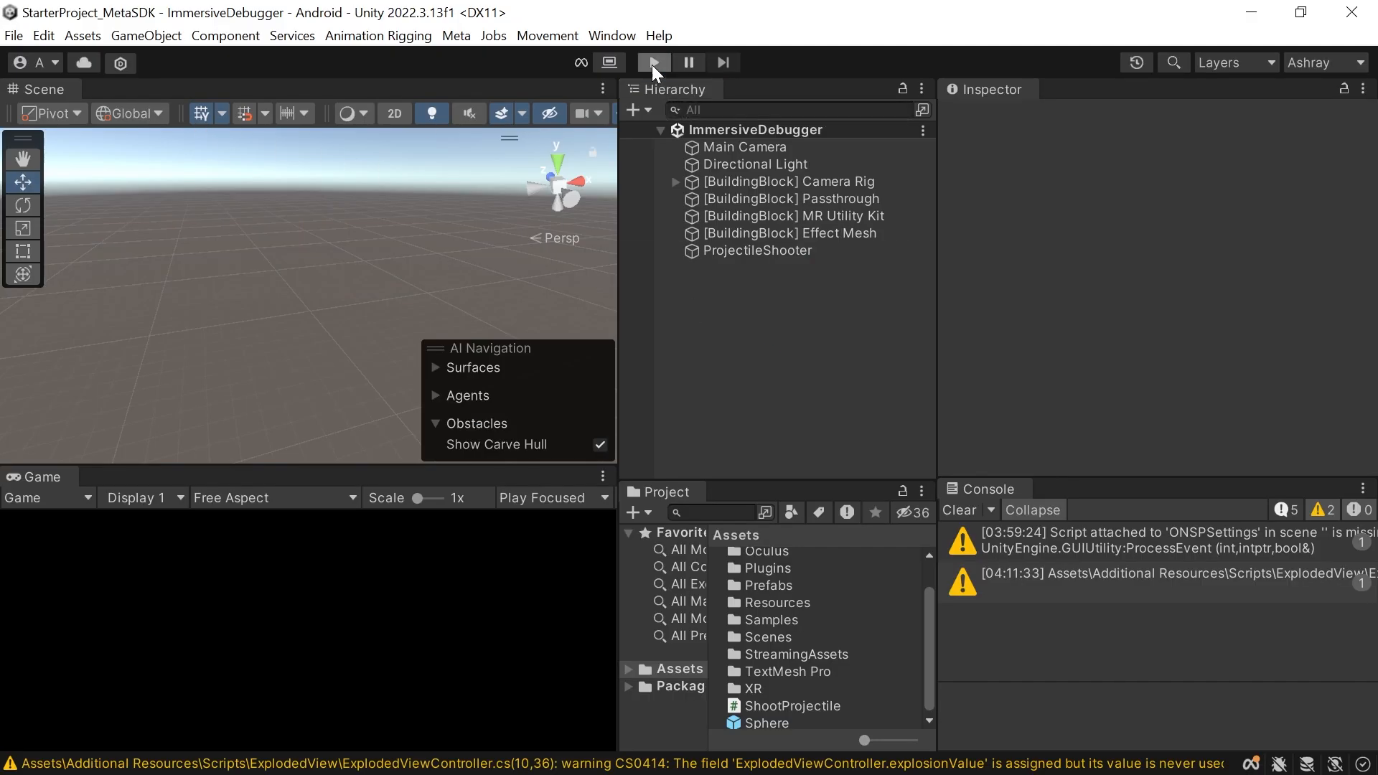
# Step: Enter play mode for the ImmersiveDebugger scene
pyautogui.click(654, 62)
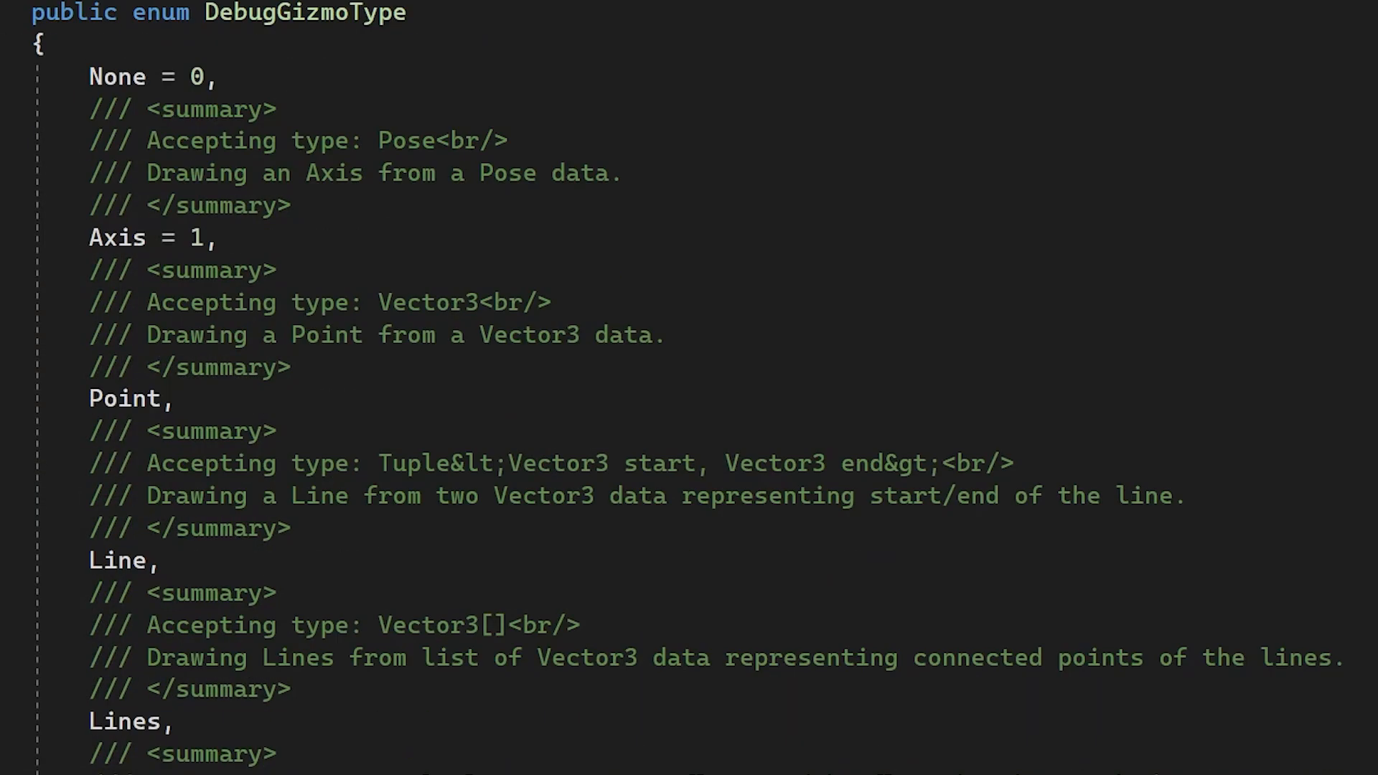
# Step: Open ShootProjectile and add 'using Meta.XR.ImmersiveDebugger;'
pyautogui.scroll(-3)
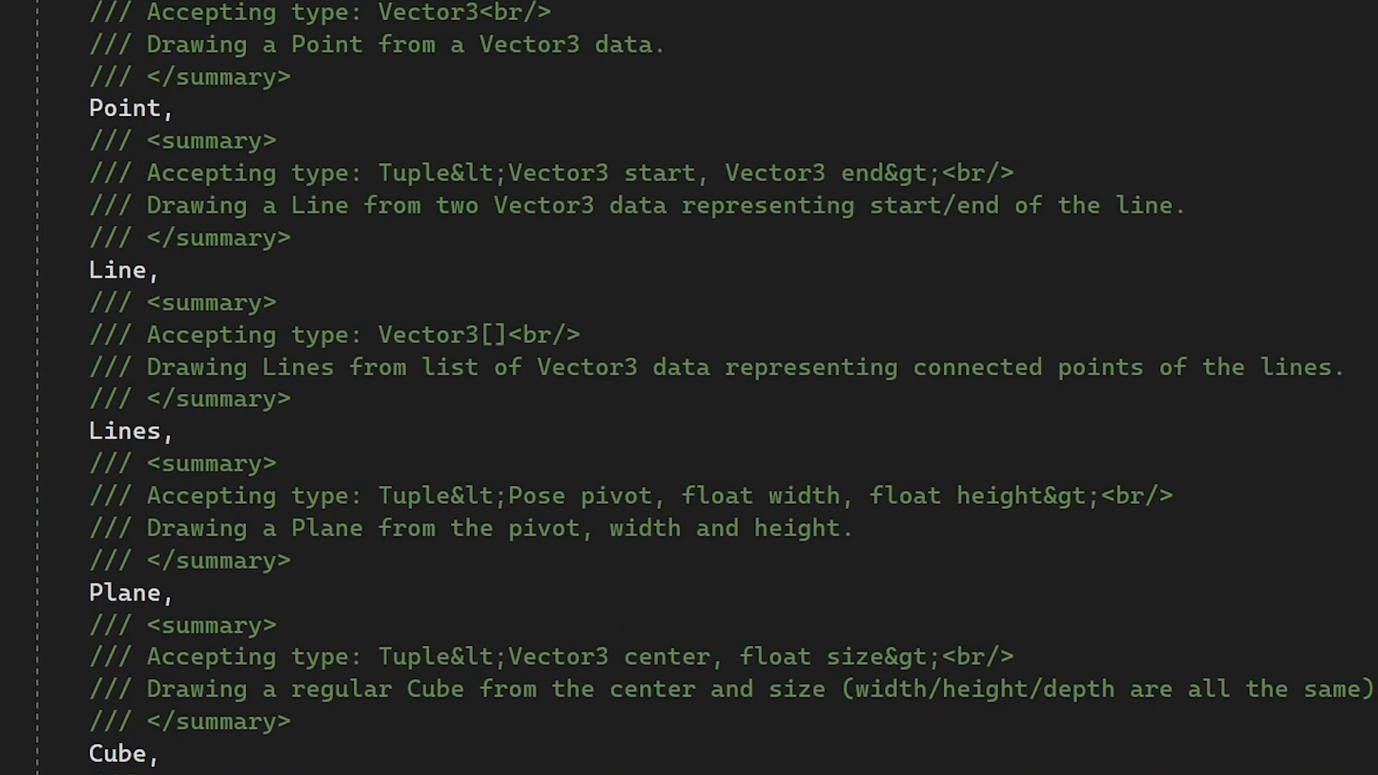
pyautogui.scroll(-3)
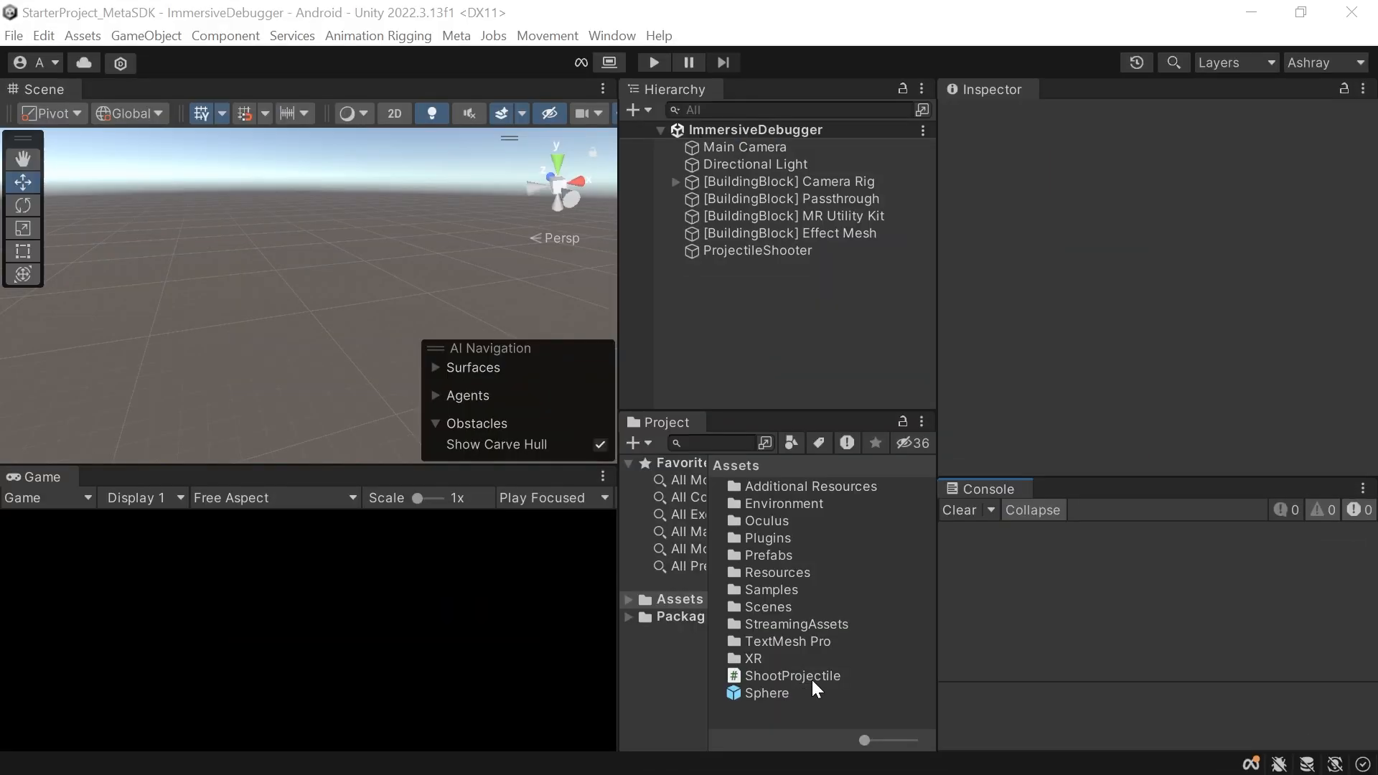
pyautogui.doubleClick(791, 676)
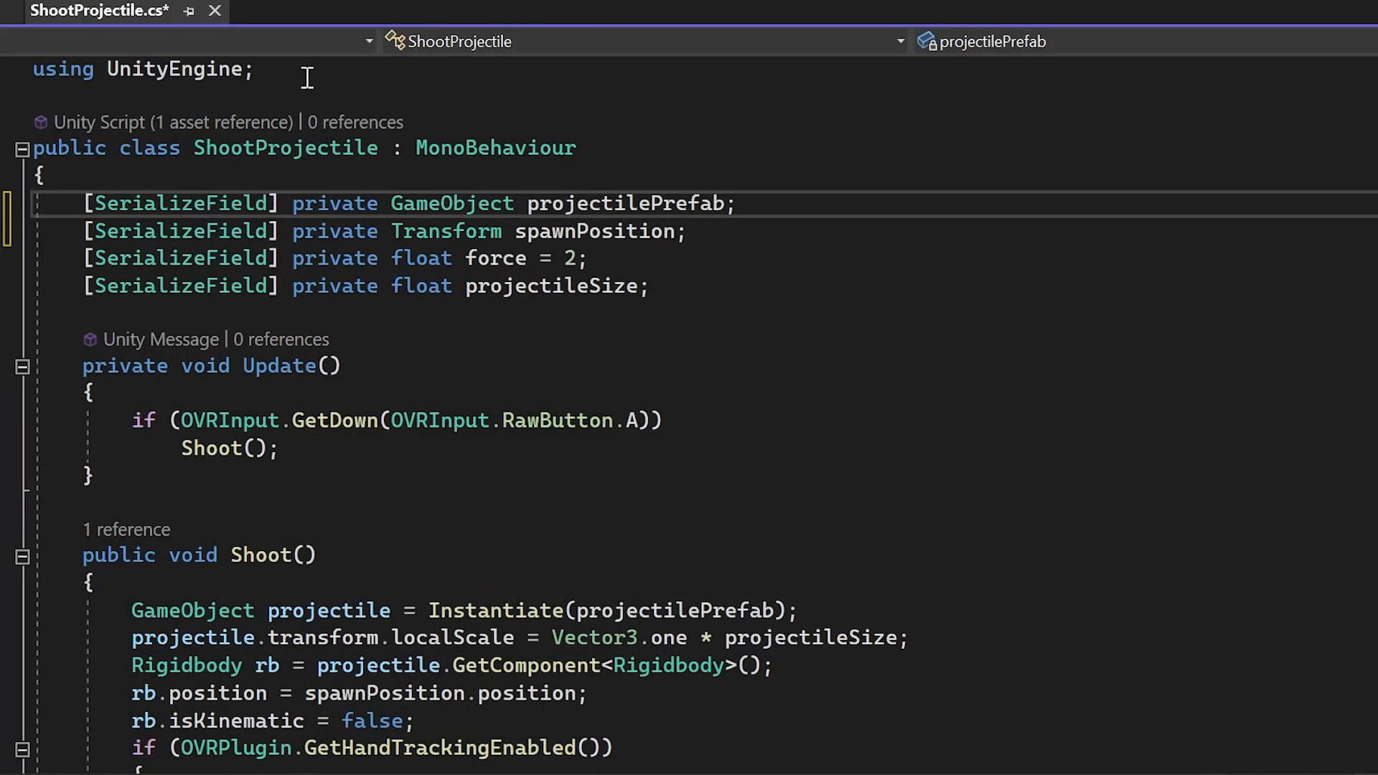
pyautogui.write('using Meta.XR.ImmersiveDebugger;')
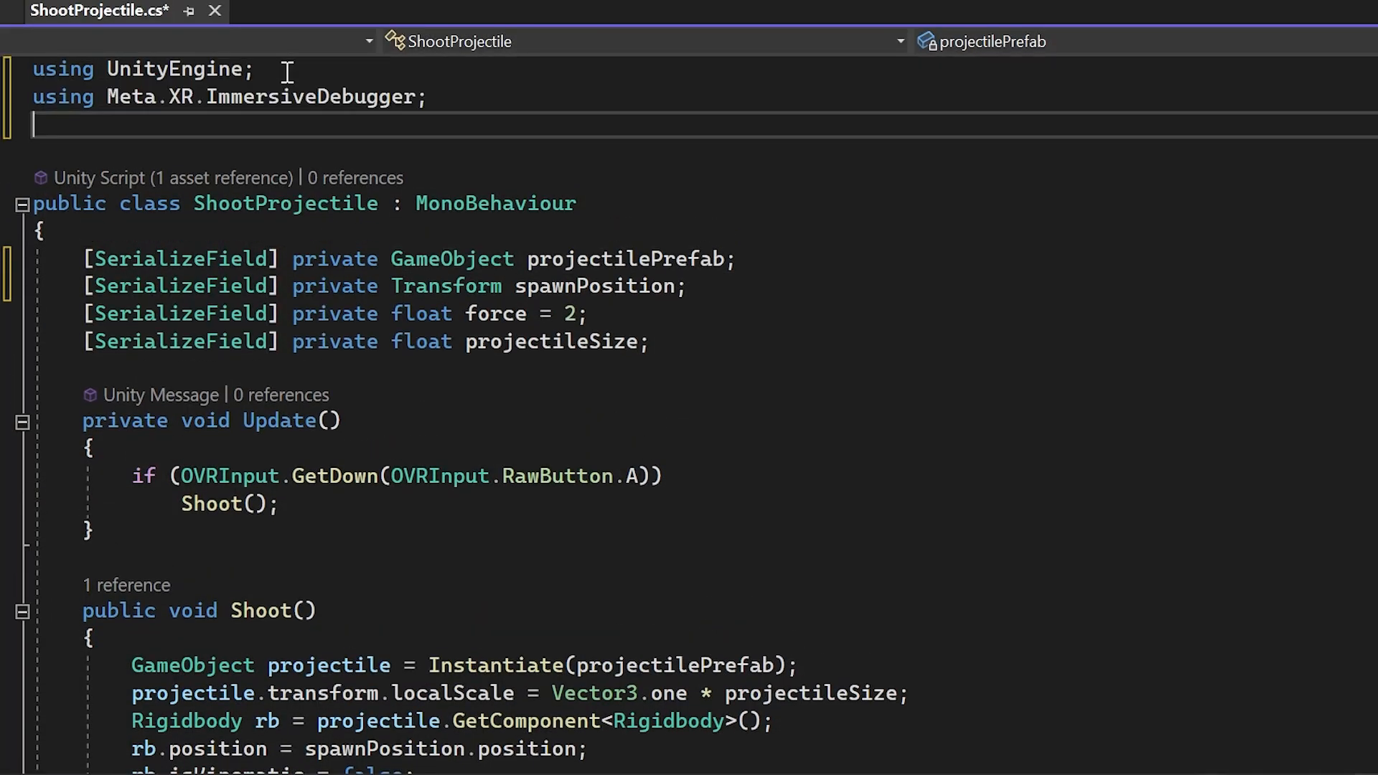
pyautogui.moveTo(178, 100)
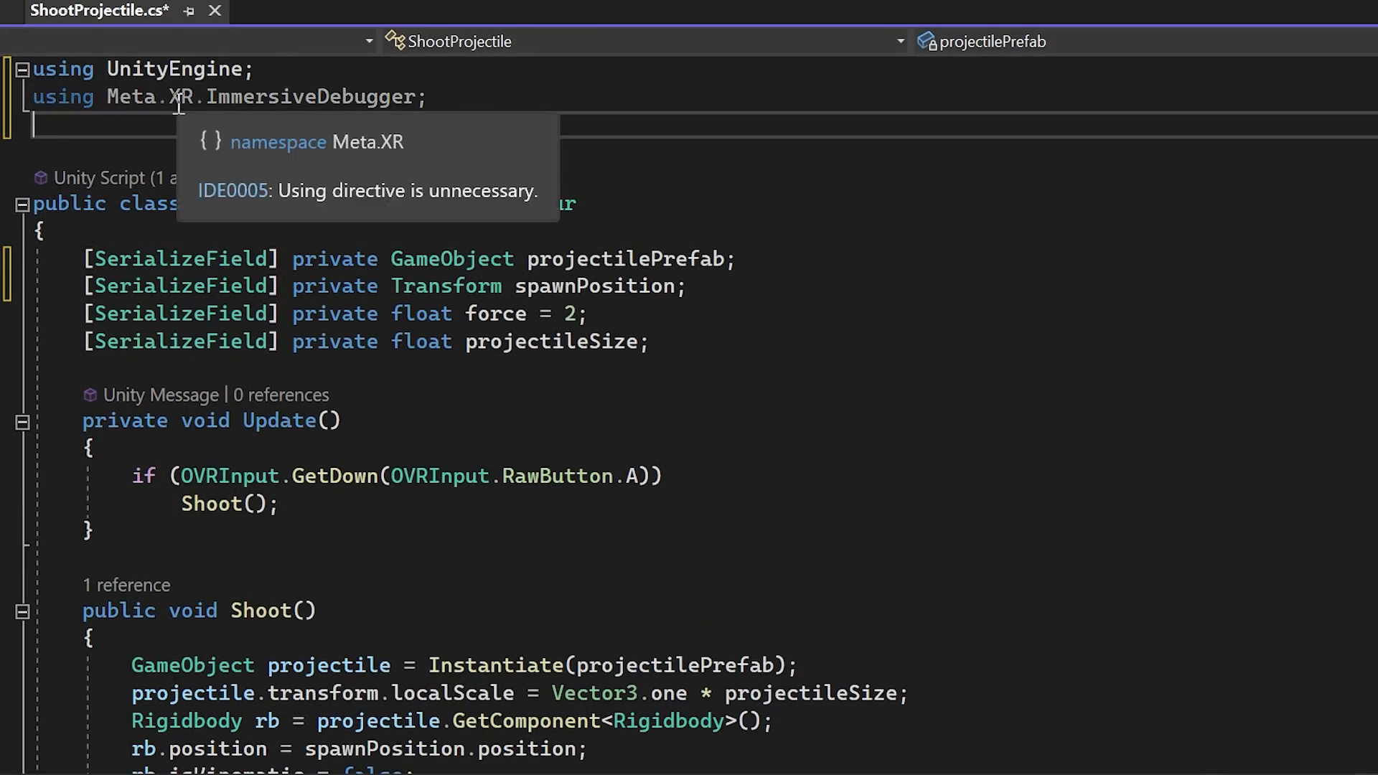
pyautogui.moveTo(699, 330)
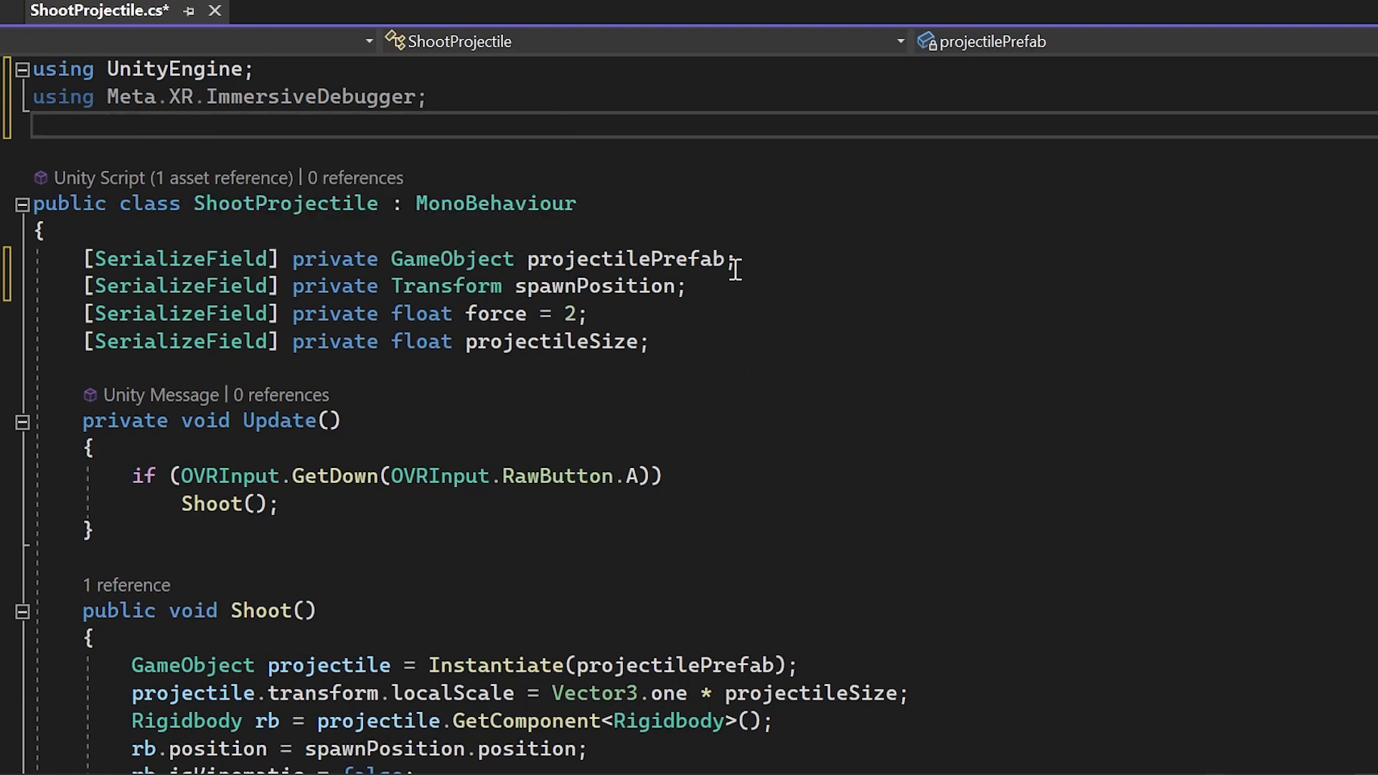
# Step: Tag spawnPosition with [DebugMember] using Axis gizmo and Category "ProjectileShooter"
pyautogui.write('[d')
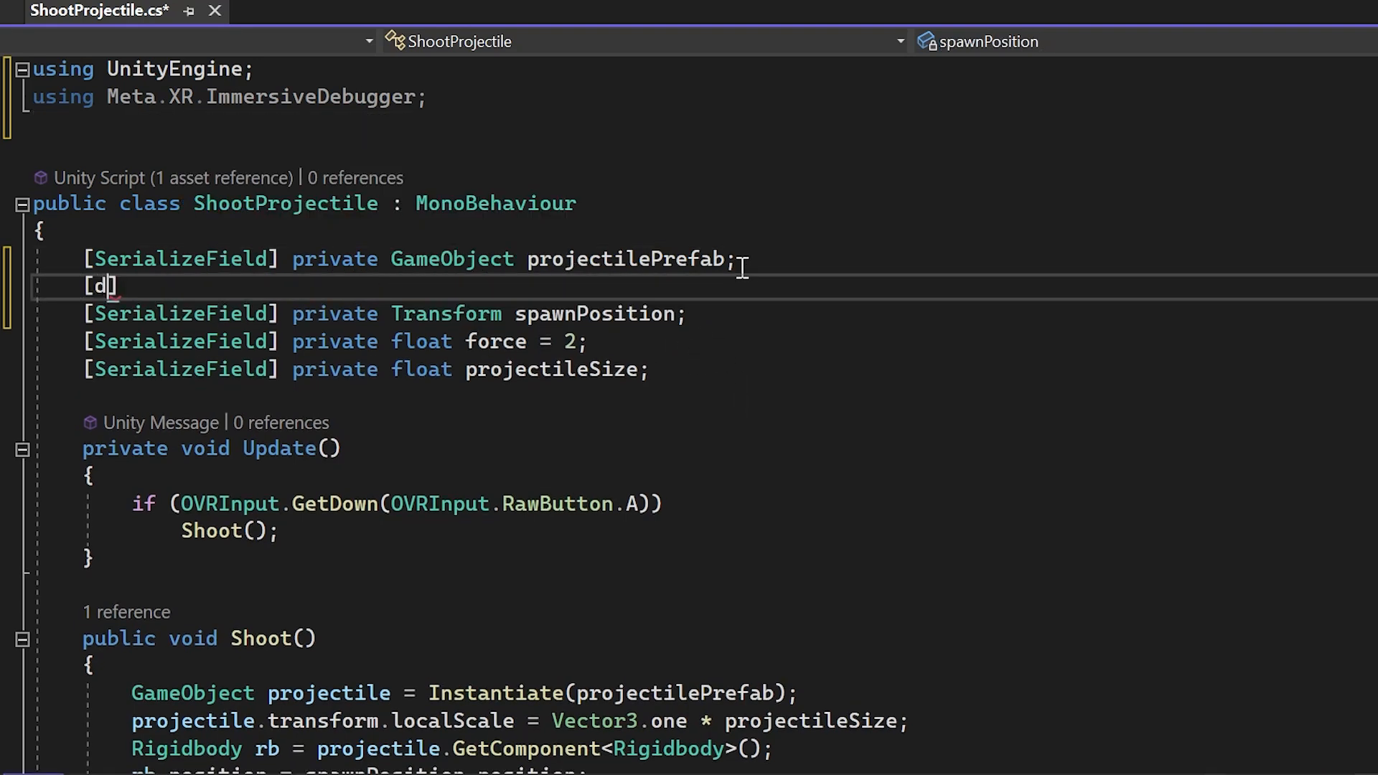
pyautogui.write('e')
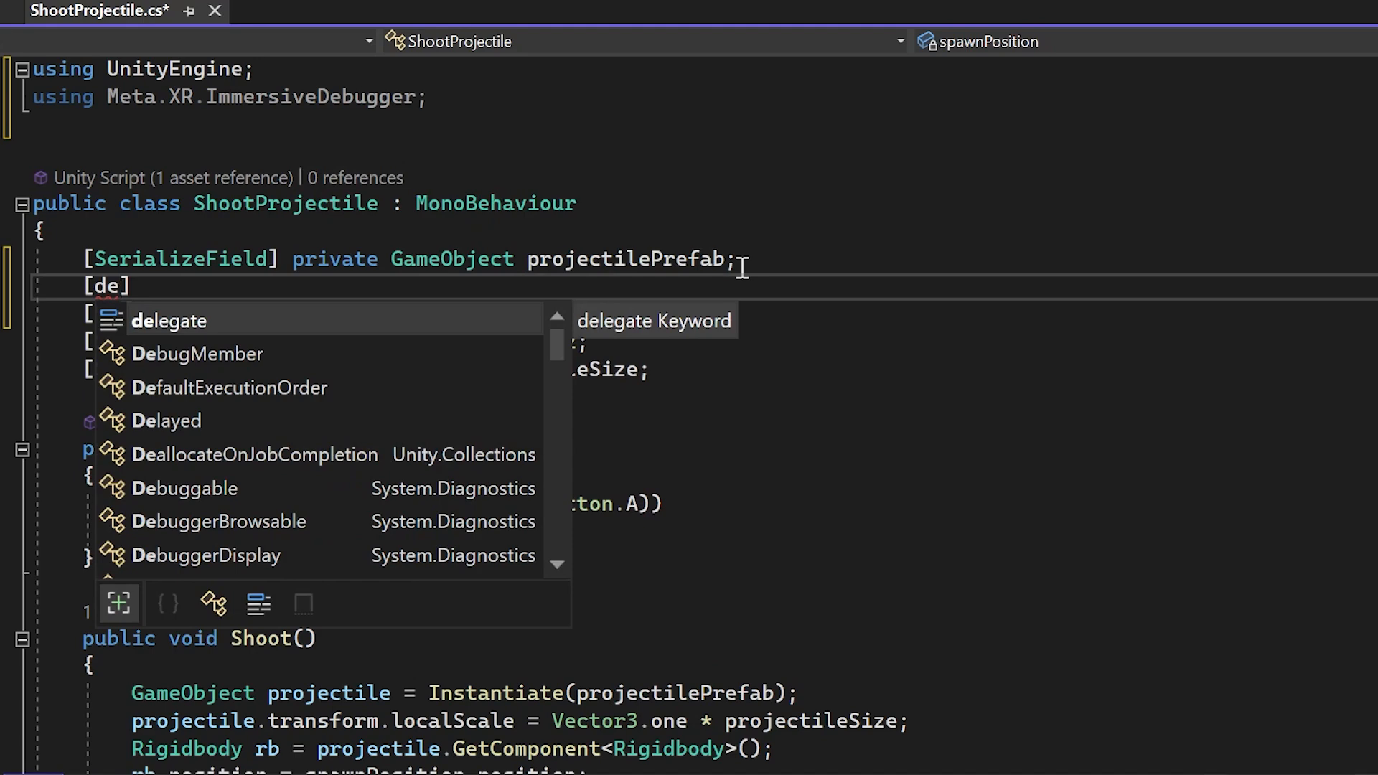
pyautogui.write('DebugMember(gi')
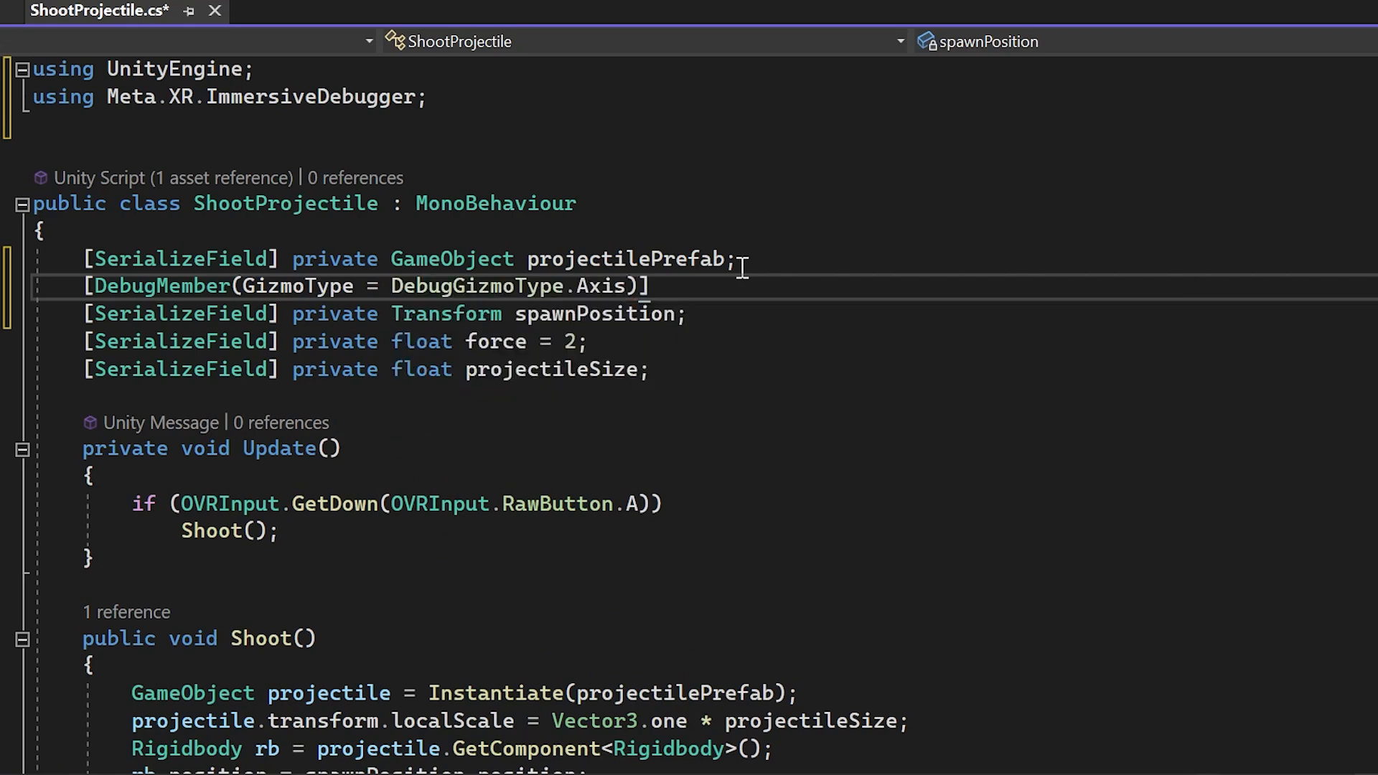
pyautogui.write(', Category ="Projectile"')
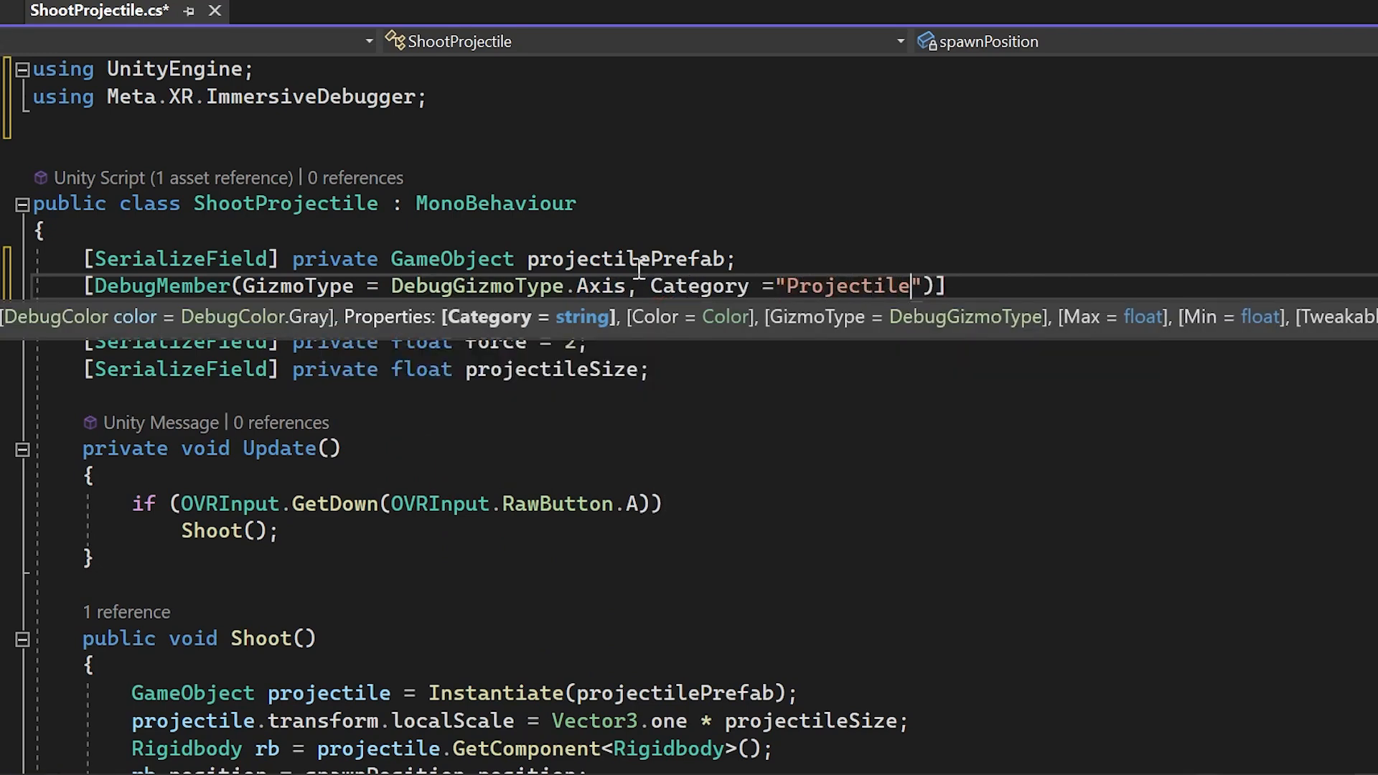
pyautogui.write('Shooter')
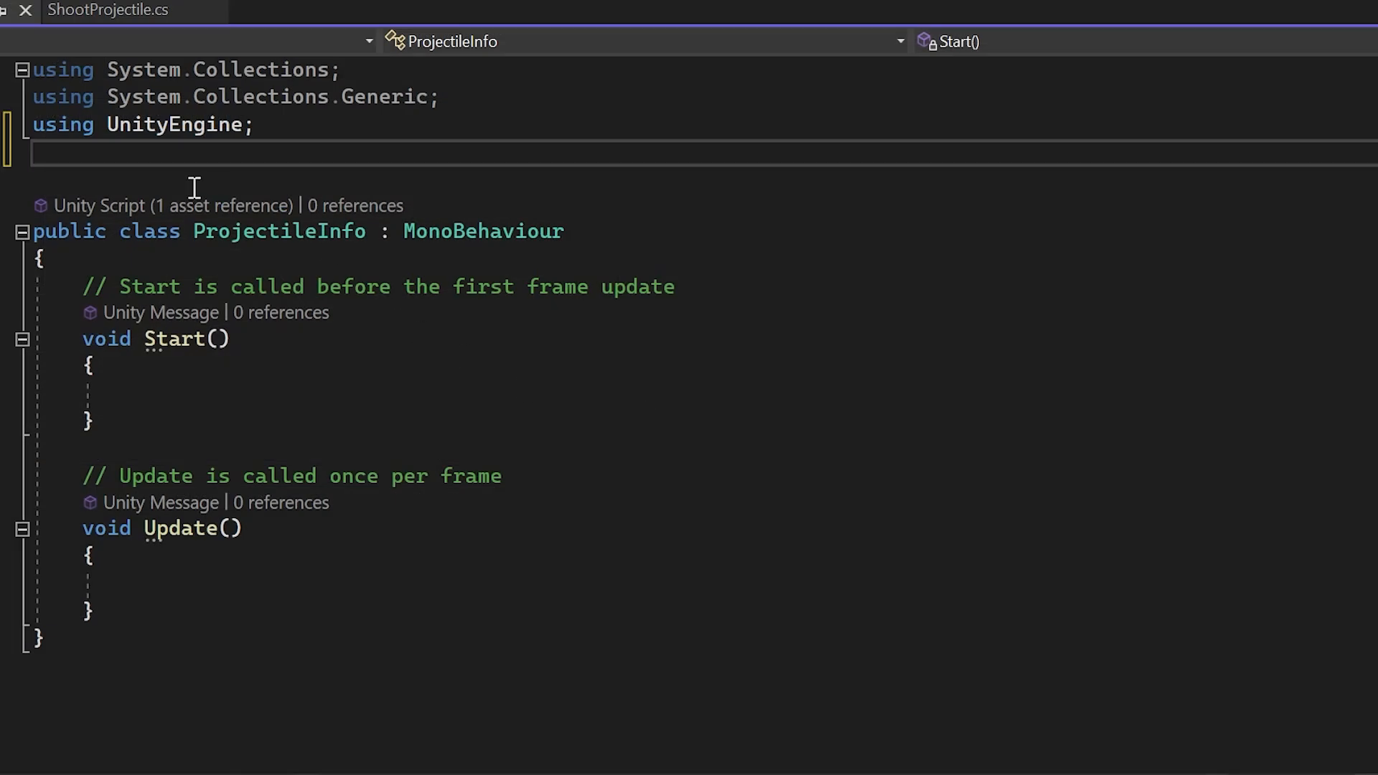
# Step: Add the ImmersiveDebugger using and a DebugMember attribute with Category "ProjectileInfo"
pyautogui.write('using Meta.XR.ImmersiveDebugger;')
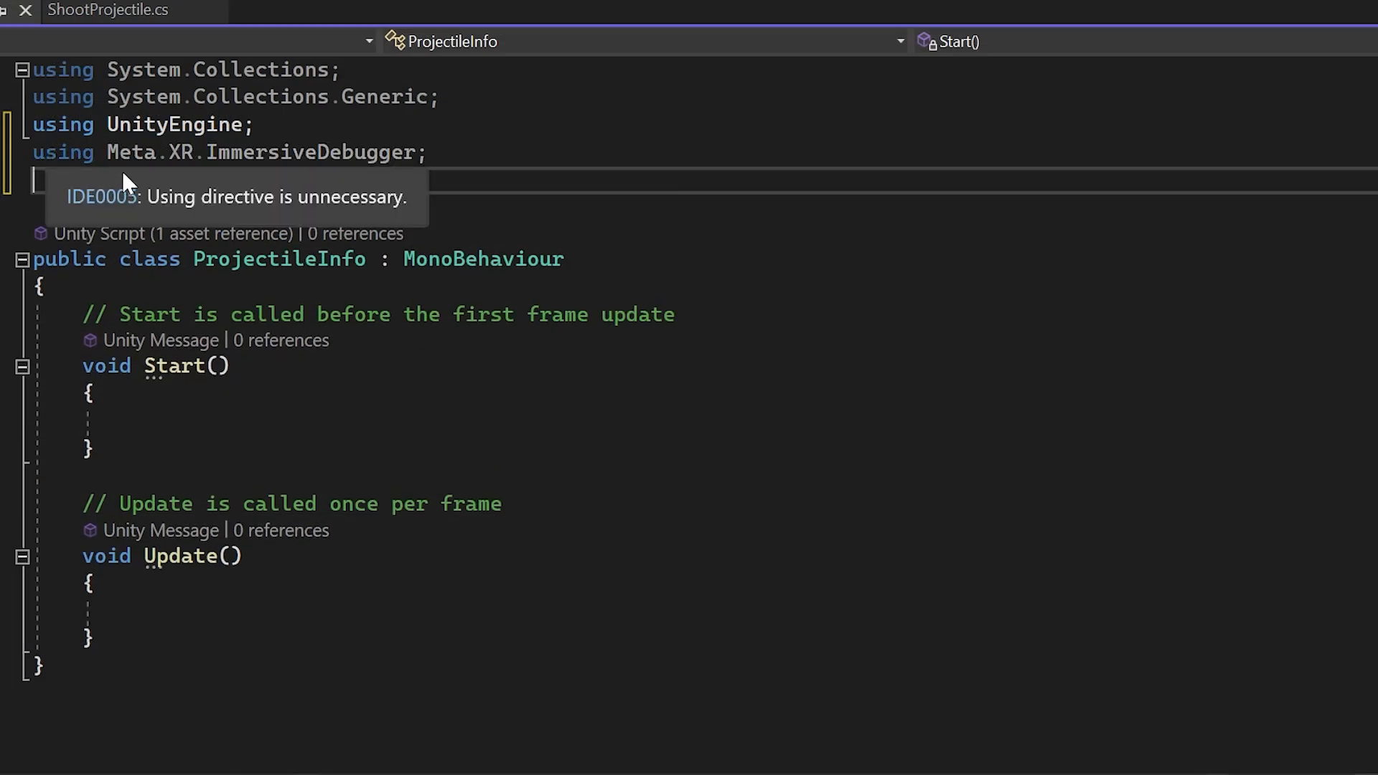
pyautogui.moveTo(806, 391)
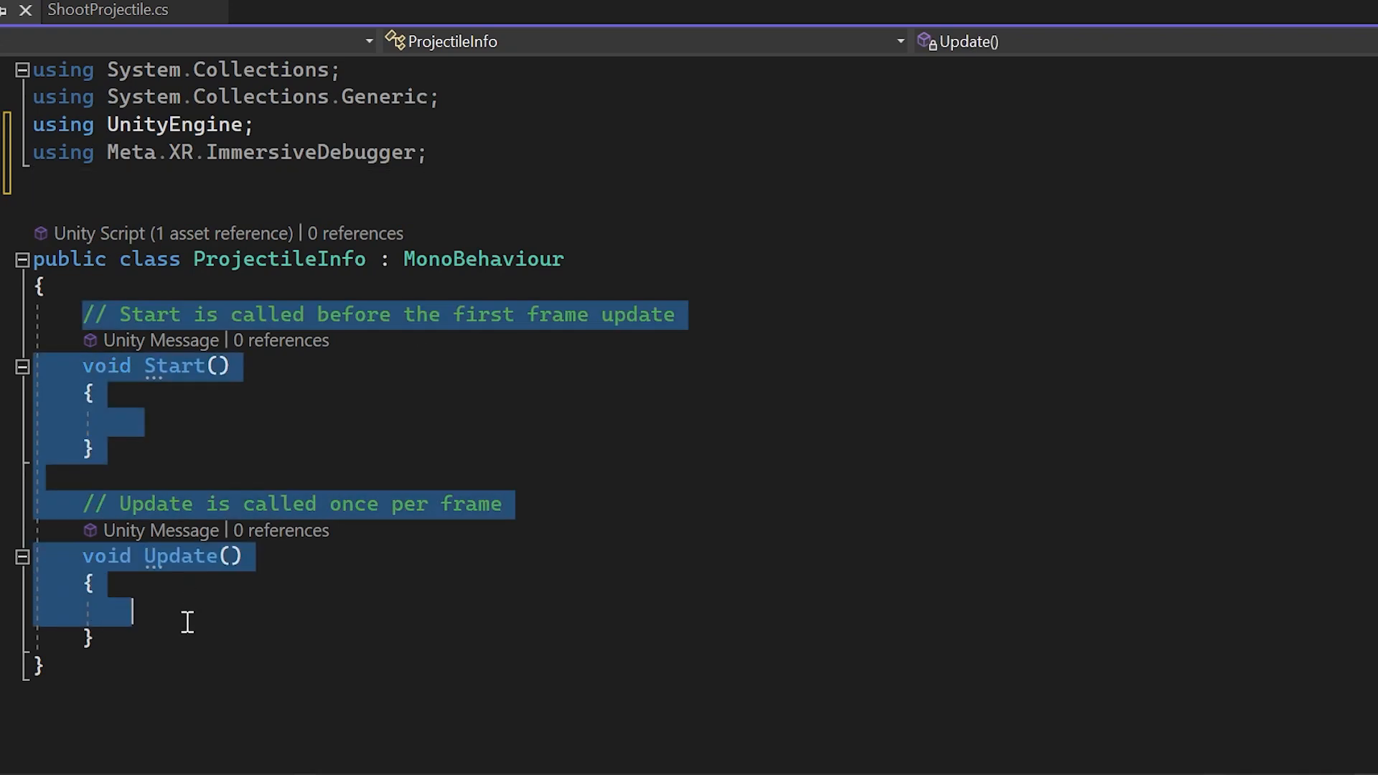
pyautogui.write('[SerializeField]')
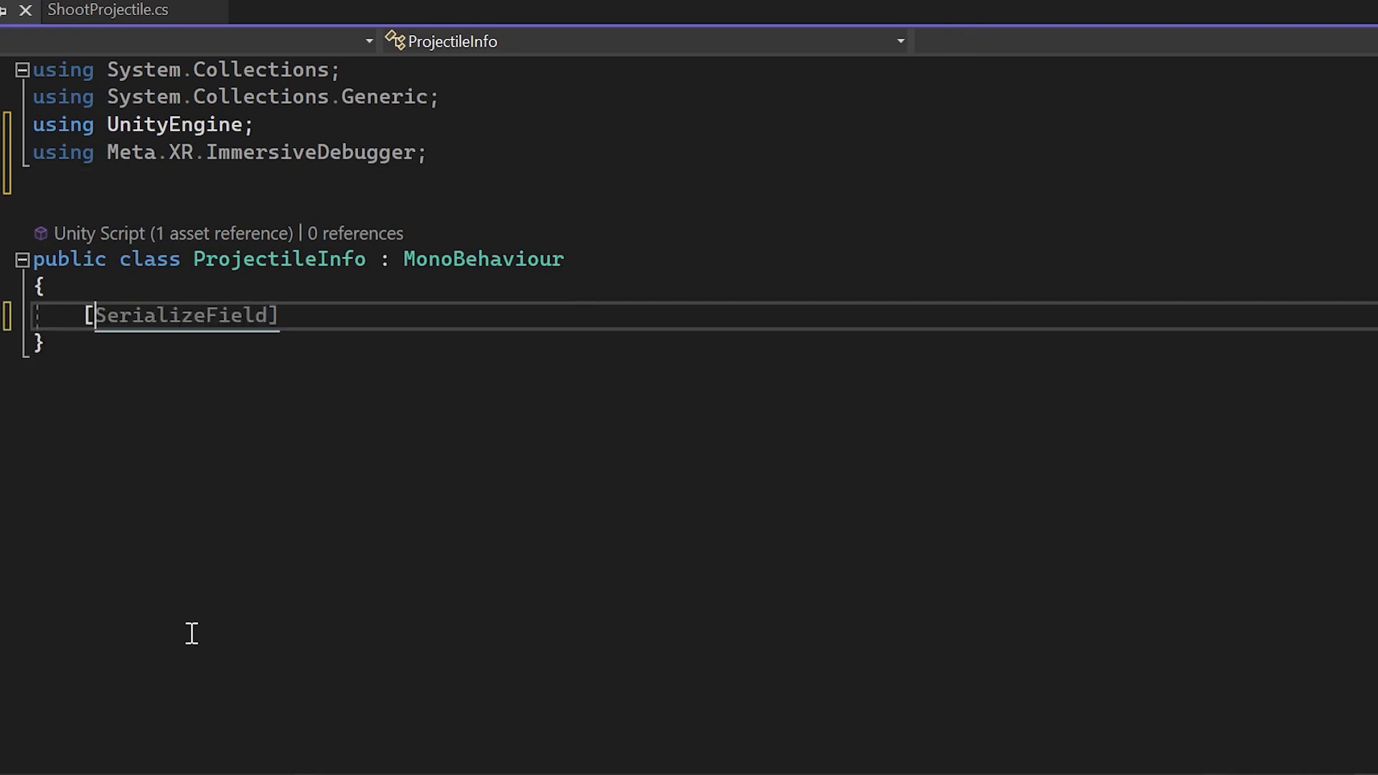
pyautogui.write('de')
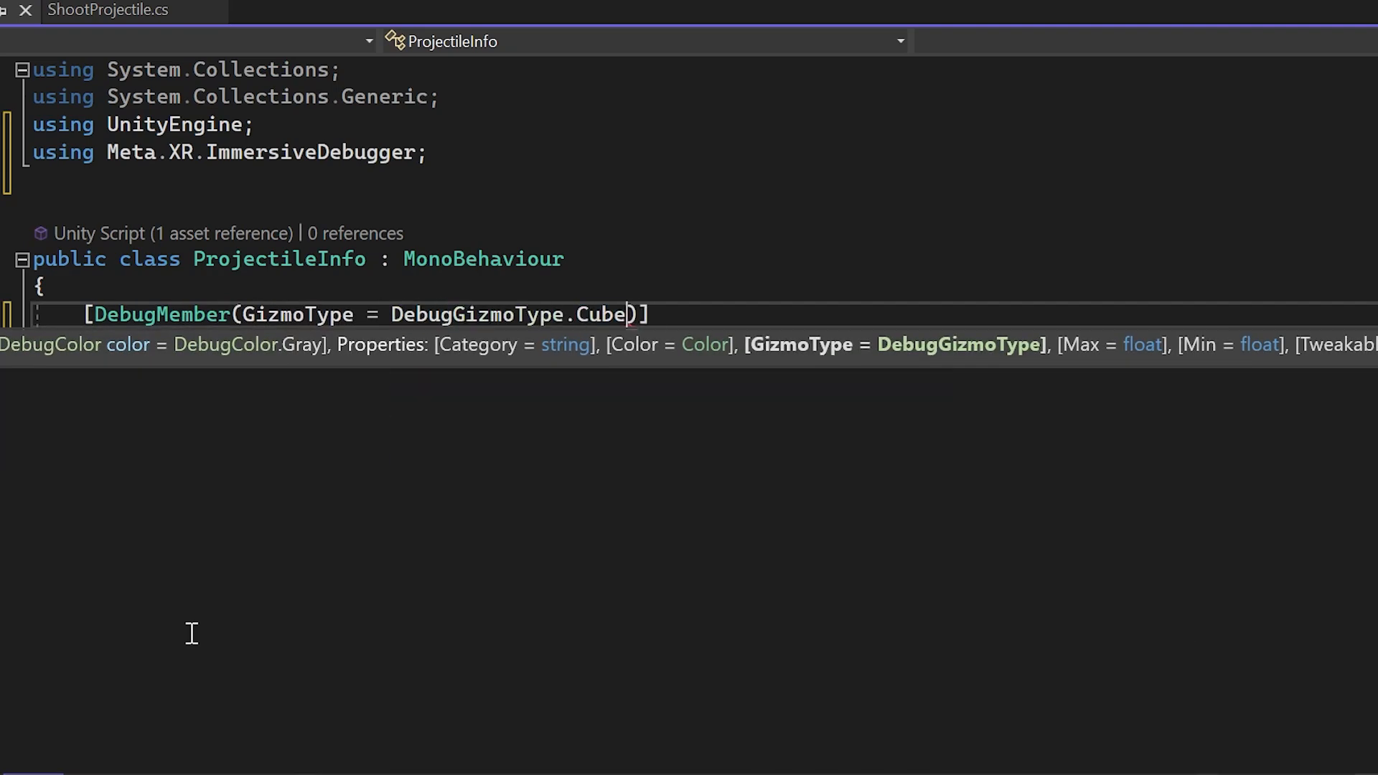
pyautogui.write(', Category ="ProjectileInf"')
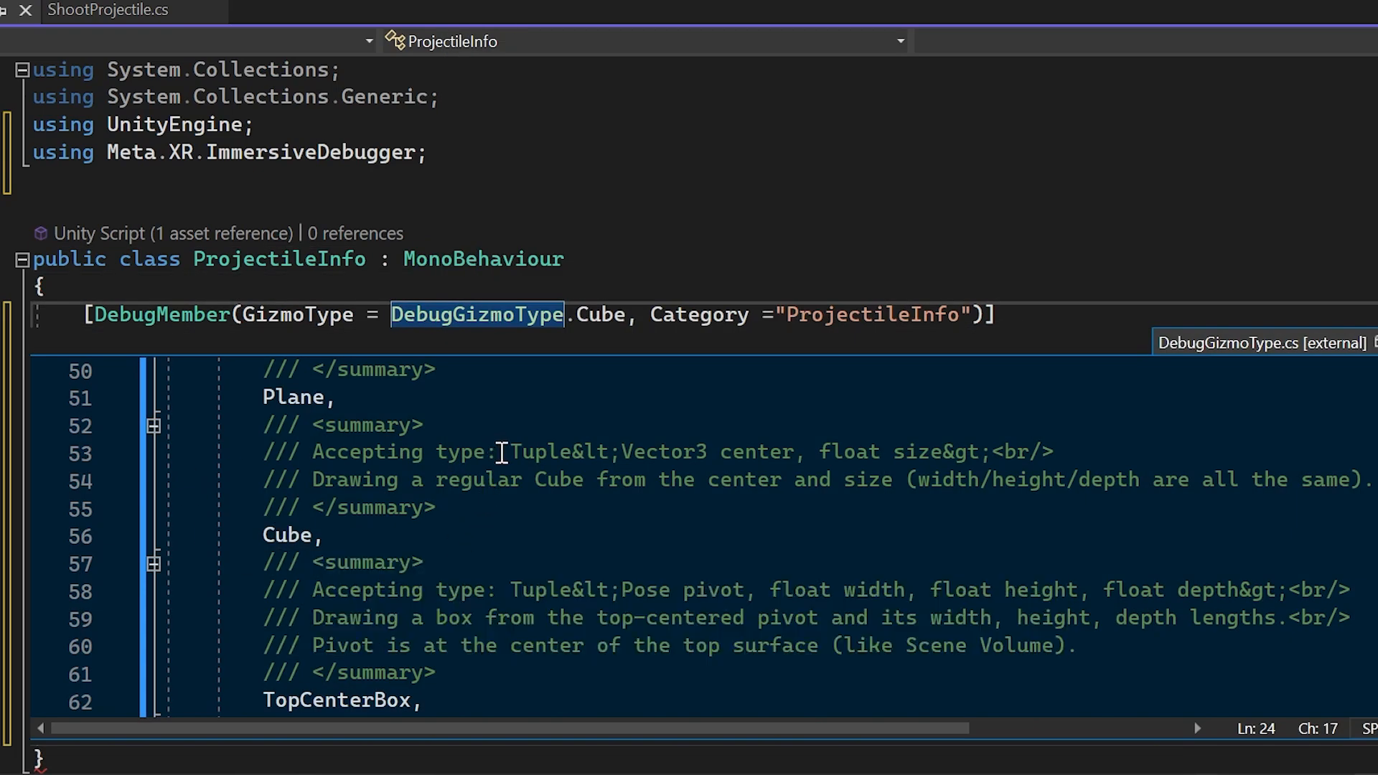
pyautogui.moveTo(692, 456)
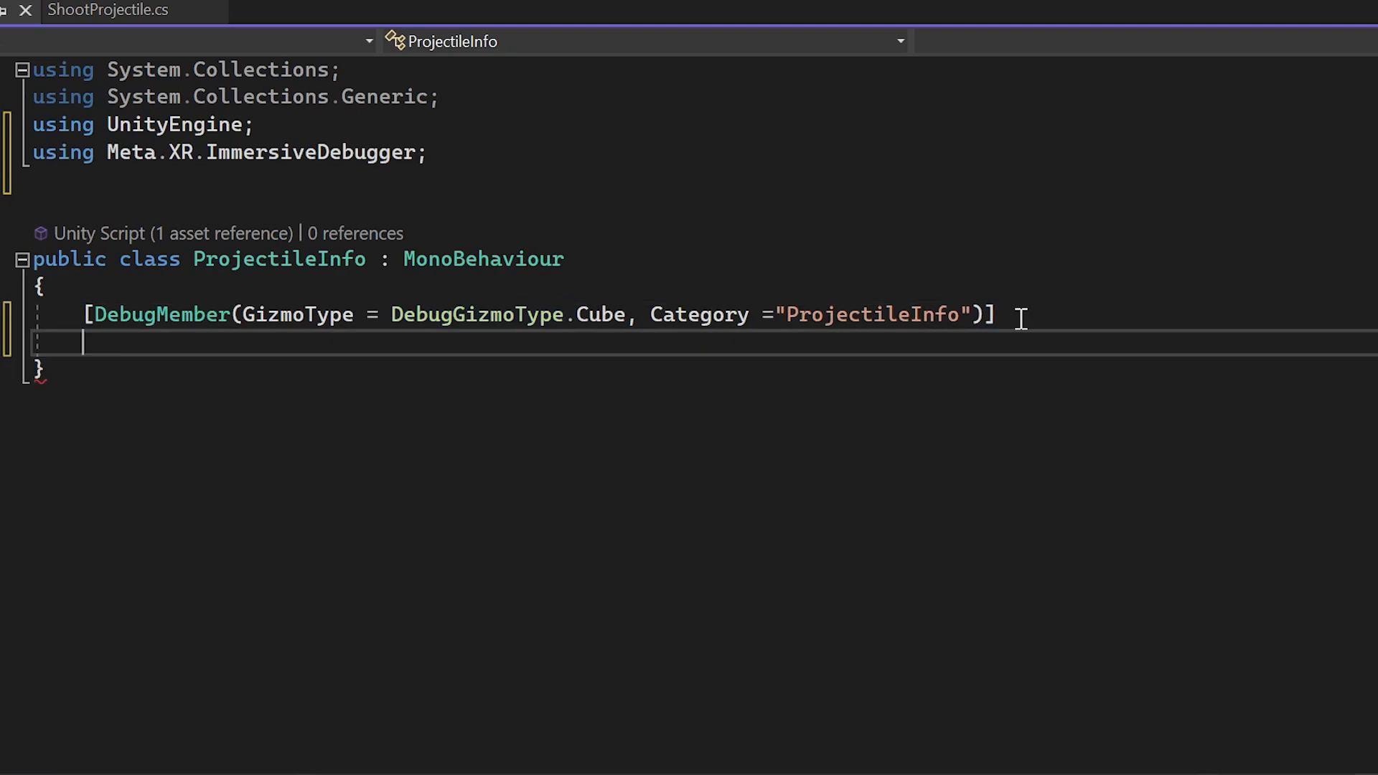
# Step: Declare a private Tuple<Vector3,float> collisionPoint and set it in OnCollisionEnter
pyautogui.write('private')
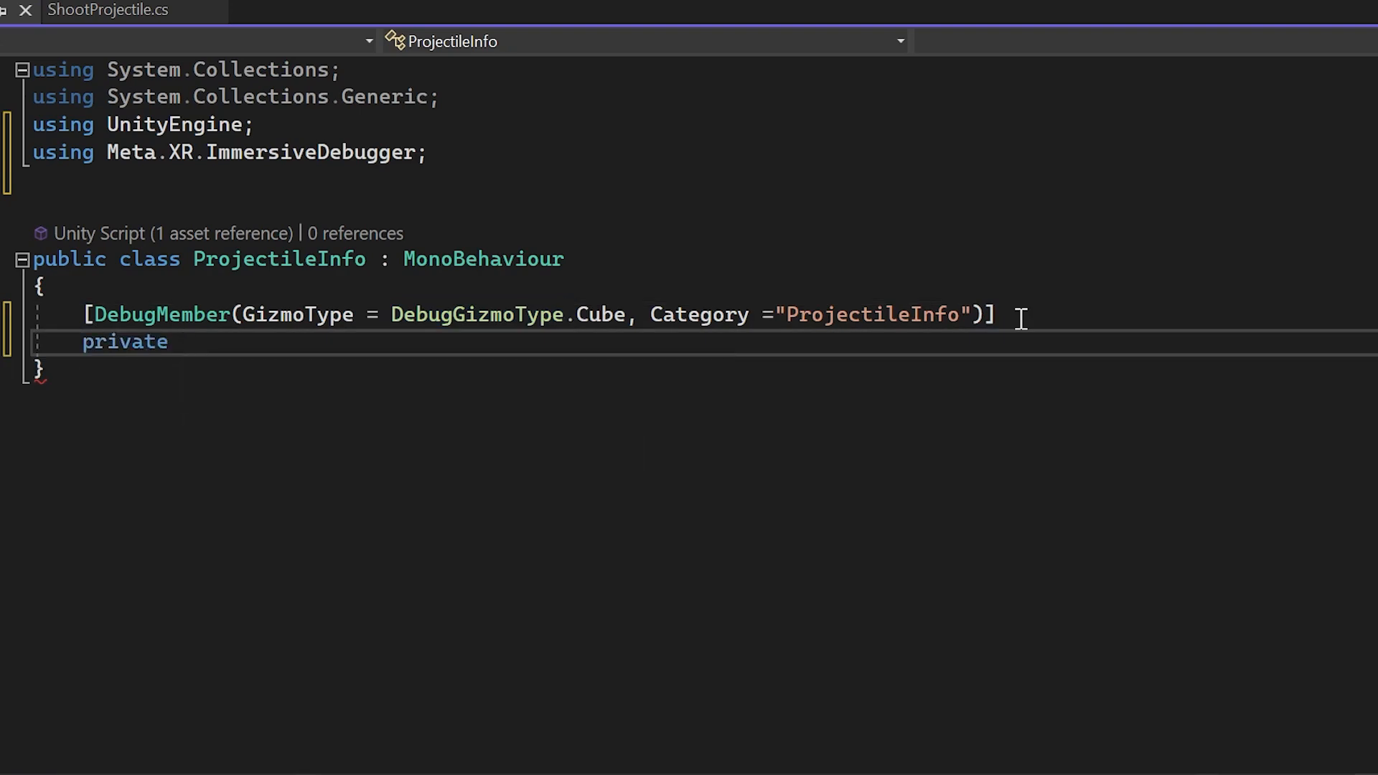
pyautogui.write('Tuple<Vector3,float> collisionPoint;')
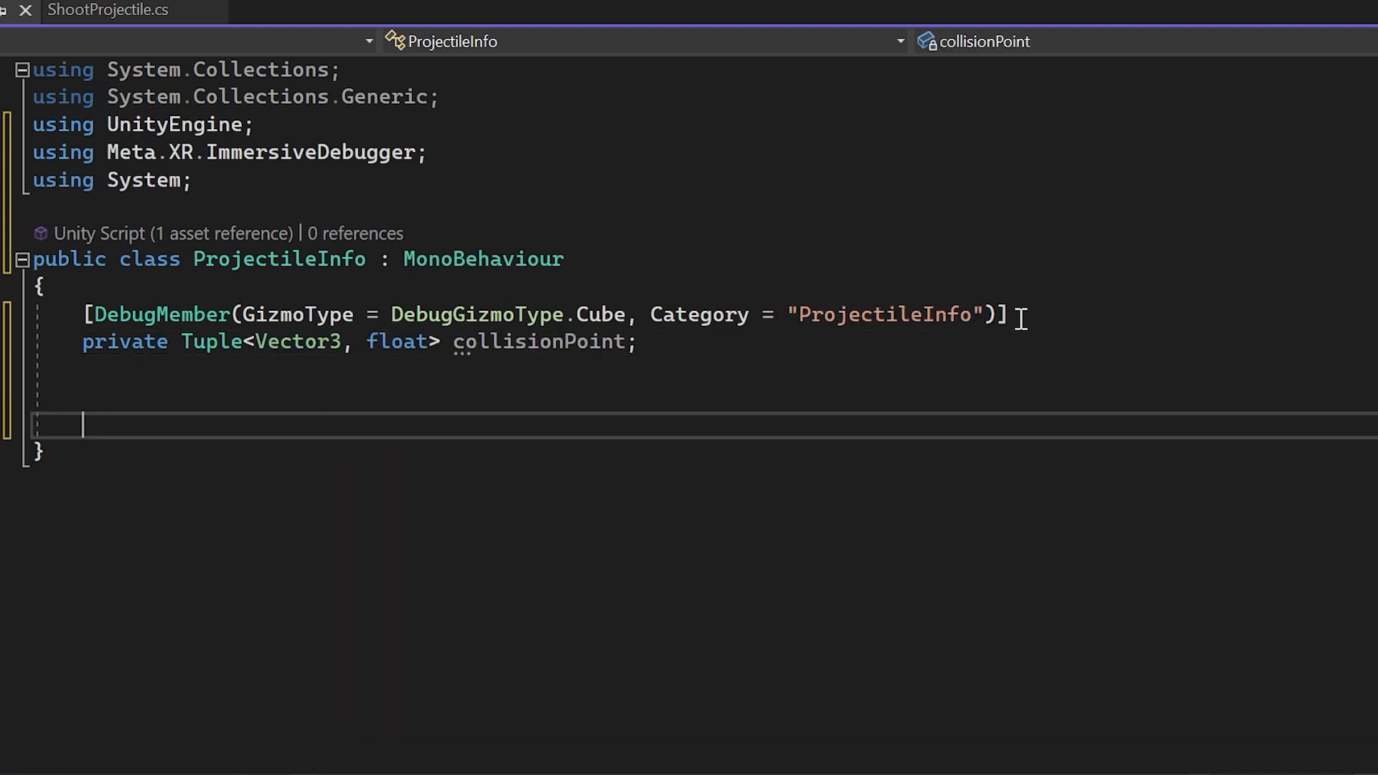
pyautogui.write('oncin')
pyautogui.write('collisionPoint = Tuple.Create(collision.contacts[0].point, 0);')
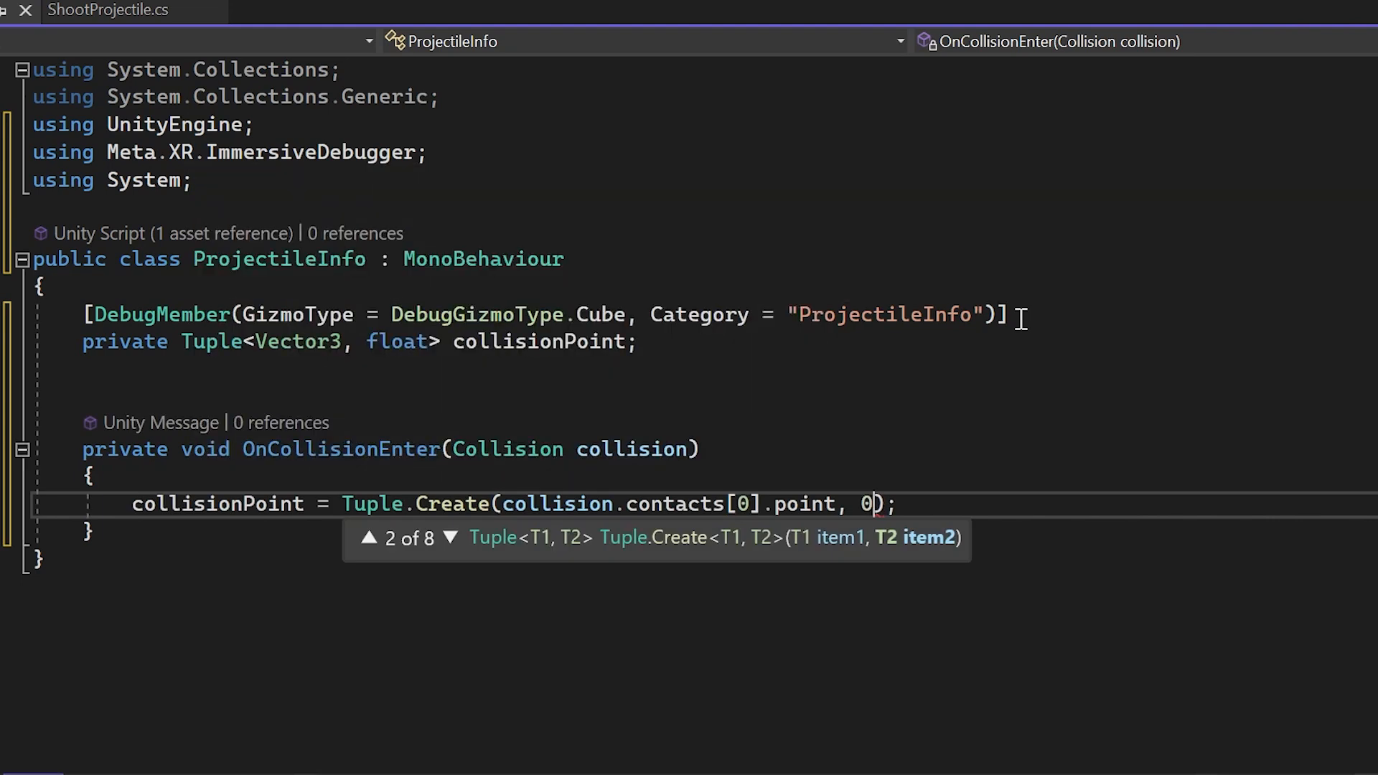
pyautogui.write('.1f')
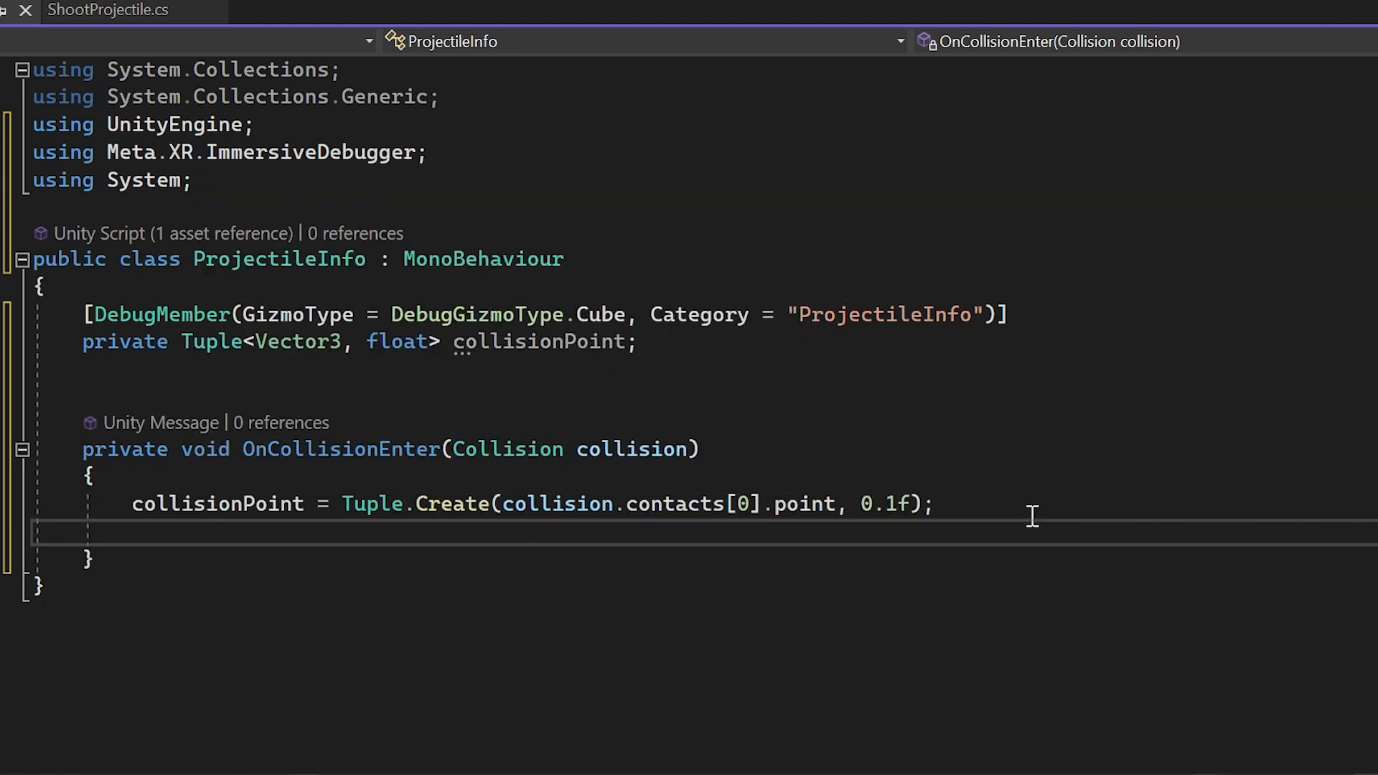
pyautogui.write('Debug.Log("<<Name = " + co);')
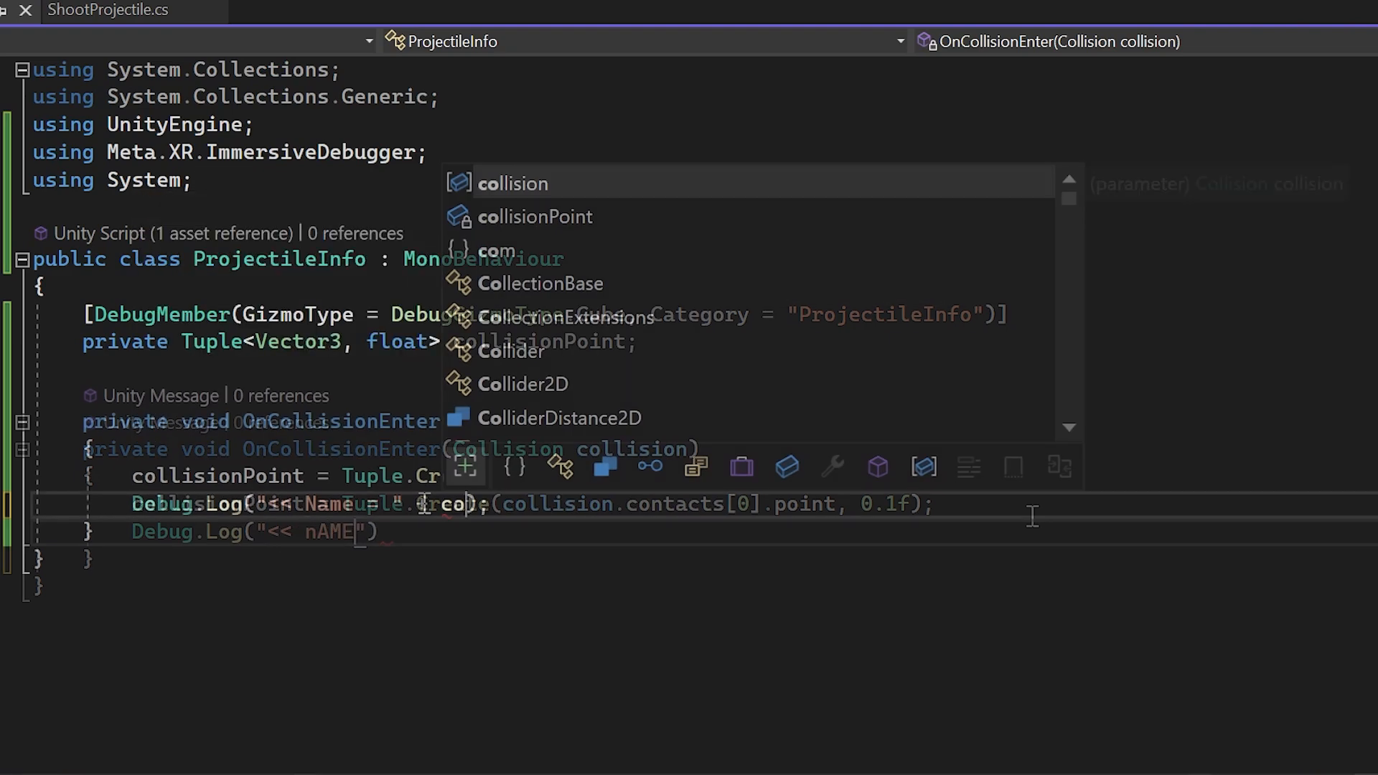
pyautogui.write('collision.g')
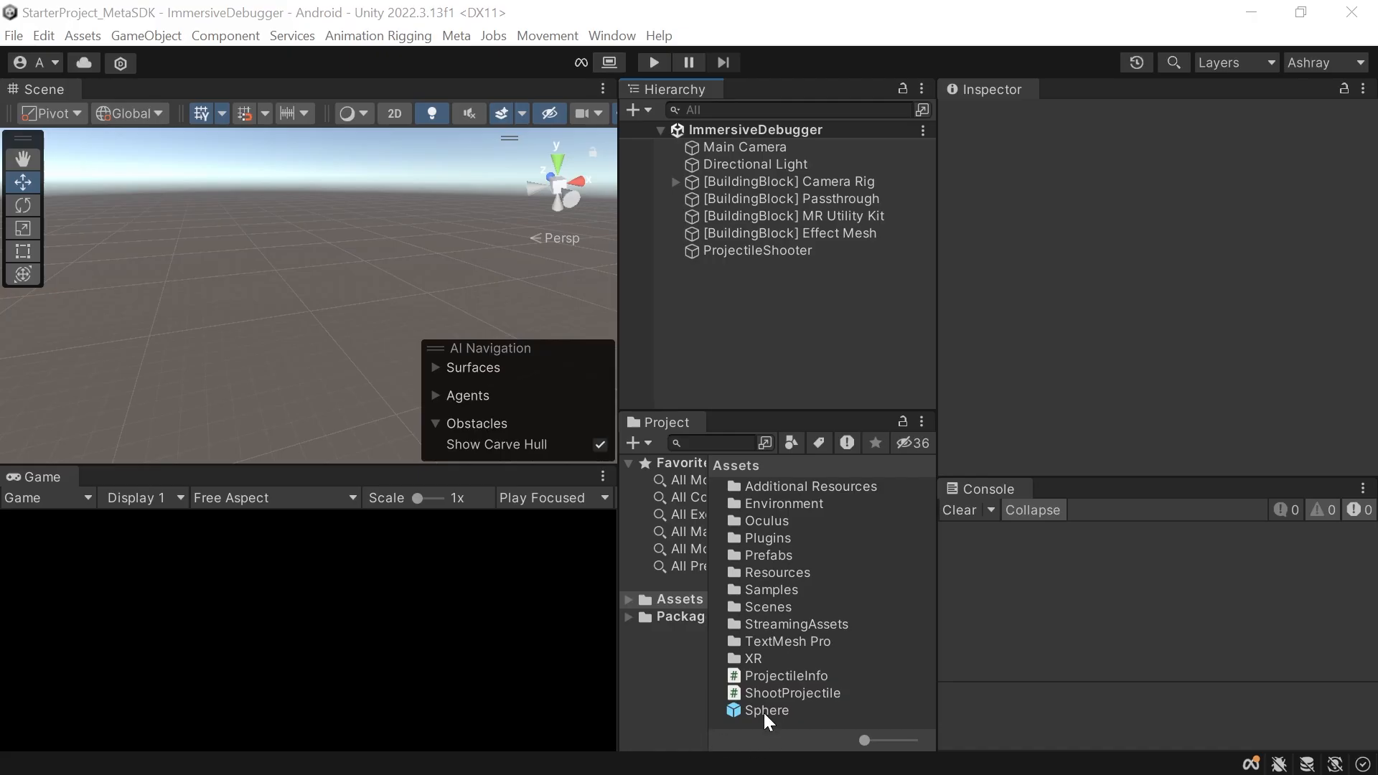
# Step: Confirm the Sphere prefab has Projectile Info, then run the scene
pyautogui.click(767, 709)
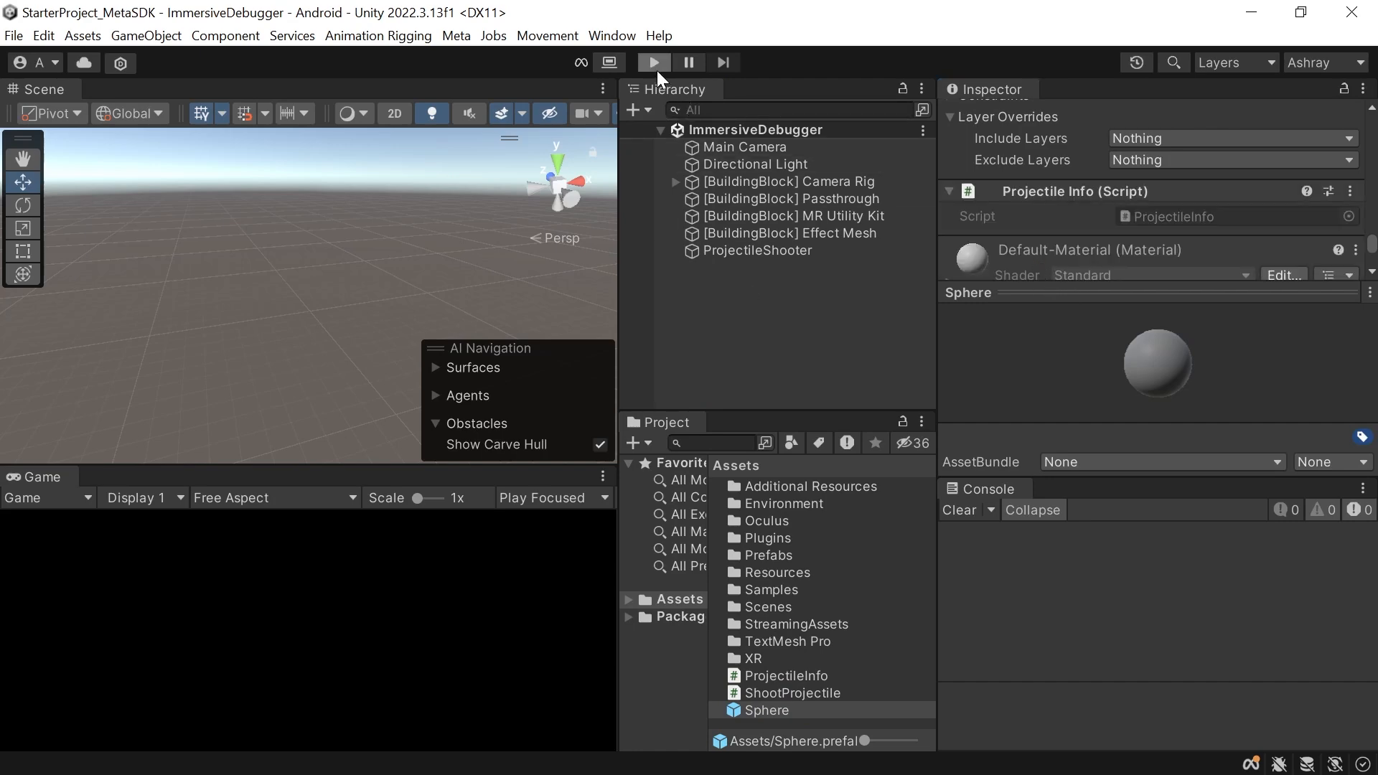
pyautogui.click(654, 61)
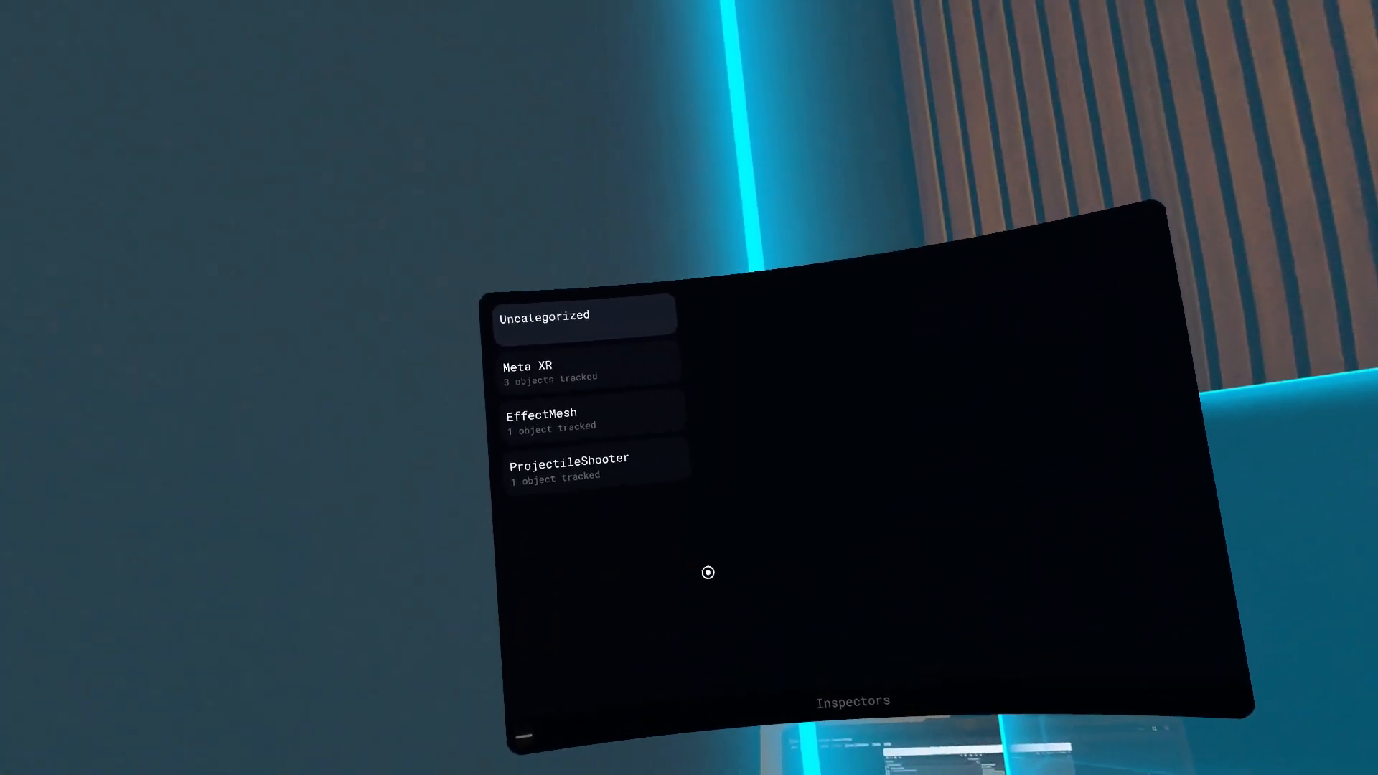
# Step: Show EffectMesh settings, hide then re-show the room mesh, and set Toggle Colliders to True
pyautogui.click(585, 466)
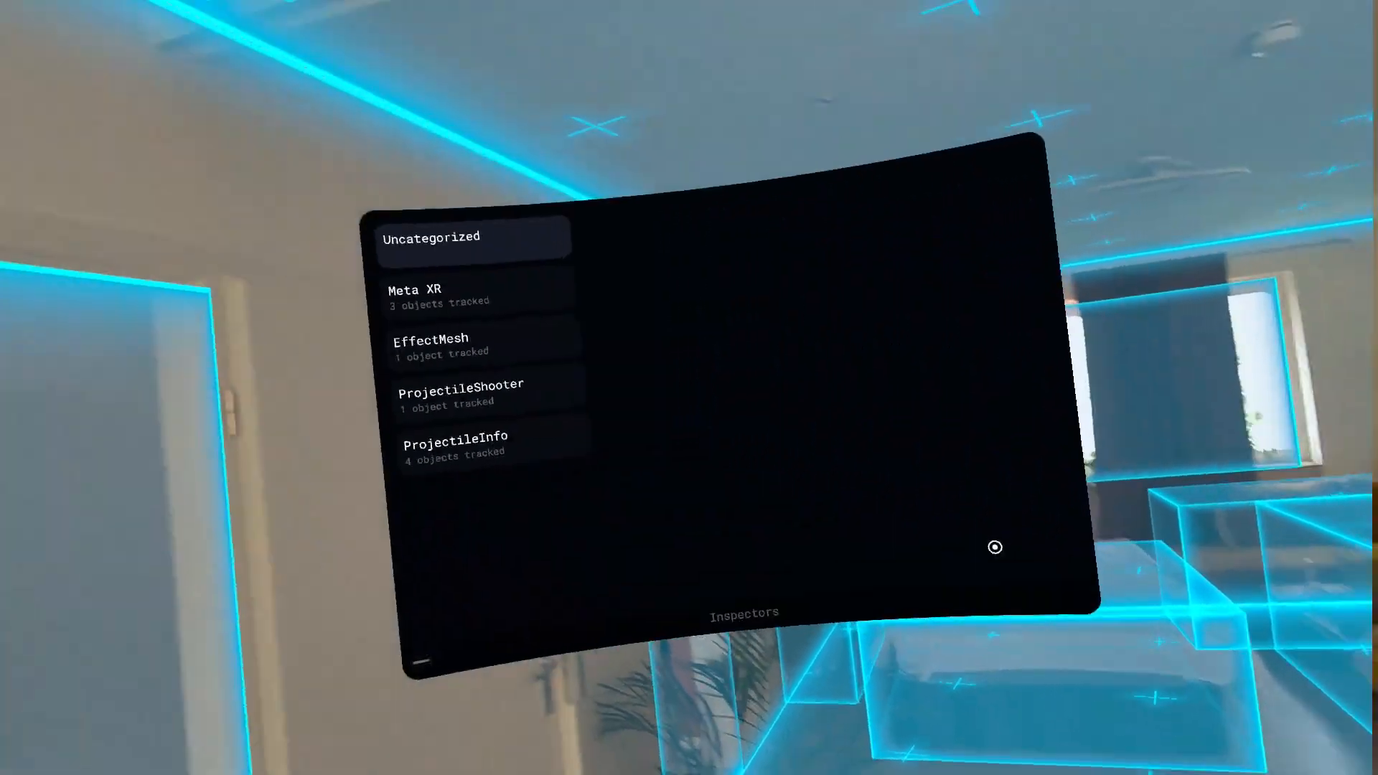
pyautogui.click(432, 345)
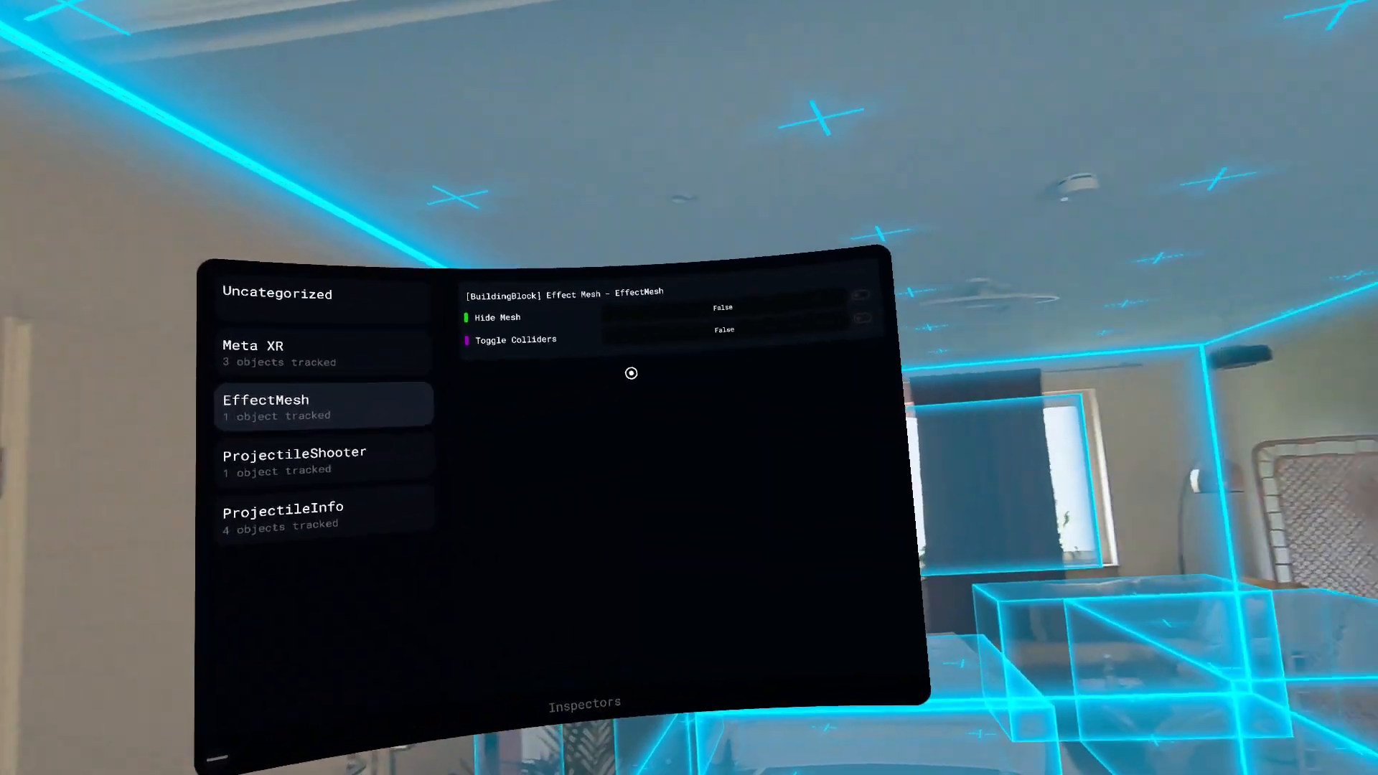
pyautogui.click(862, 307)
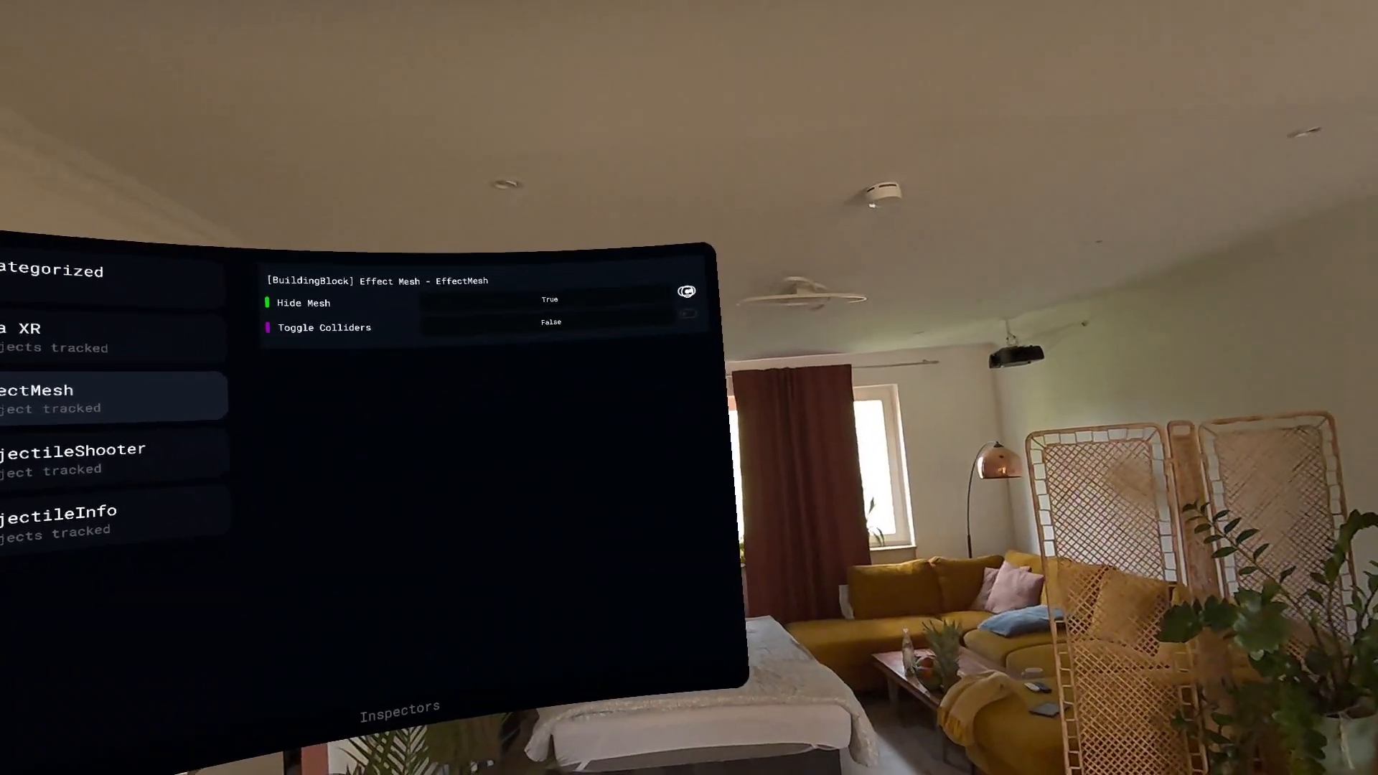
pyautogui.click(692, 313)
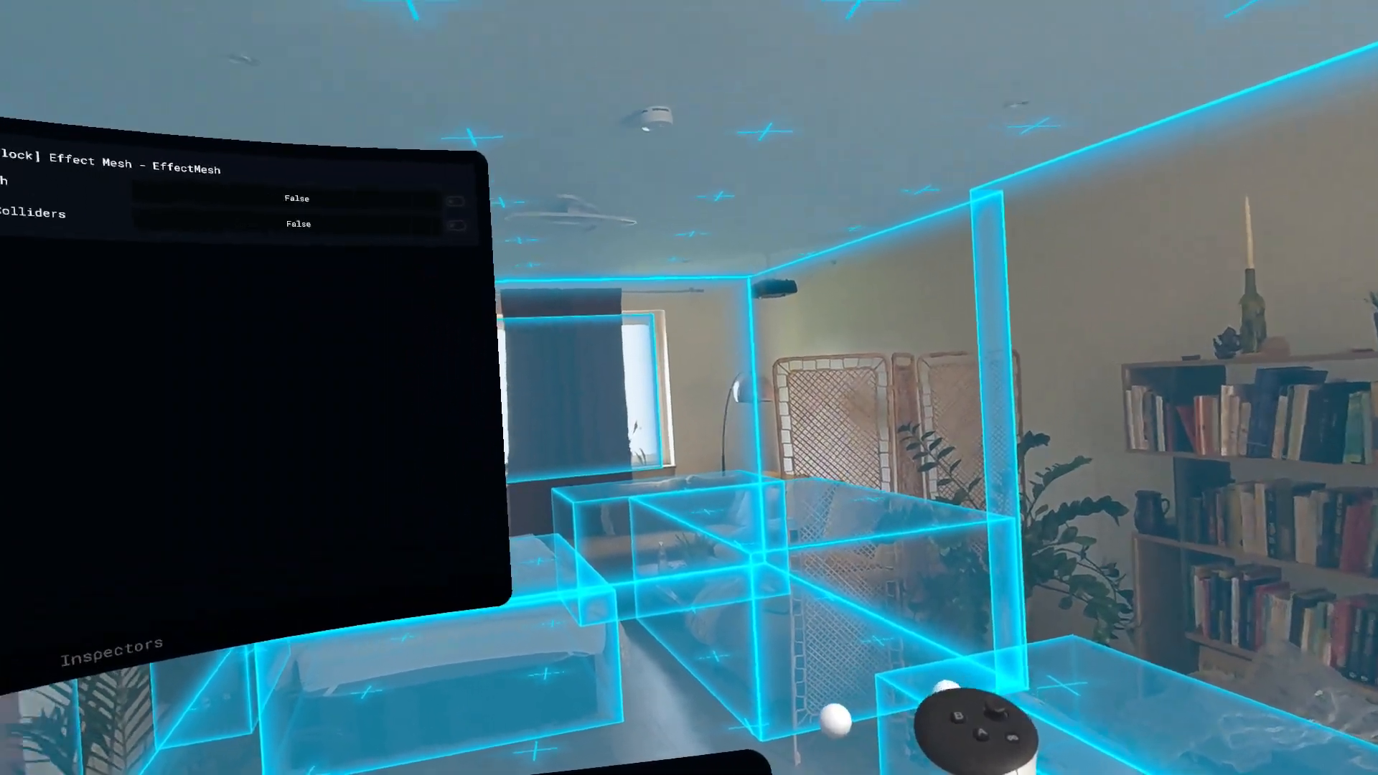
pyautogui.click(553, 246)
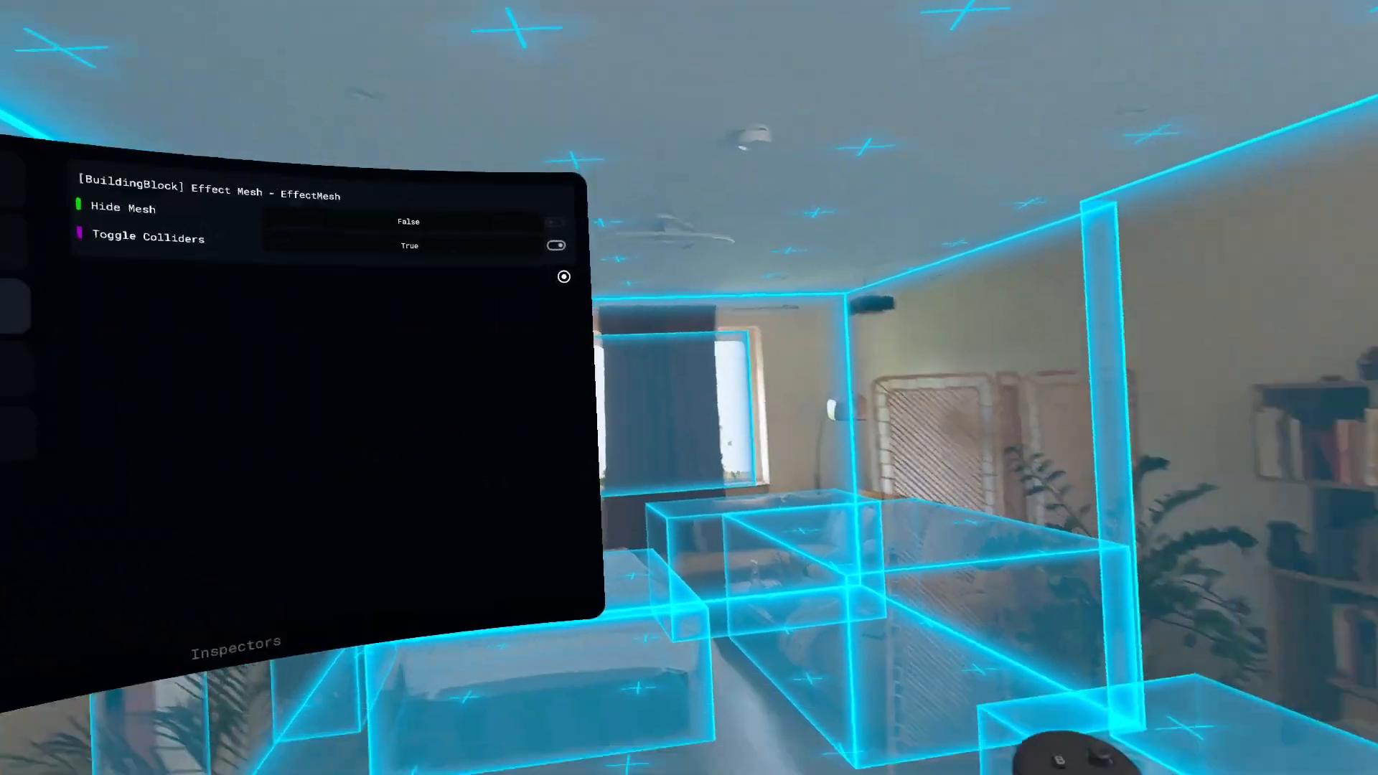